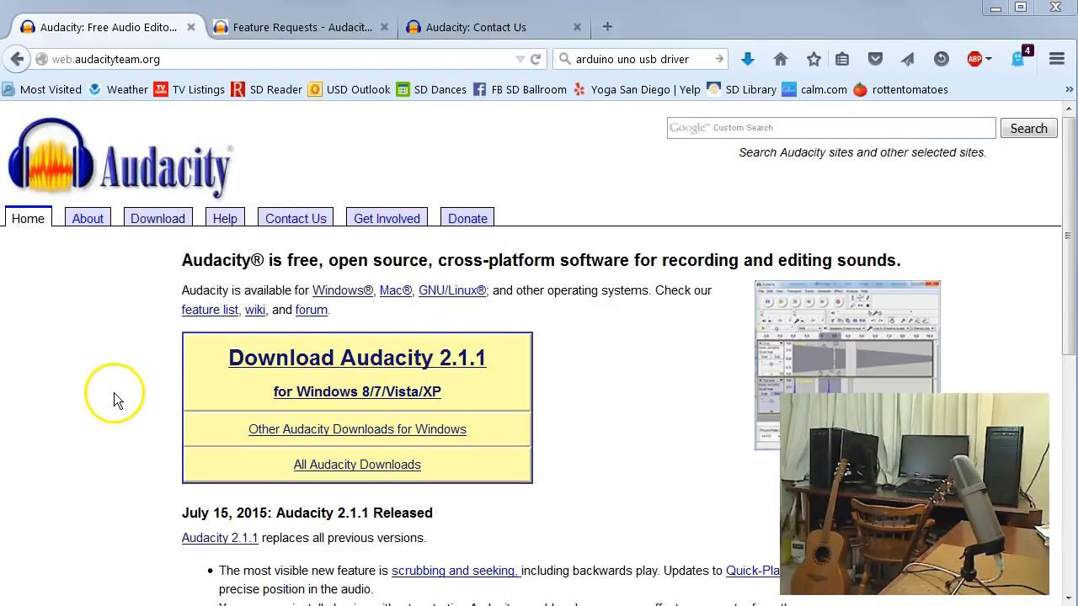
mouse_move(127, 227)
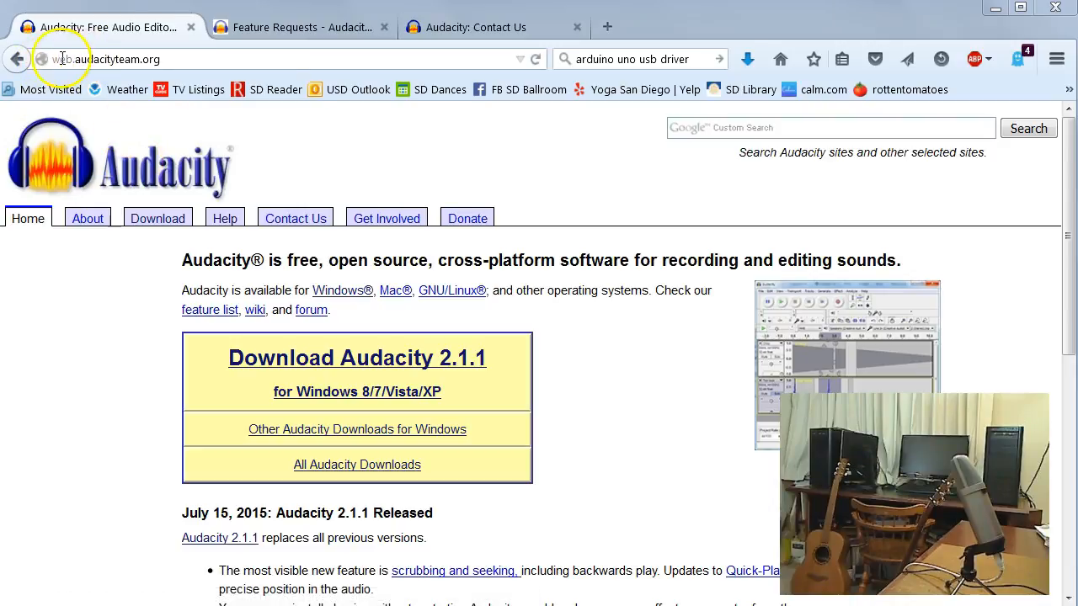
mouse_move(312, 310)
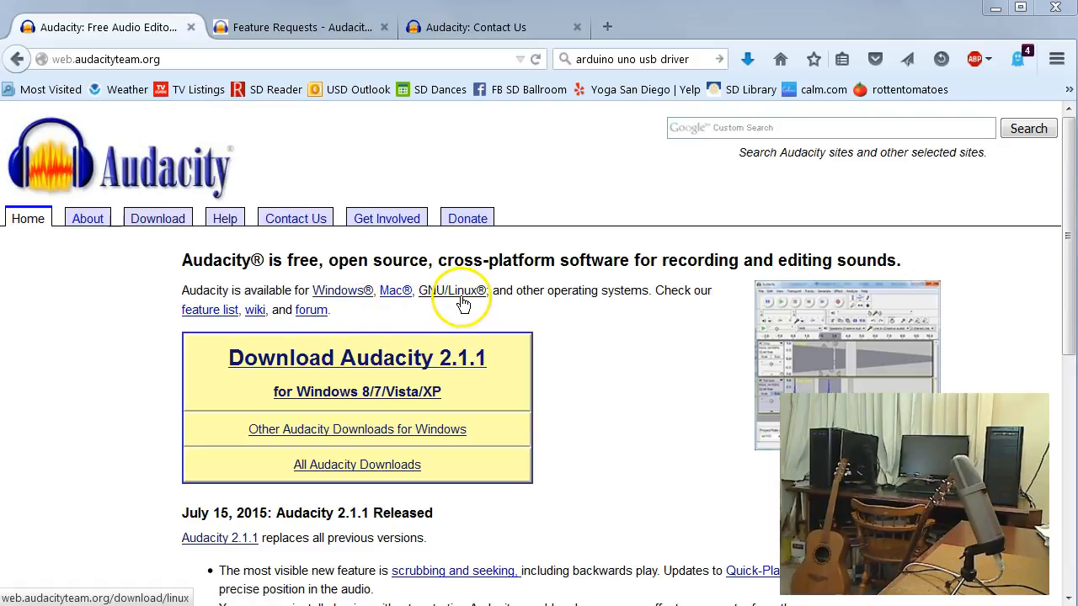
mouse_move(492, 315)
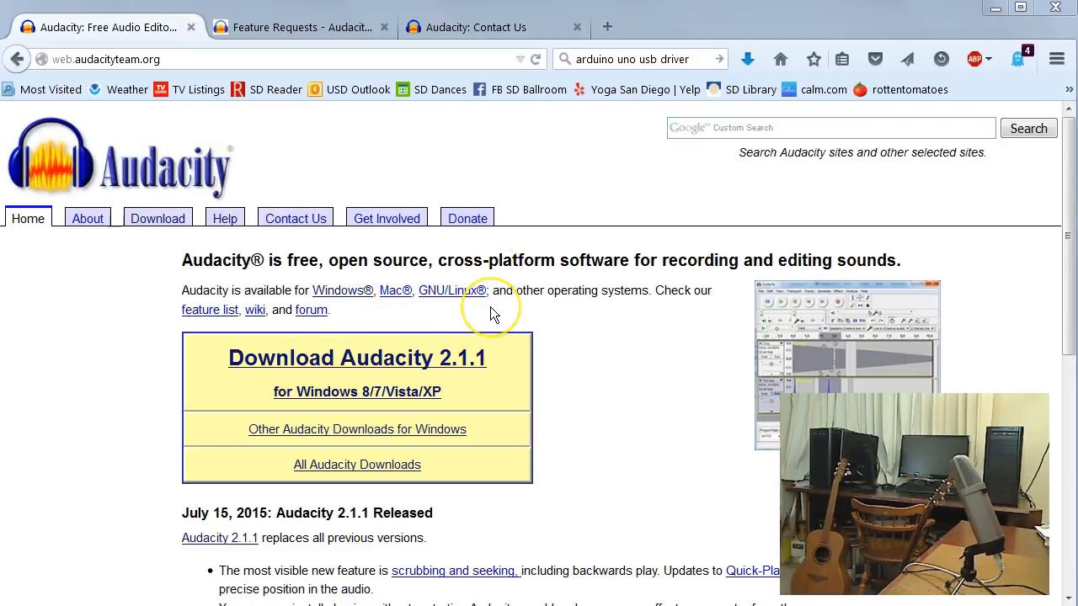
mouse_move(539, 458)
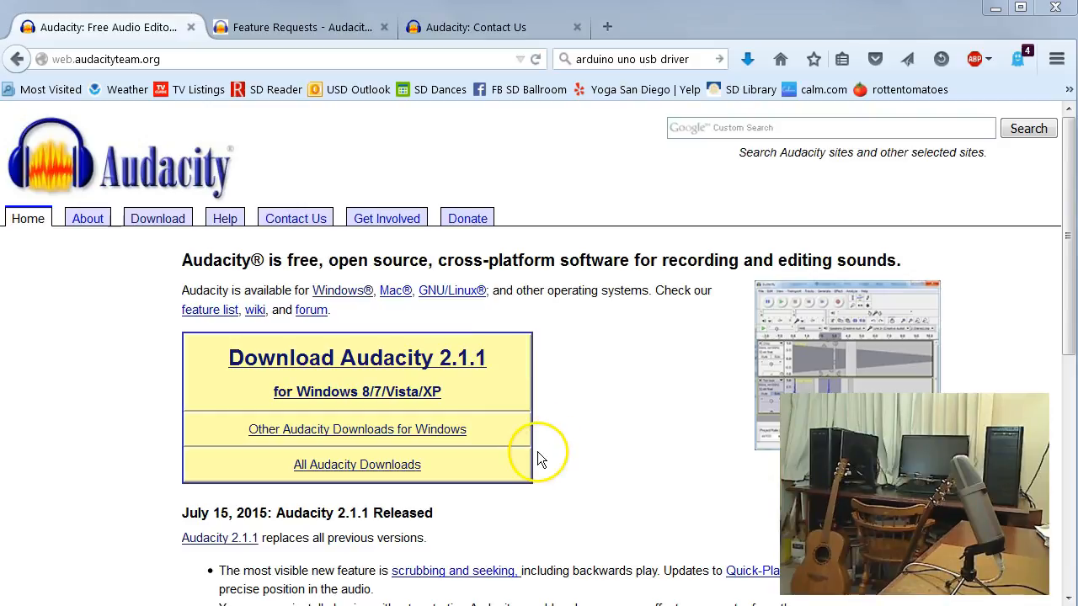
mouse_move(566, 470)
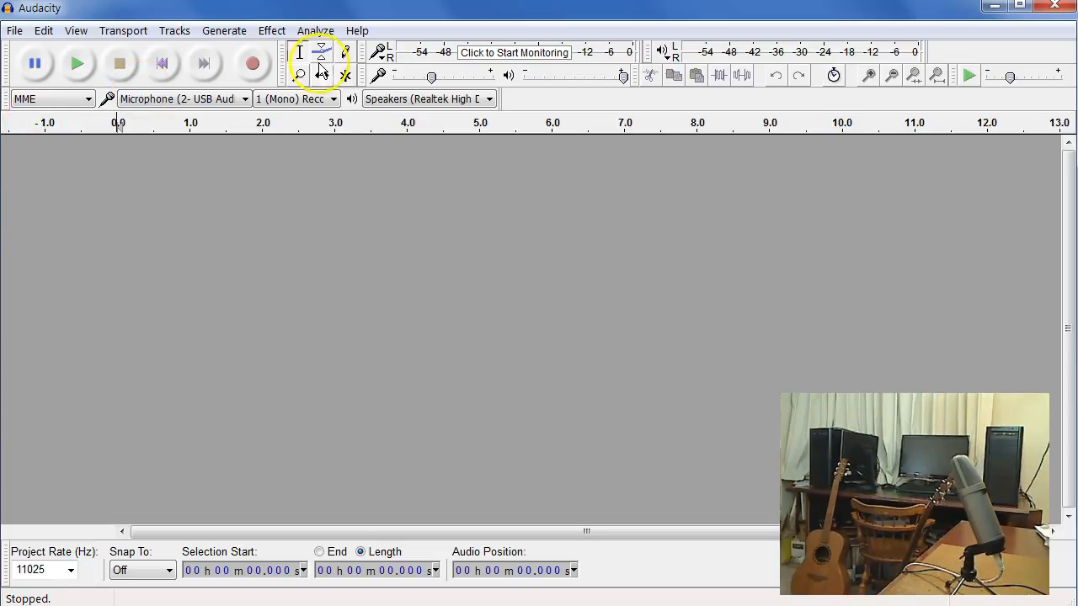
mouse_move(47, 188)
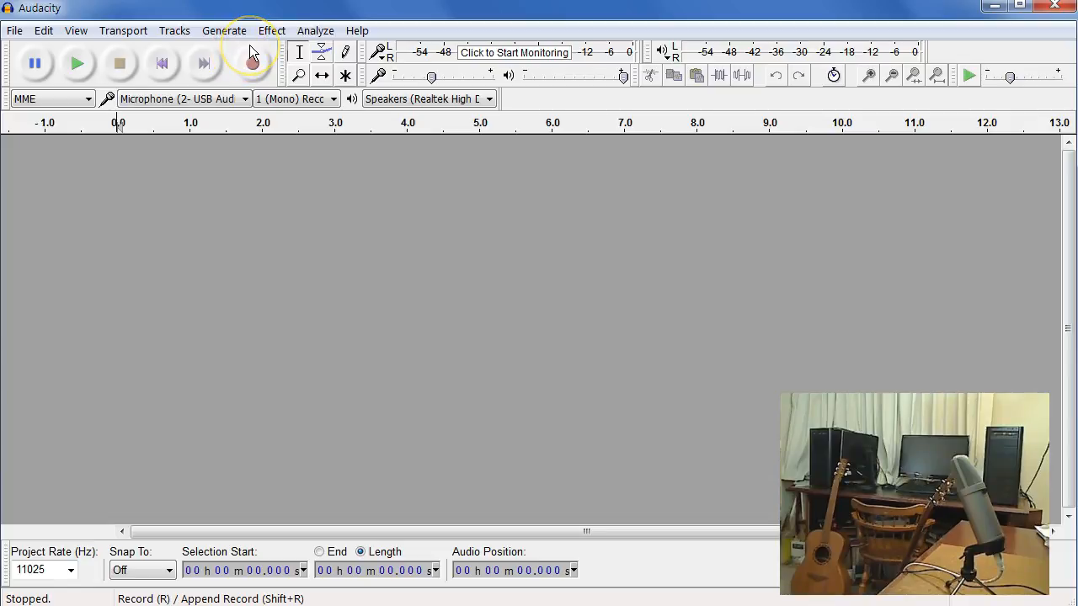
Step: Tour the transport buttons and show the Edit menu commands of the empty project
left_click(253, 64)
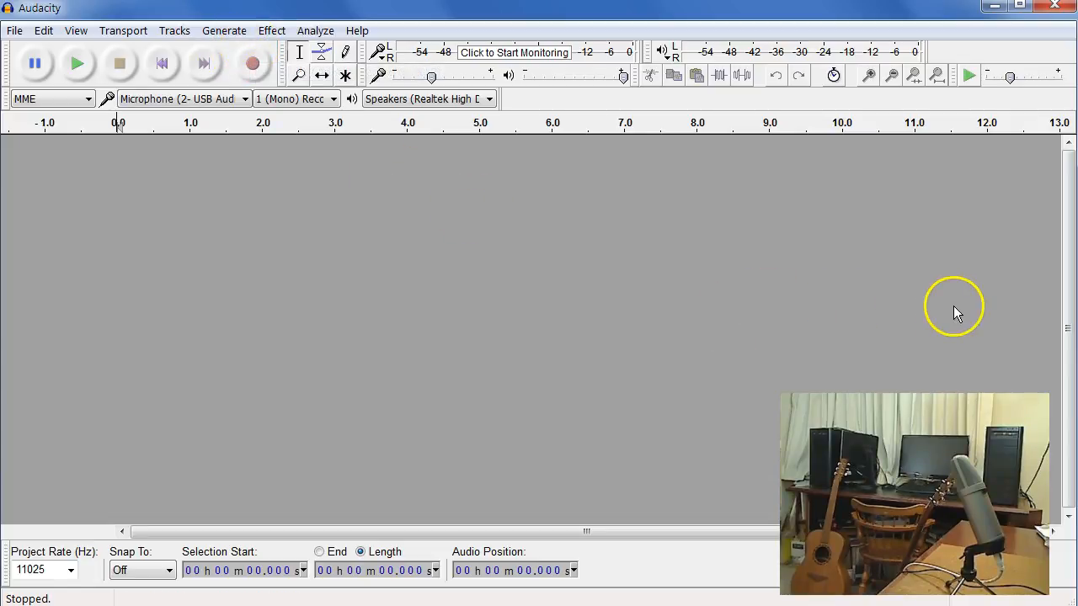
mouse_move(508, 222)
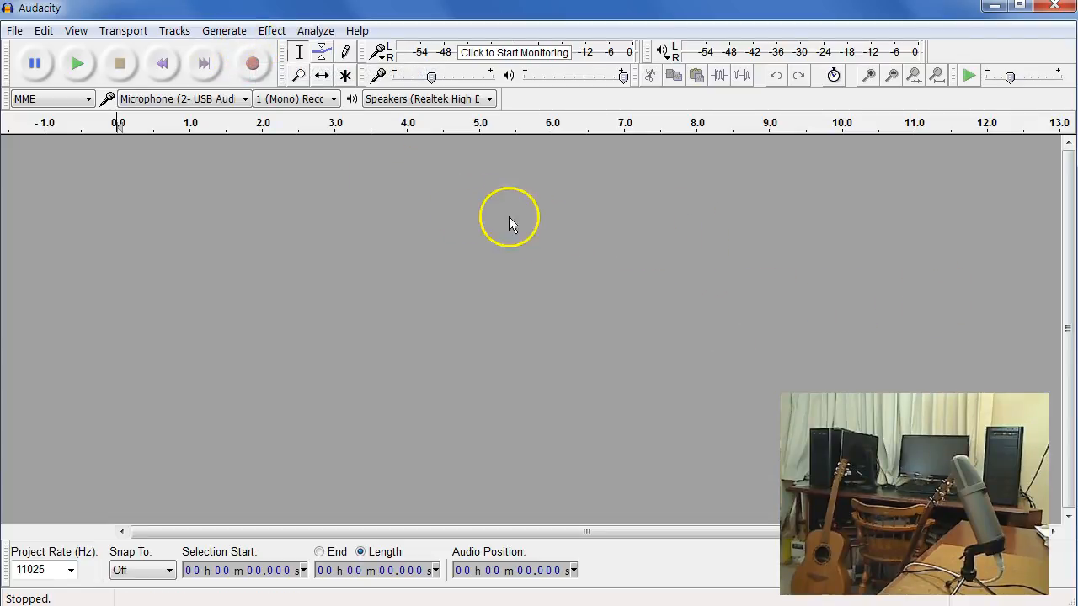
mouse_move(362, 138)
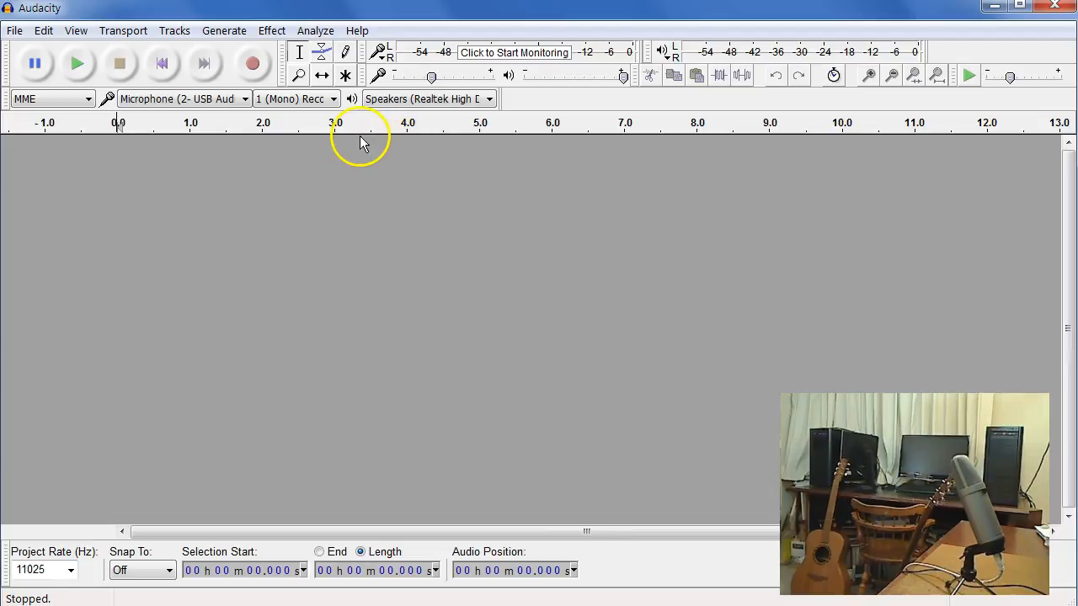
mouse_move(317, 173)
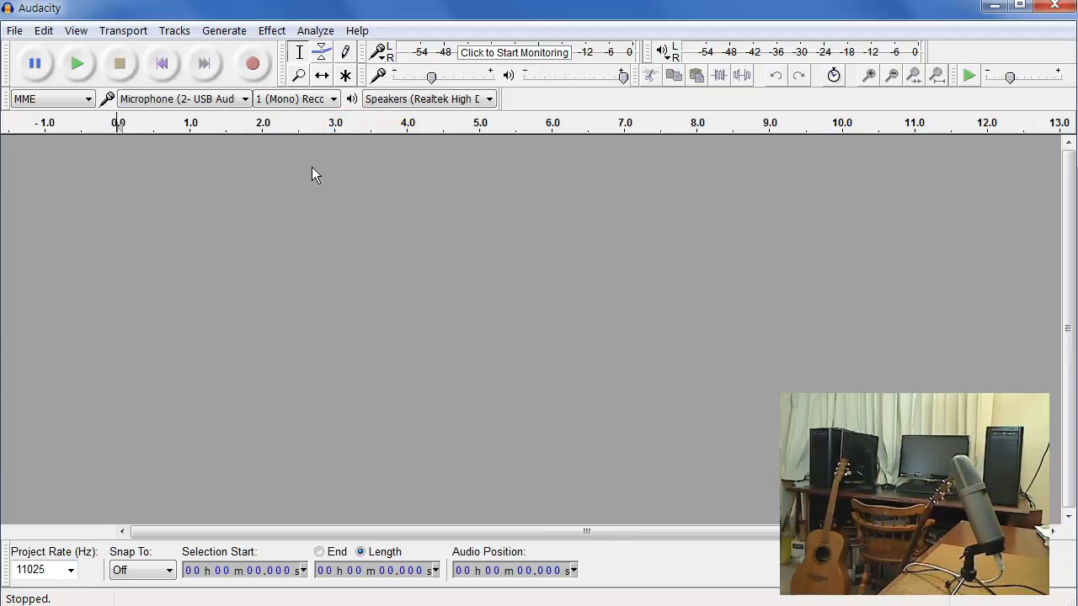
mouse_move(78, 64)
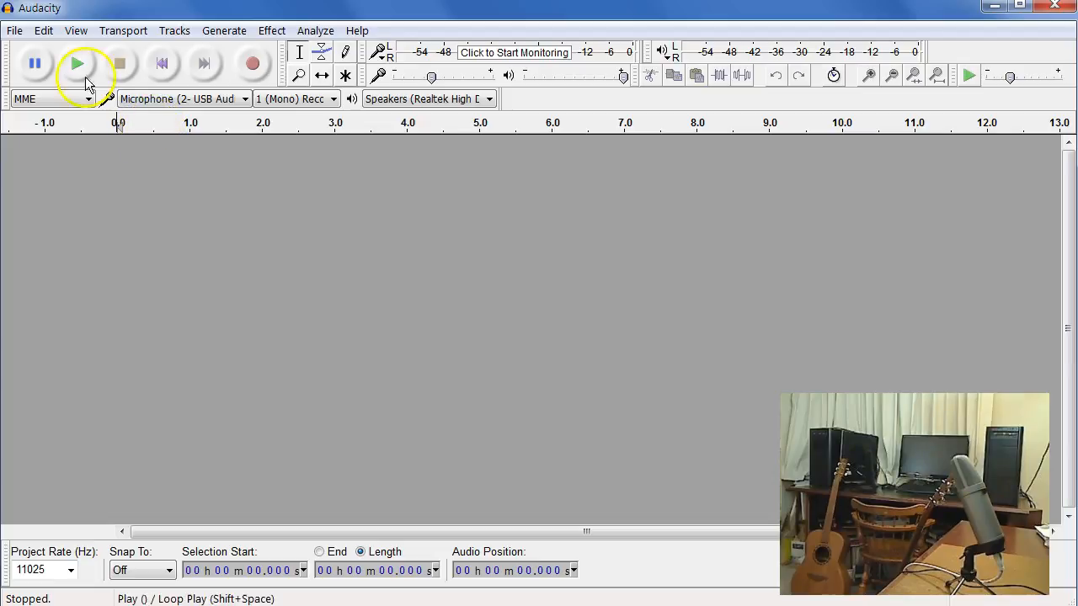
left_click(43, 30)
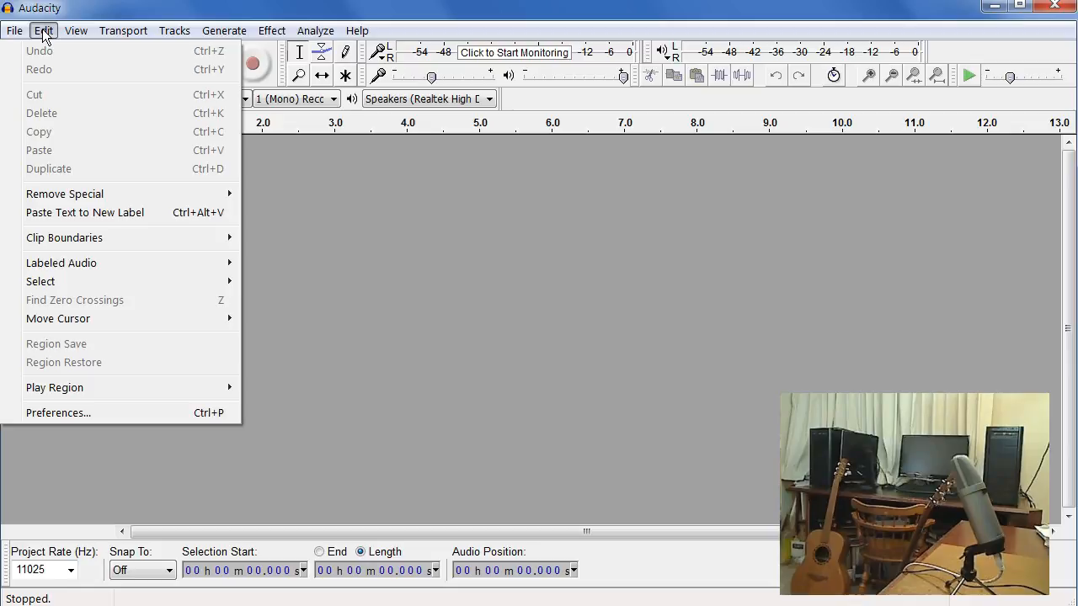
Step: In Preferences > Devices, record from Microphone (2- USB Audio CODEC) with 1 (Mono) channel
left_click(57, 413)
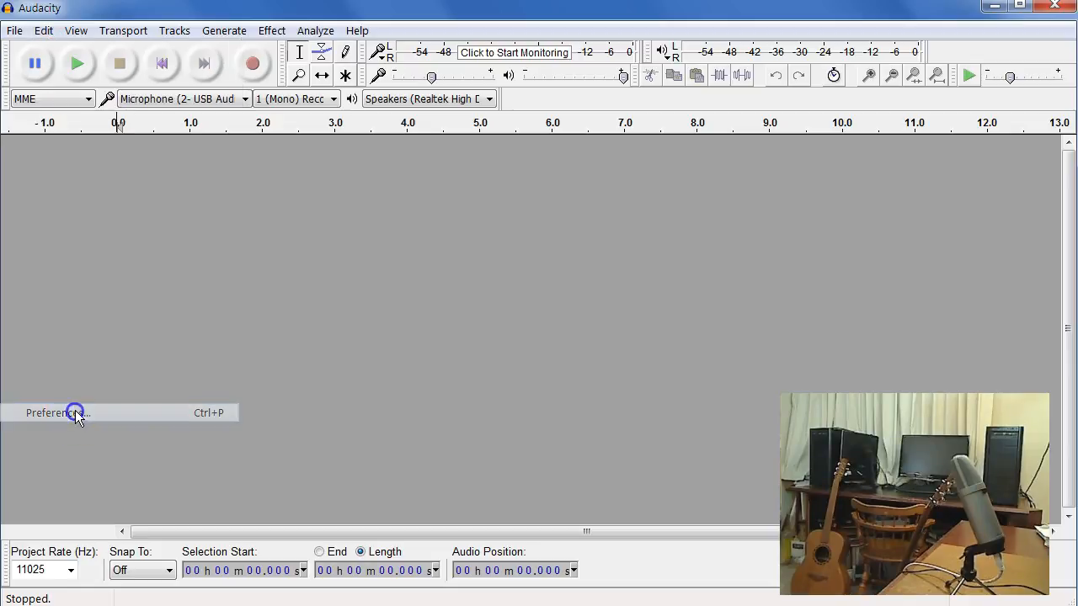
left_click(54, 412)
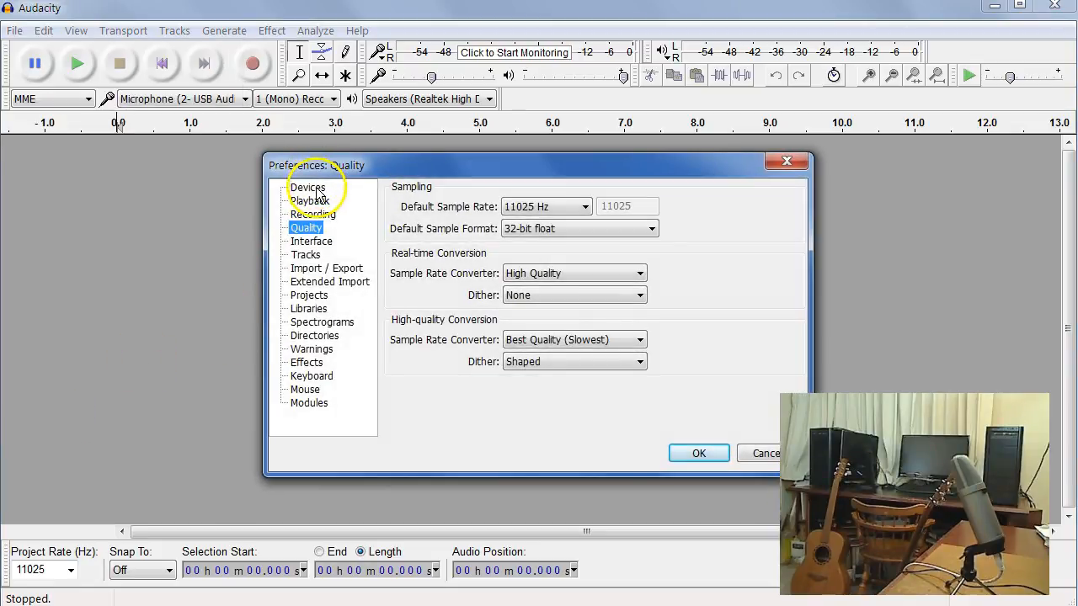
left_click(307, 187)
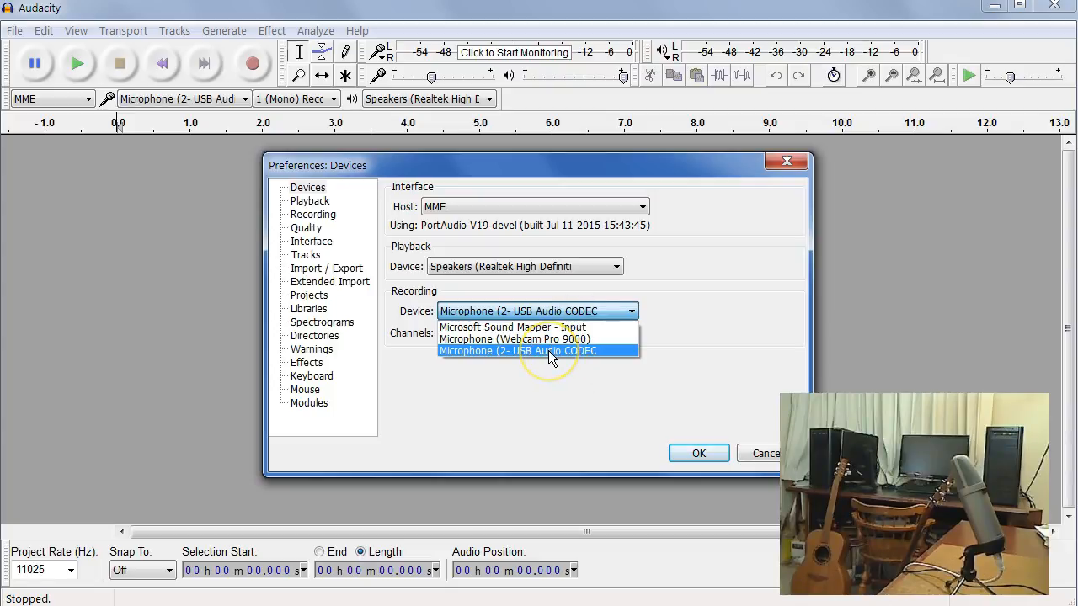
left_click(517, 351)
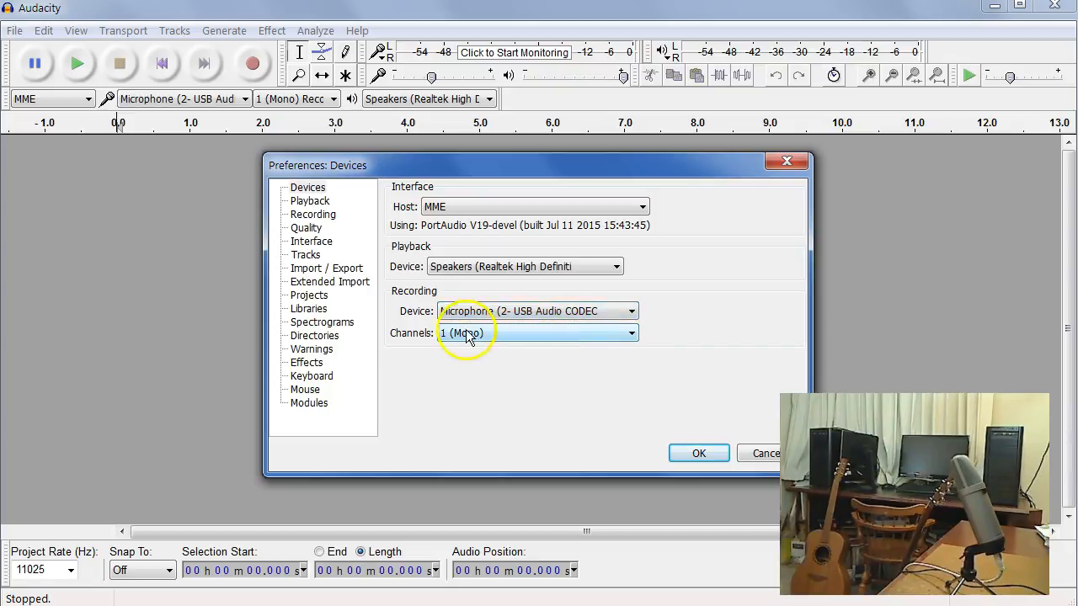
left_click(539, 334)
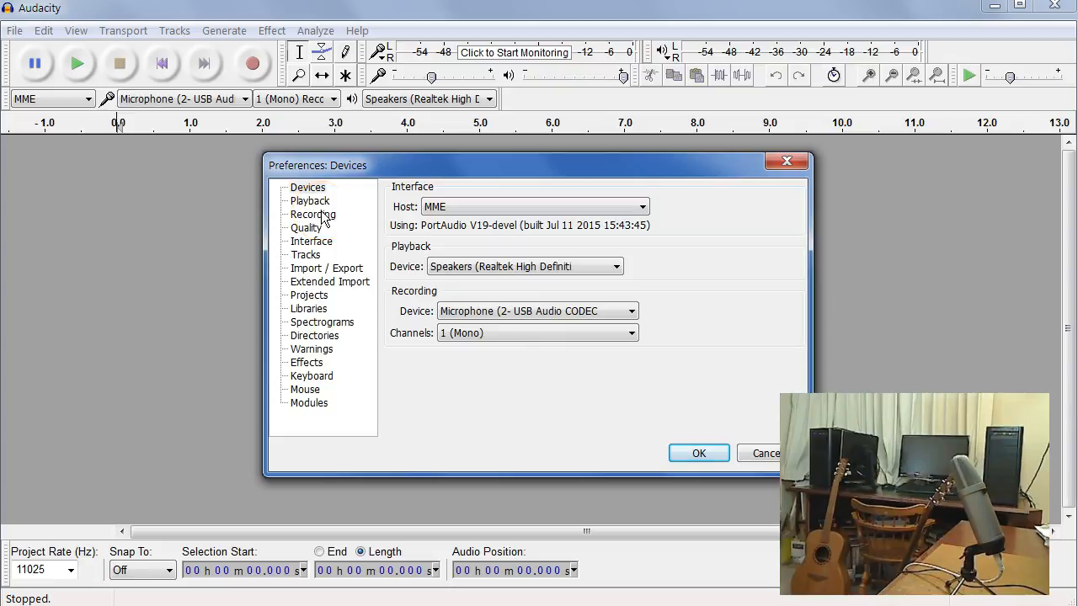
Step: In Quality preferences keep the default sample rate at 11025 Hz and confirm with OK
left_click(314, 214)
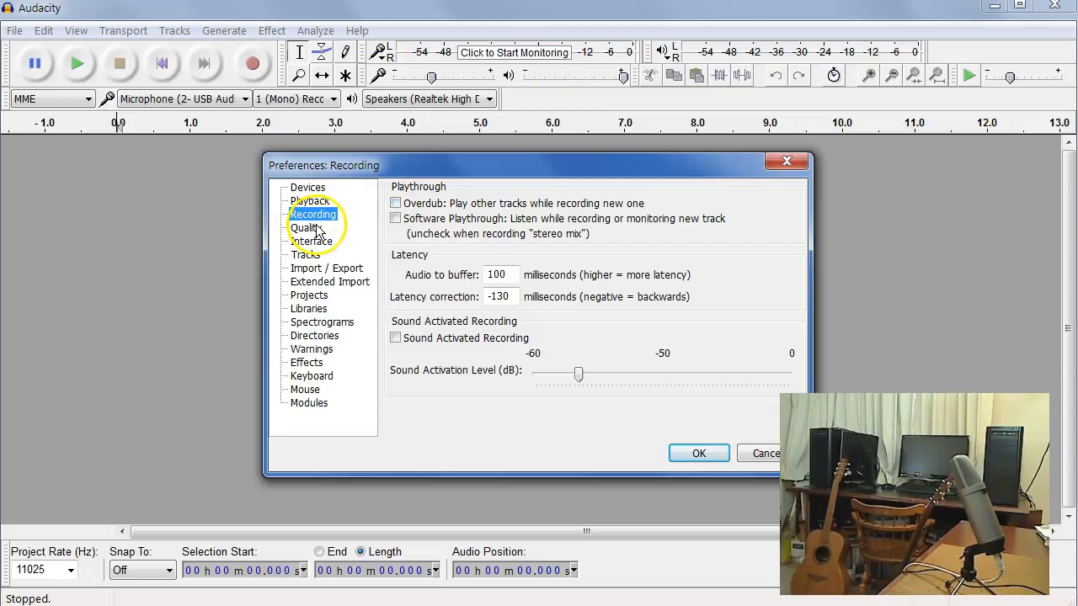
left_click(307, 227)
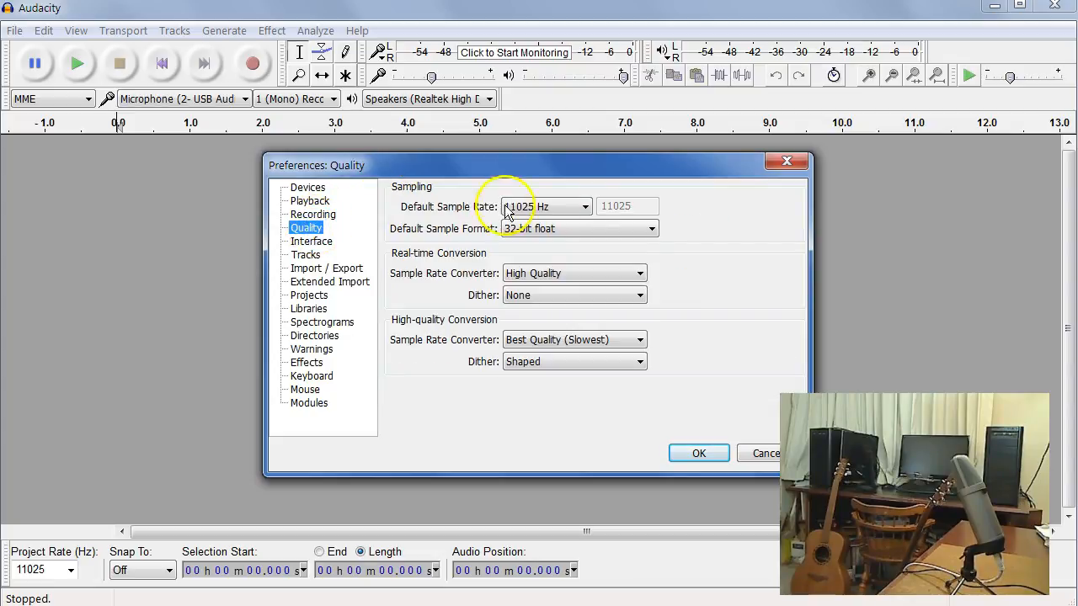
left_click(584, 206)
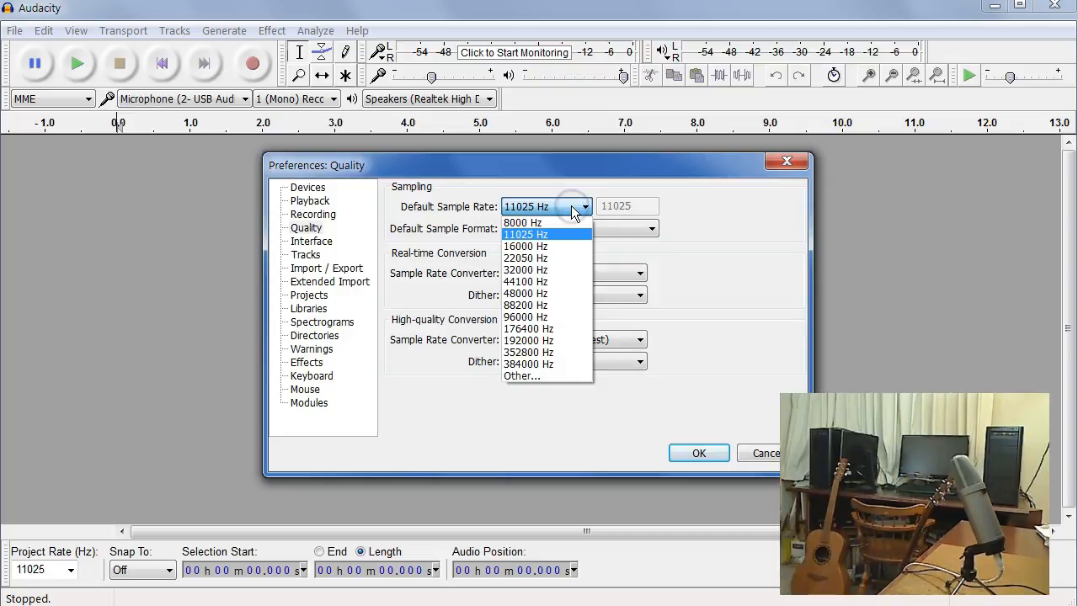
mouse_move(522, 222)
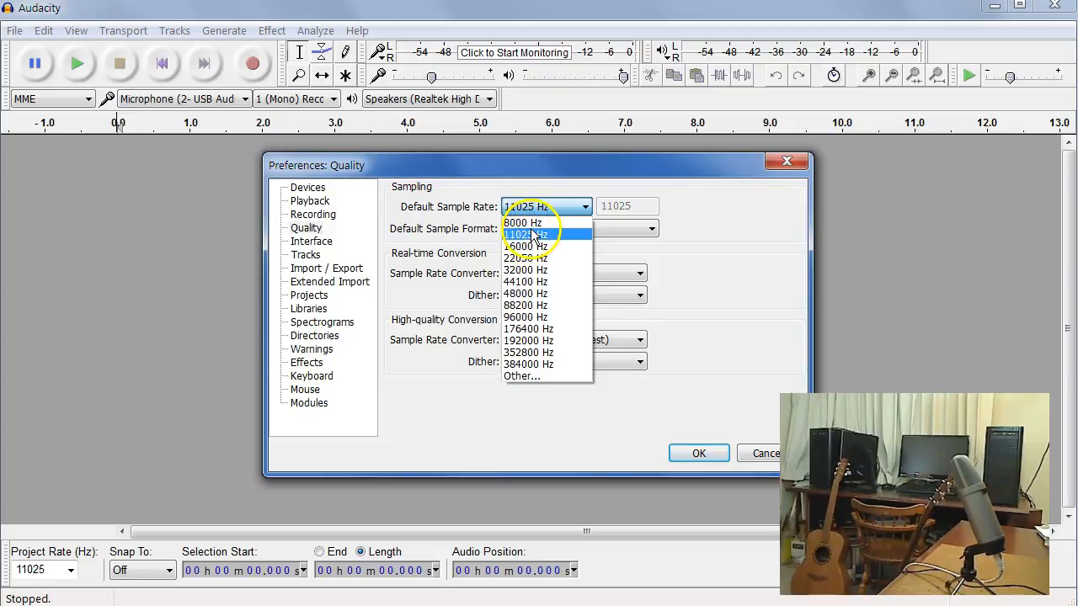
left_click(525, 234)
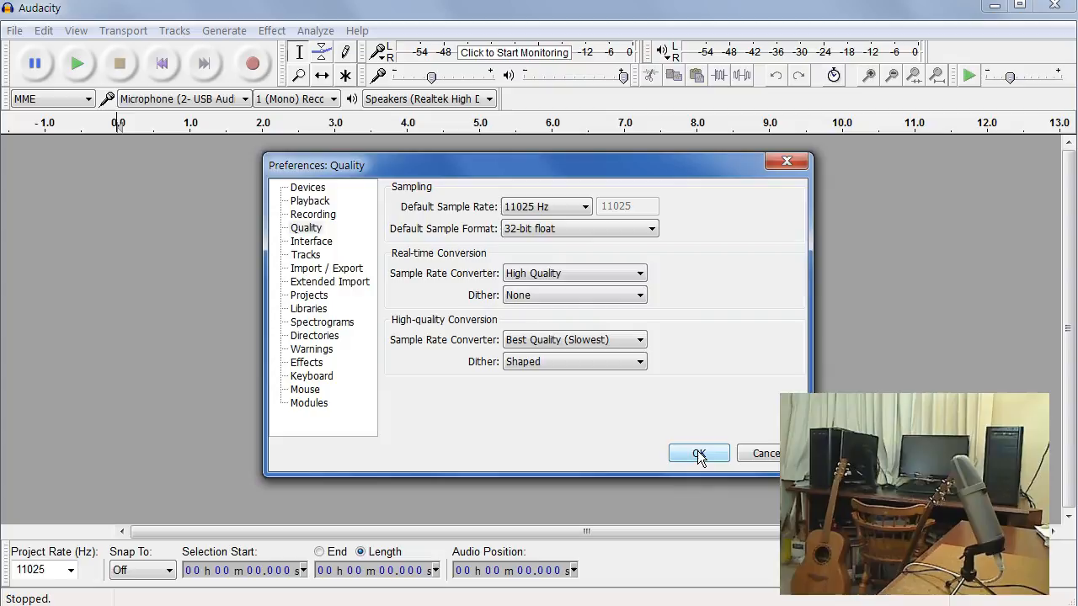
left_click(697, 453)
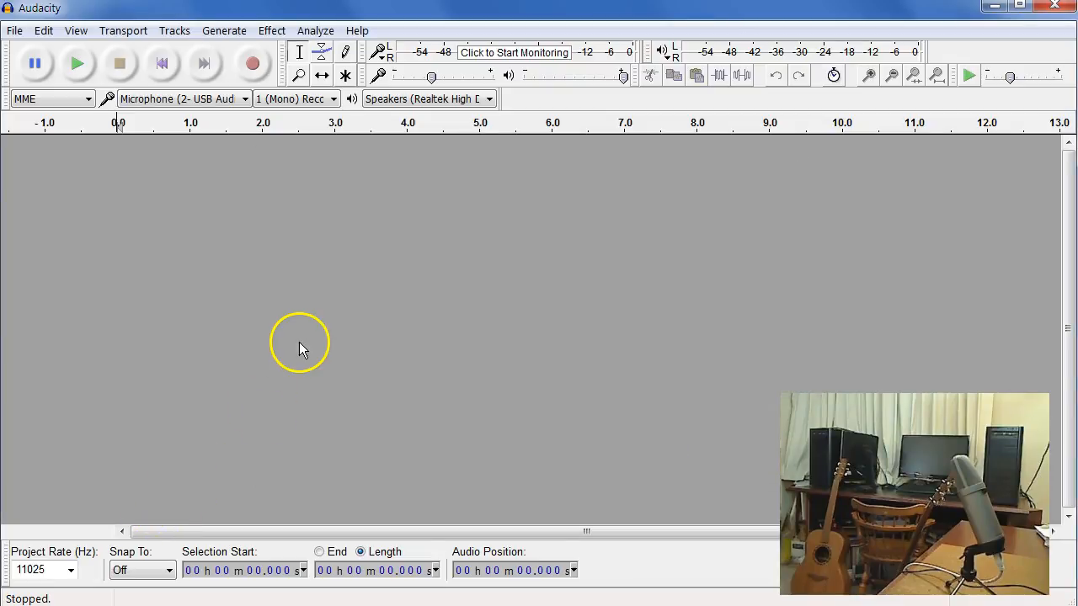
mouse_move(115, 470)
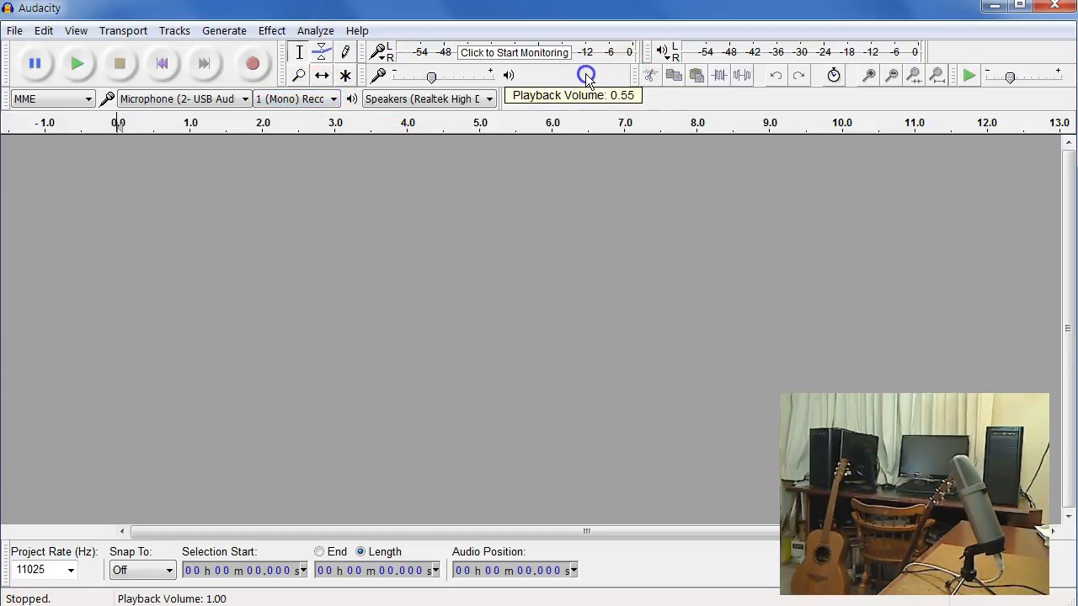
left_click_drag(586, 76, 620, 76)
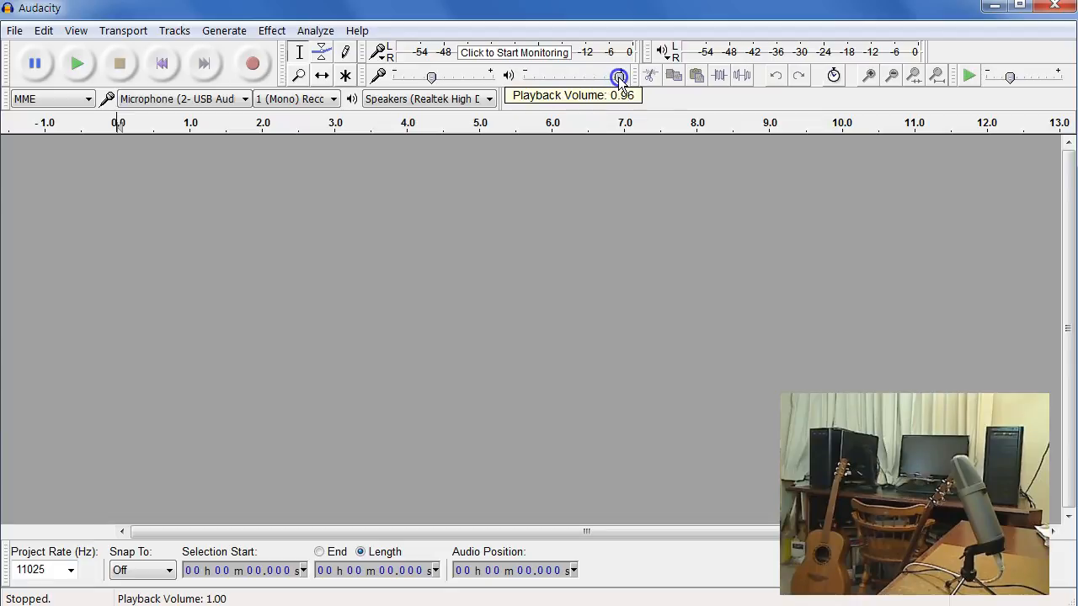
left_click_drag(620, 78, 623, 77)
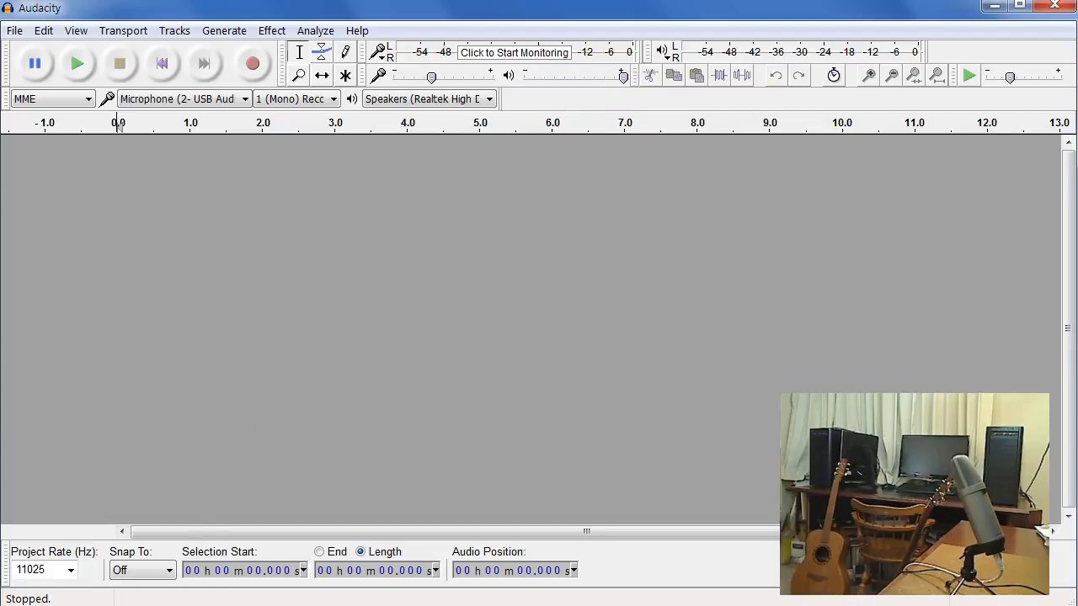
mouse_move(67, 480)
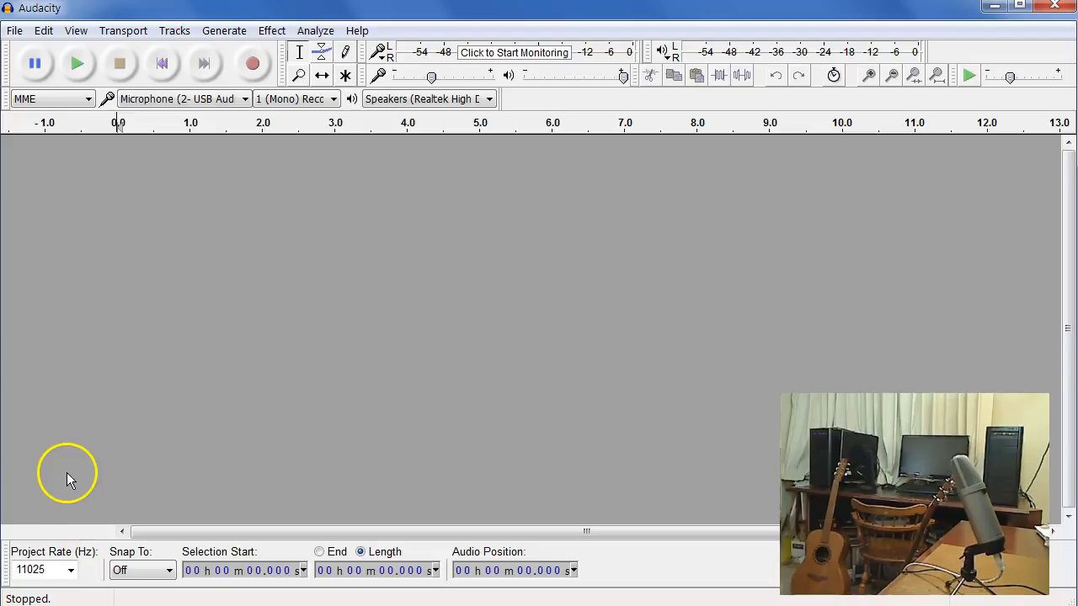
mouse_move(69, 462)
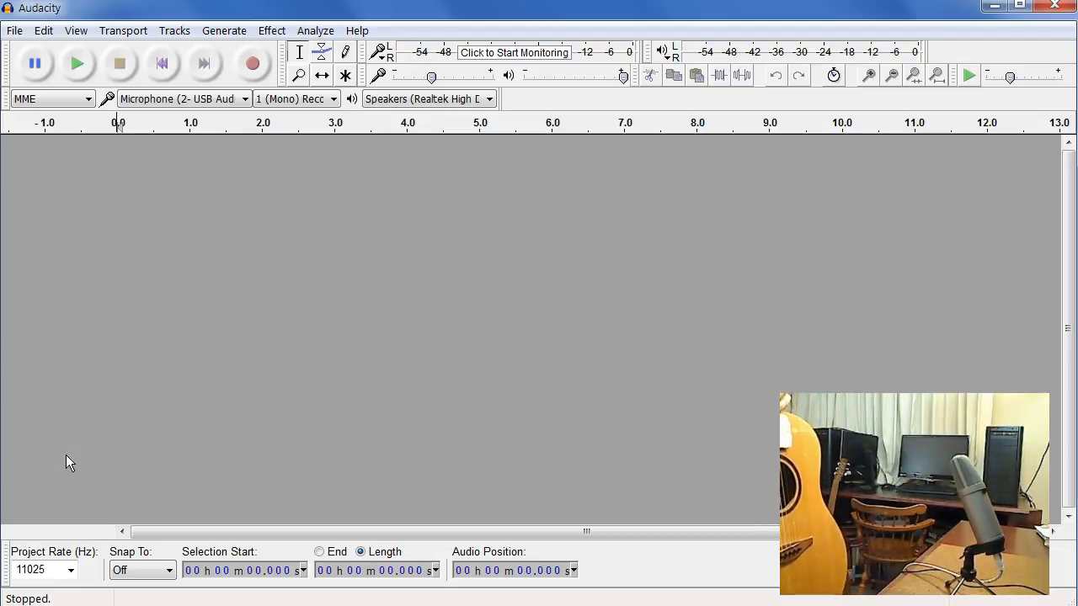
mouse_move(57, 455)
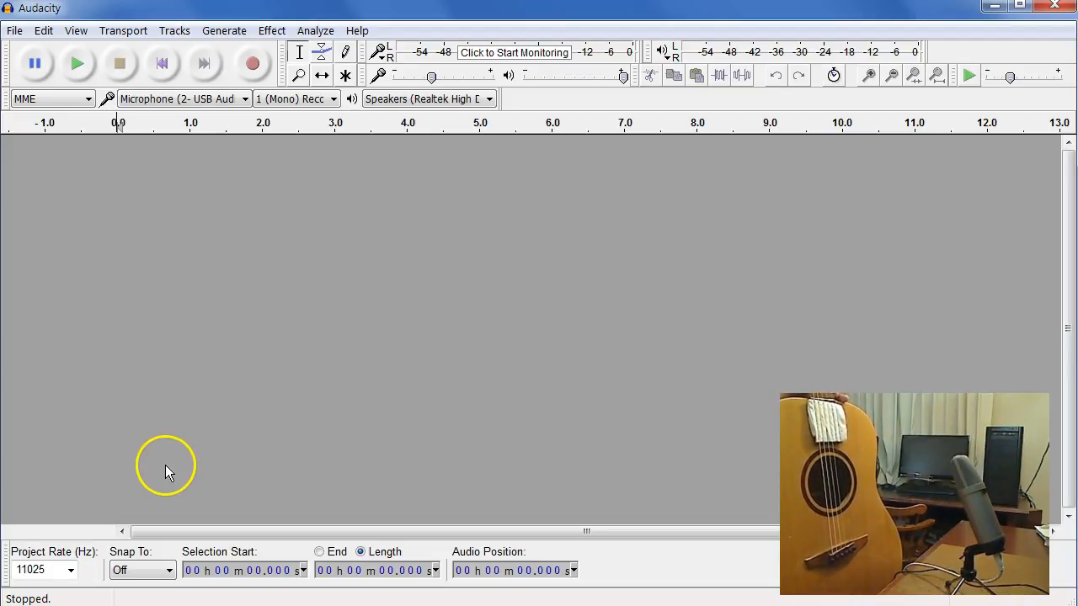
mouse_move(138, 475)
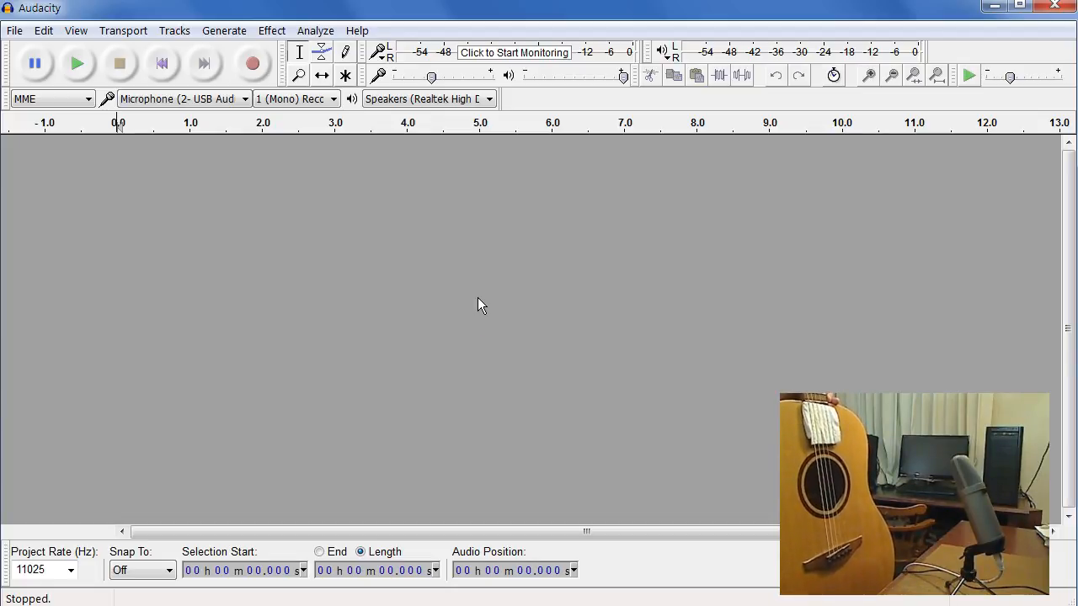
mouse_move(482, 391)
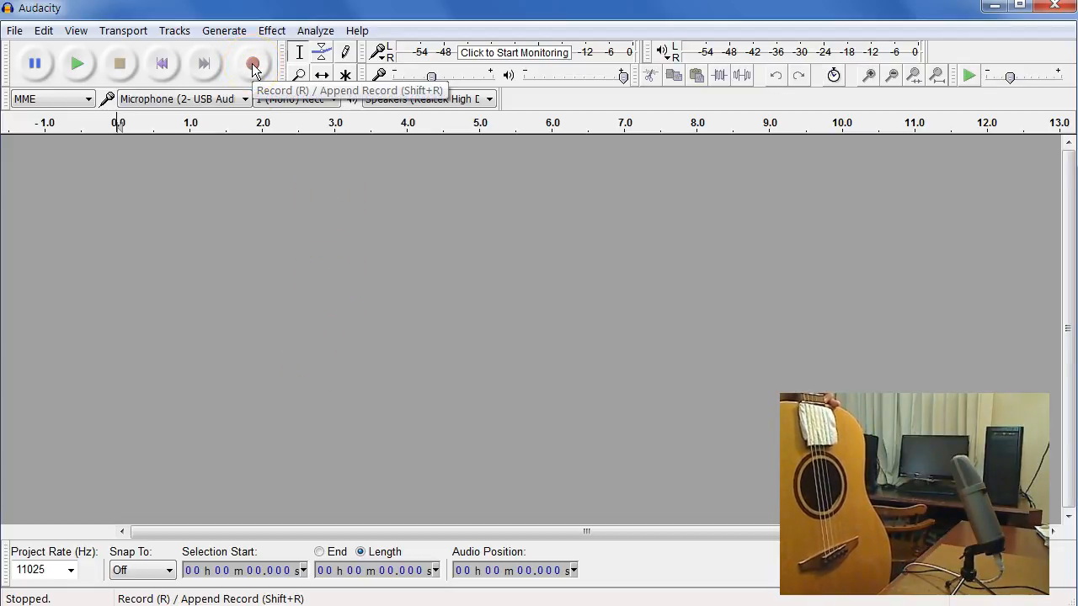
Step: Start recording a new mono track of repeated guitar-body taps
left_click(253, 64)
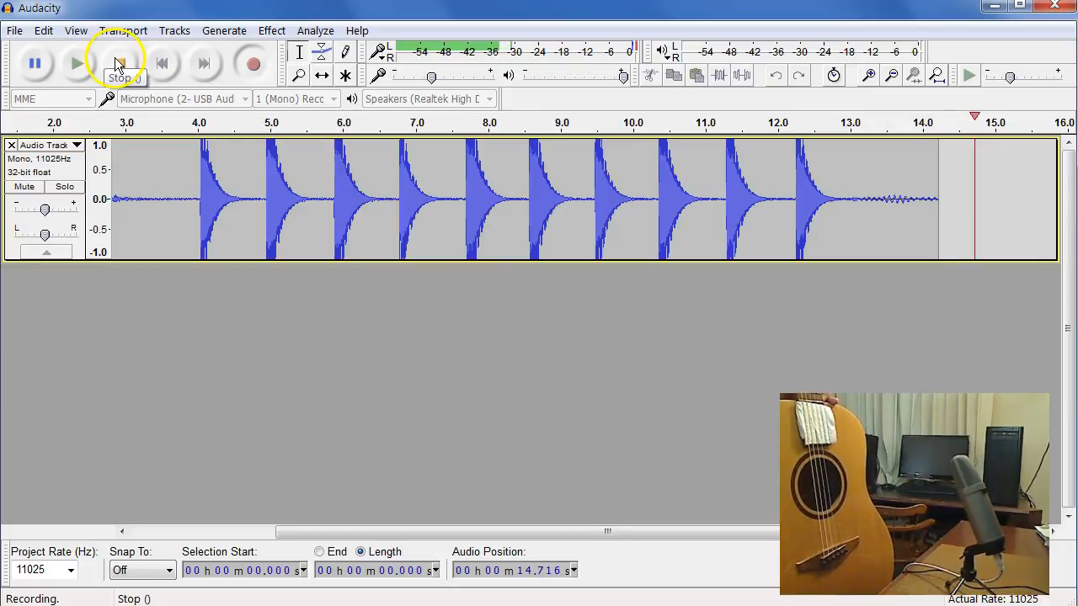
Step: Stop the tap recording and set the Recording Volume slider to about 0.76
left_click(118, 64)
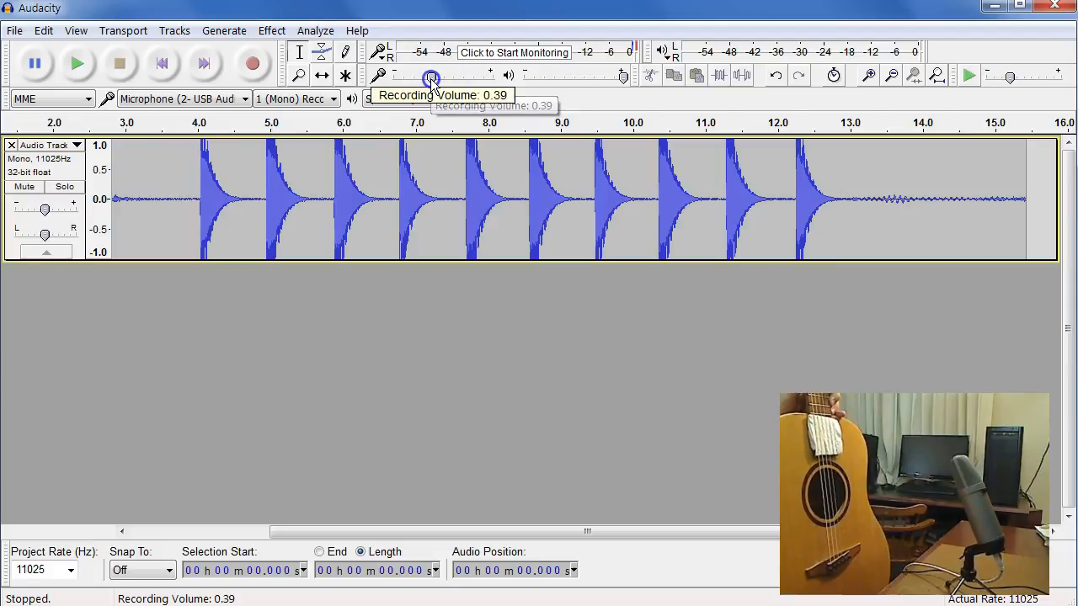
left_click_drag(431, 78, 475, 77)
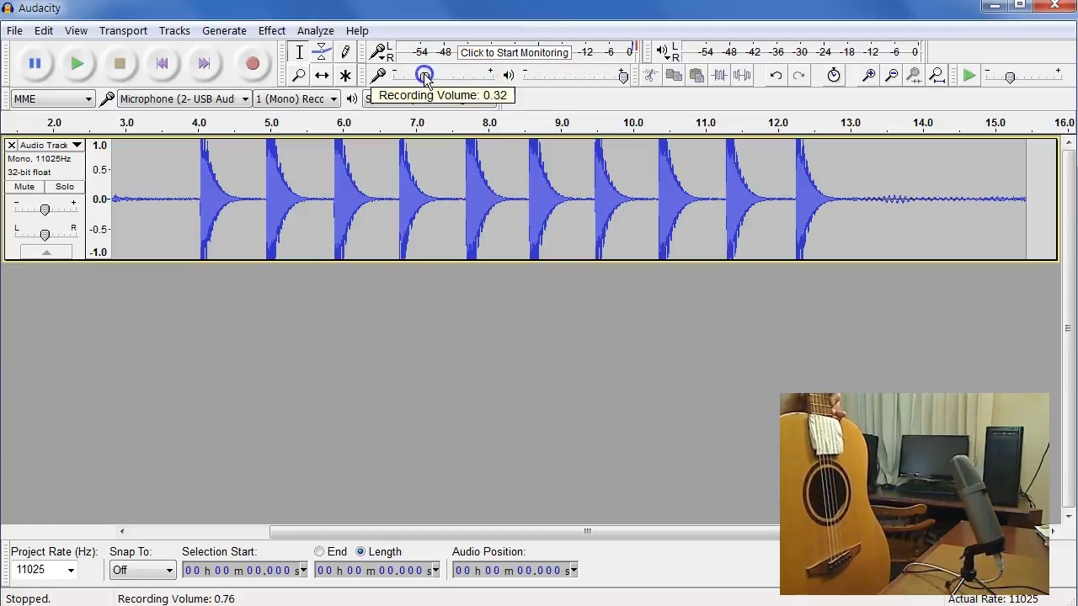
left_click_drag(425, 75, 431, 76)
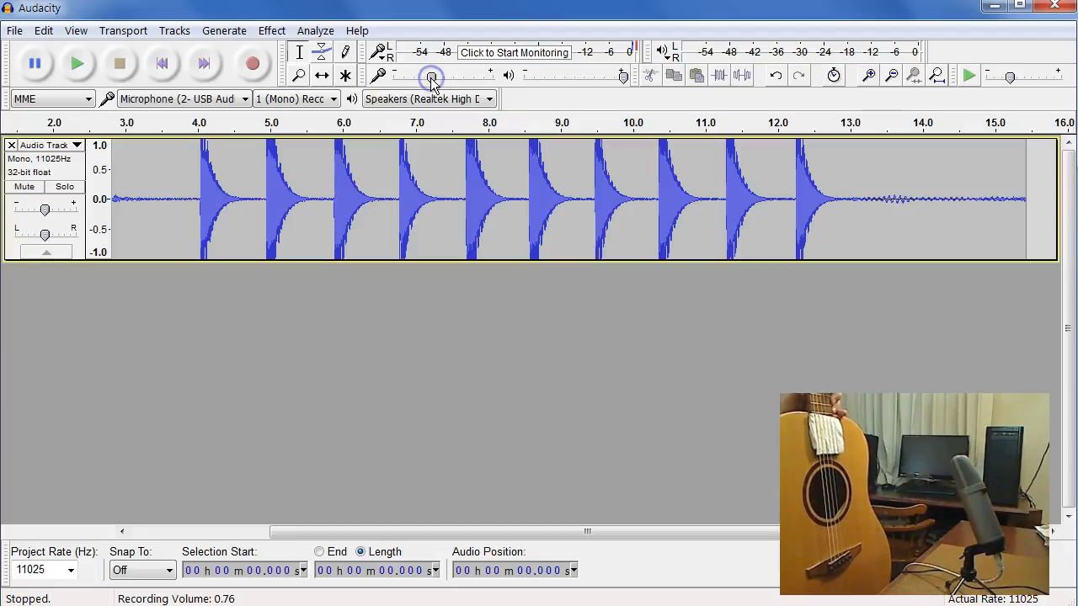
mouse_move(835, 197)
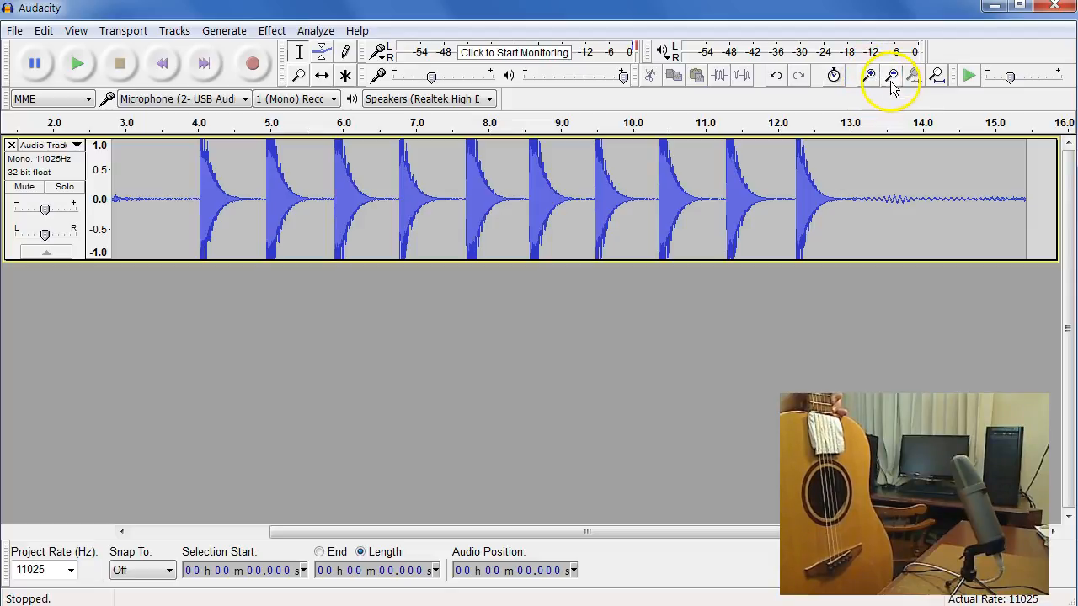
Step: Zoom out so the whole 15-second tap recording fits the track view
left_click(892, 76)
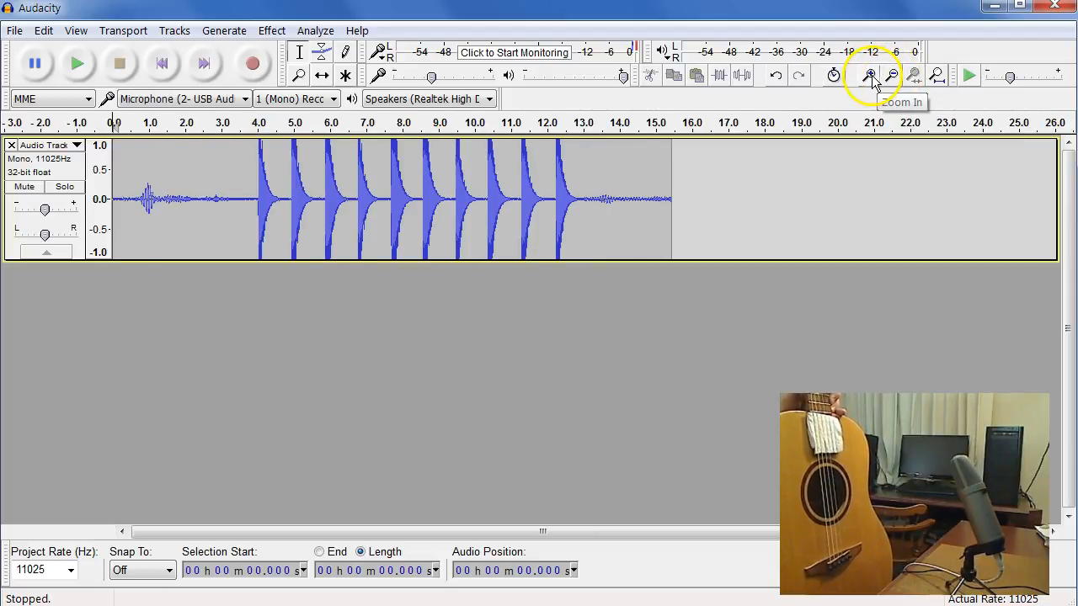
left_click(871, 75)
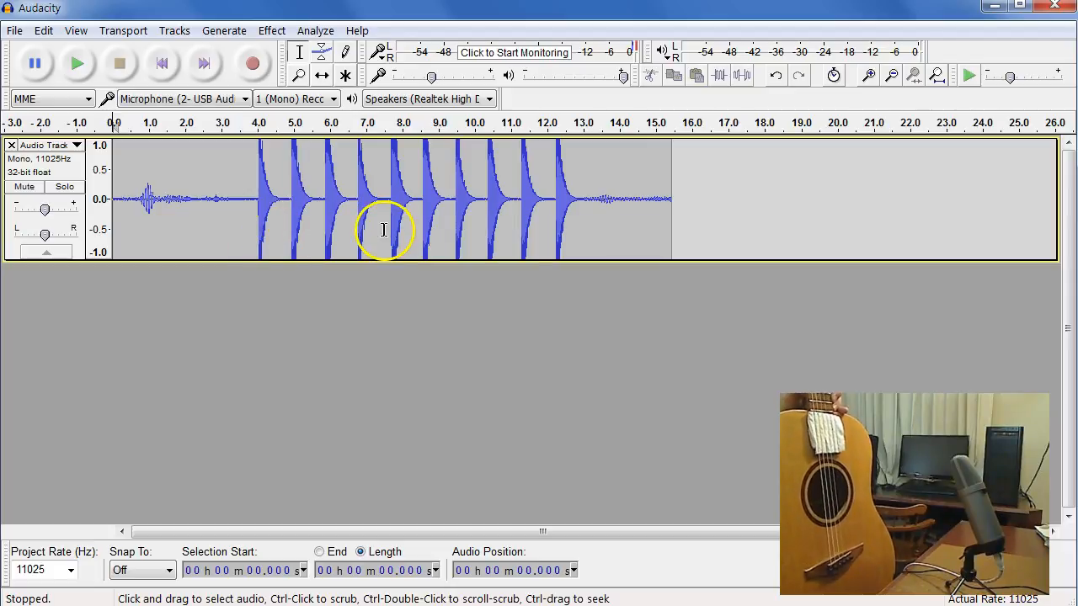
mouse_move(1031, 177)
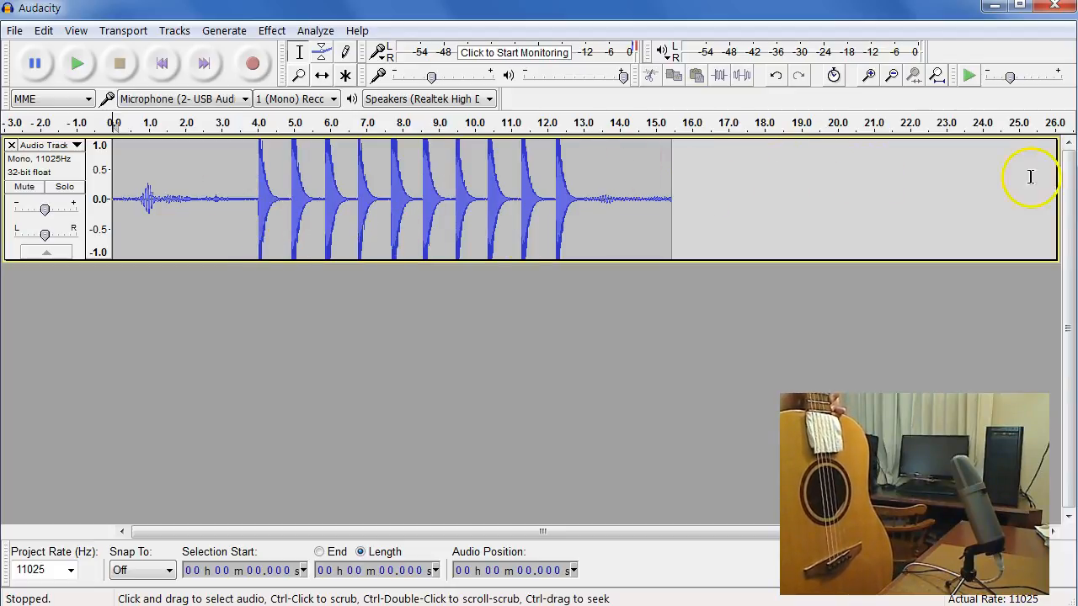
mouse_move(893, 76)
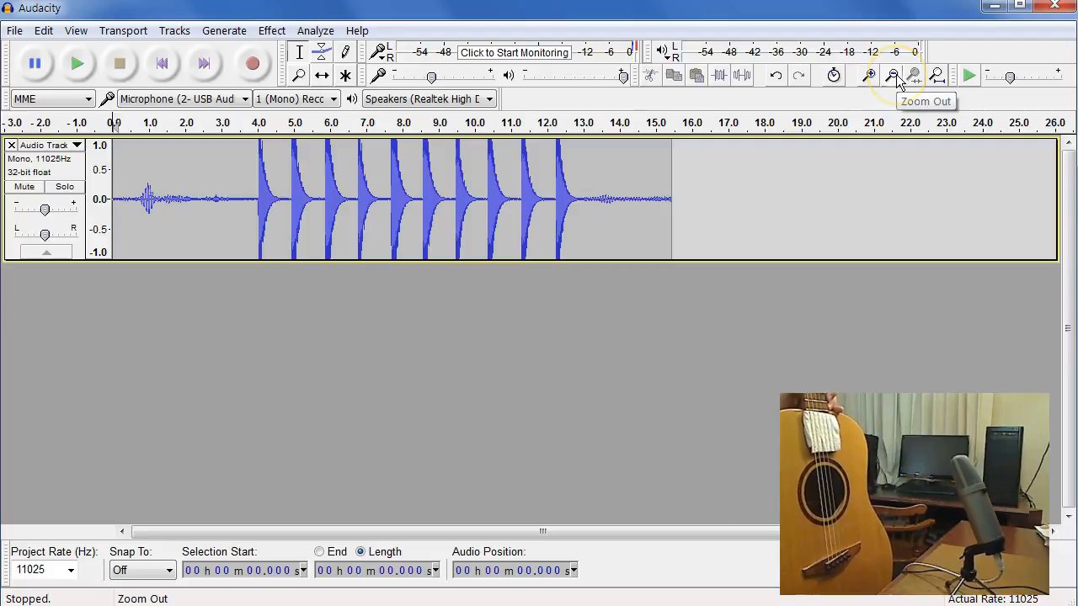
mouse_move(546, 175)
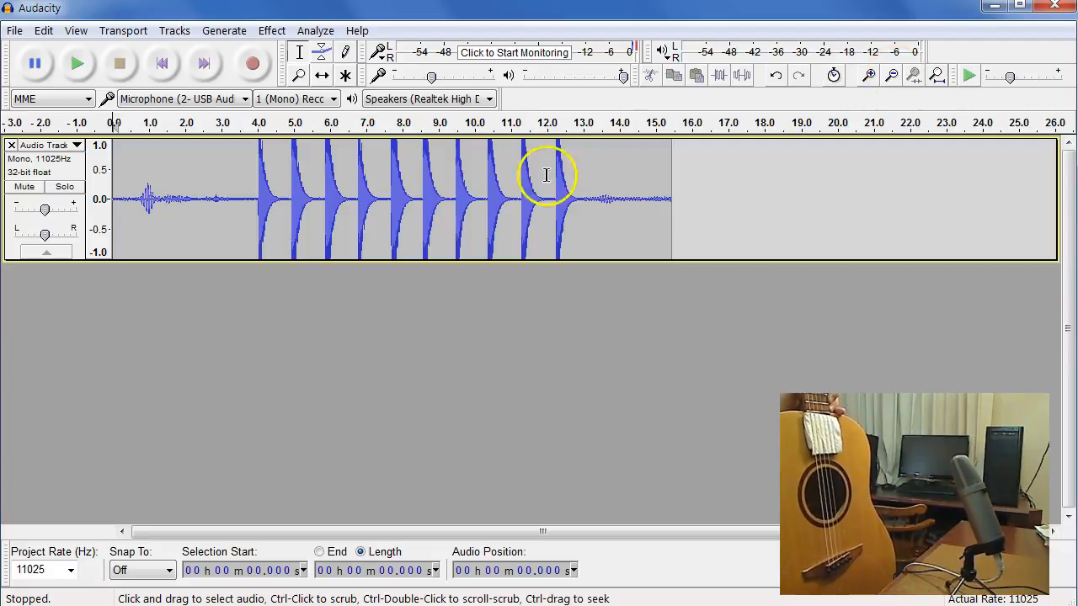
mouse_move(246, 194)
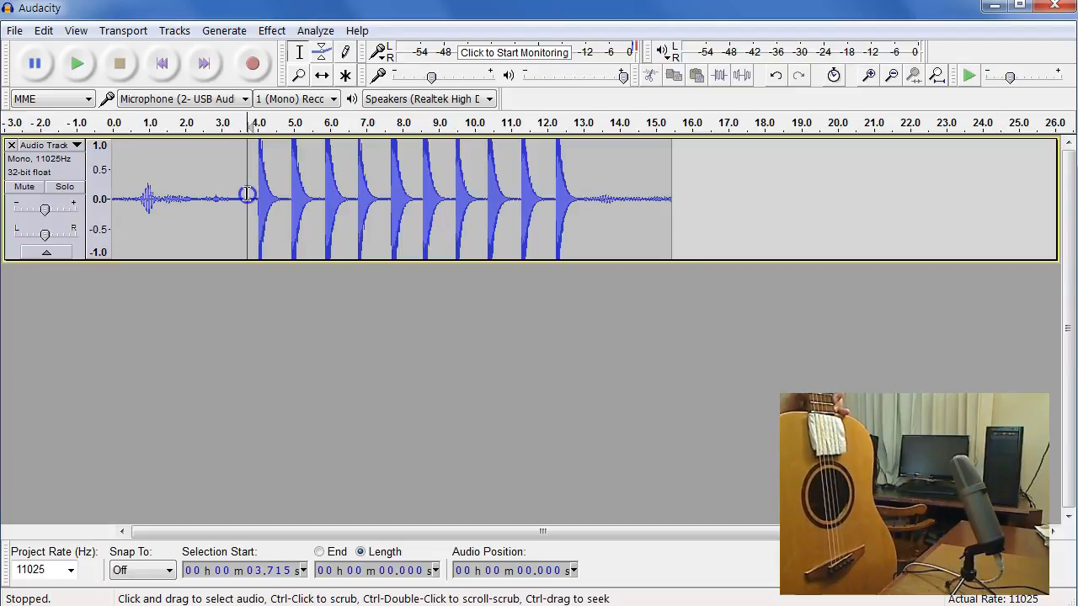
Step: Select the taps from about 3.7 s to 12.8 s and show the Analyze menu
left_click_drag(246, 194, 437, 194)
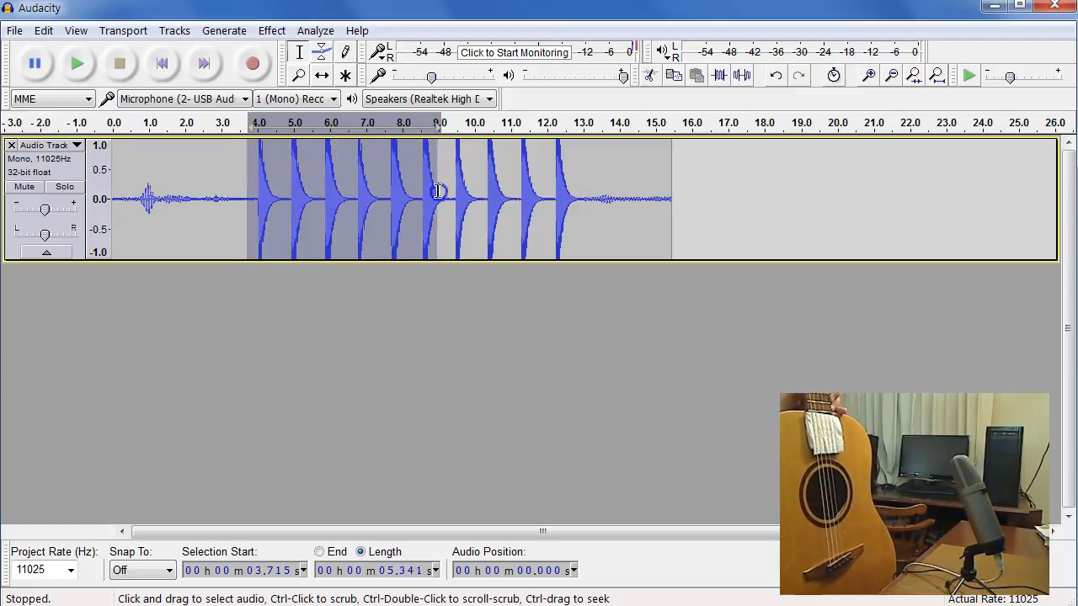
left_click_drag(438, 190, 576, 209)
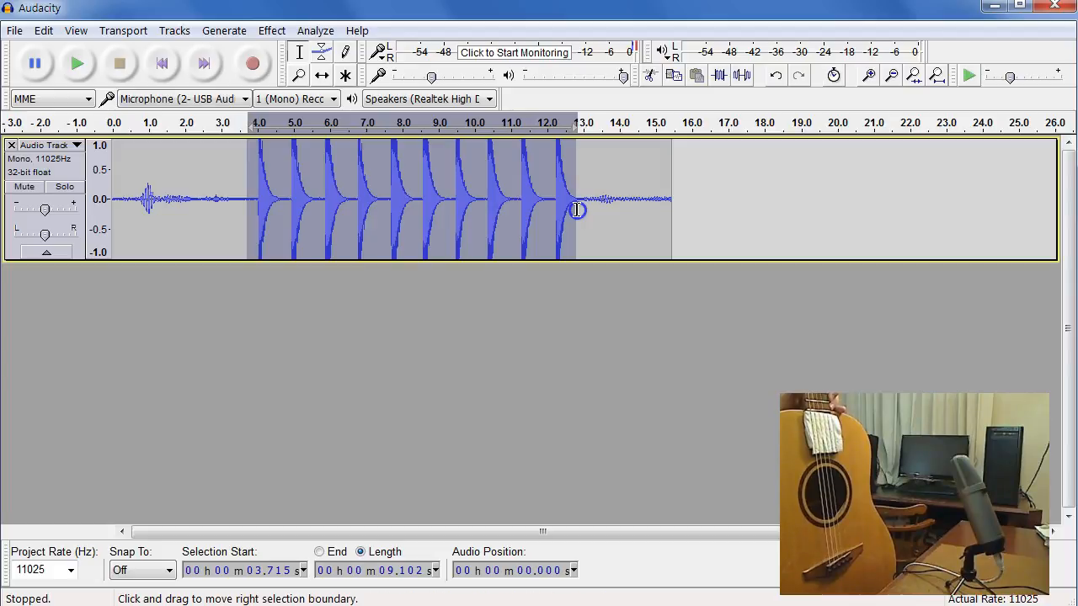
left_click(343, 52)
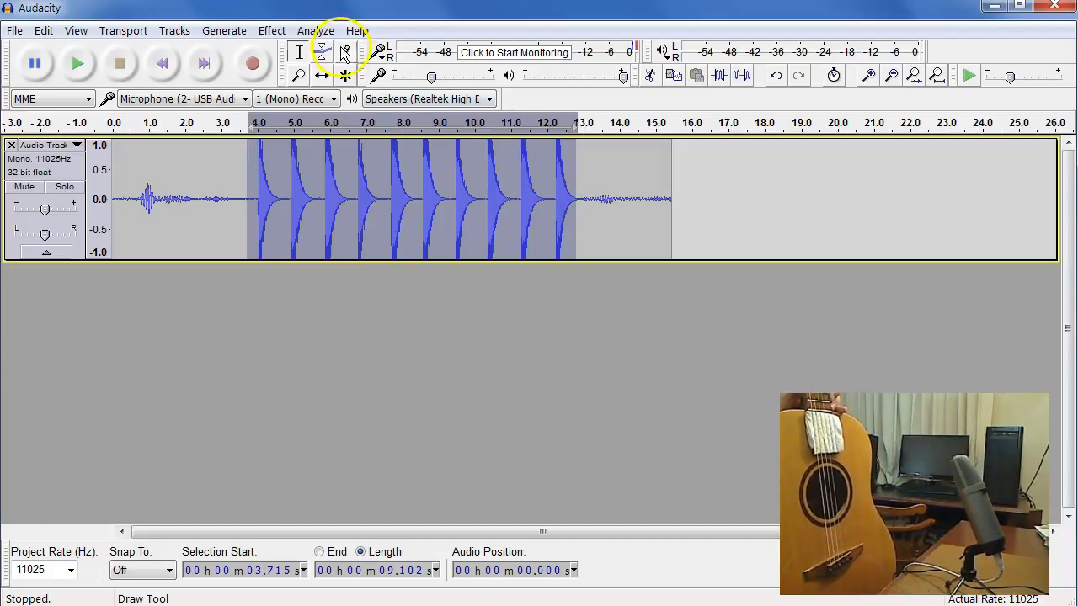
left_click(315, 31)
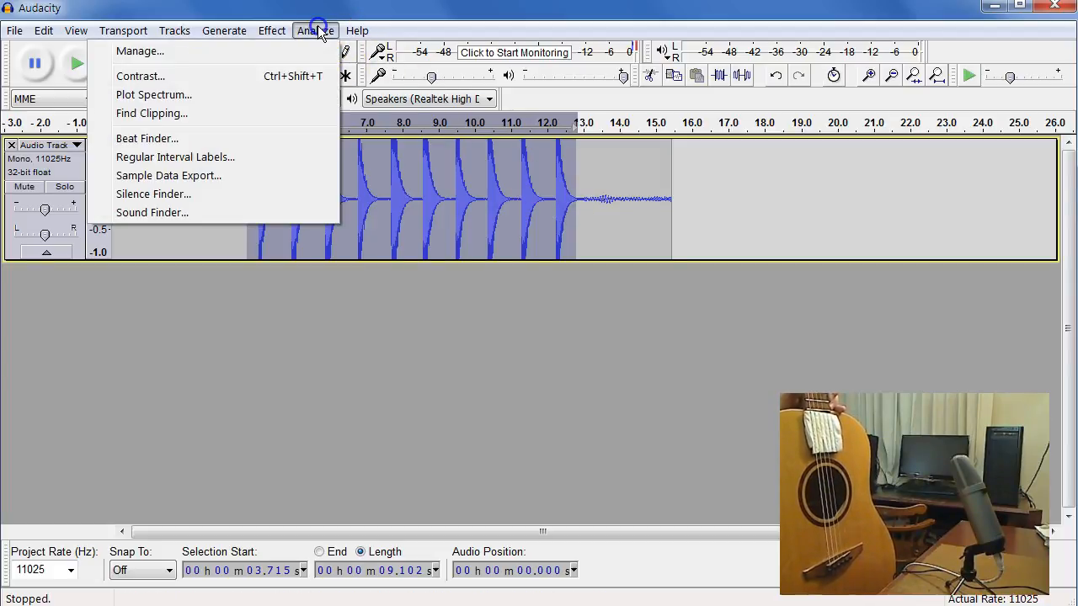
mouse_move(289, 99)
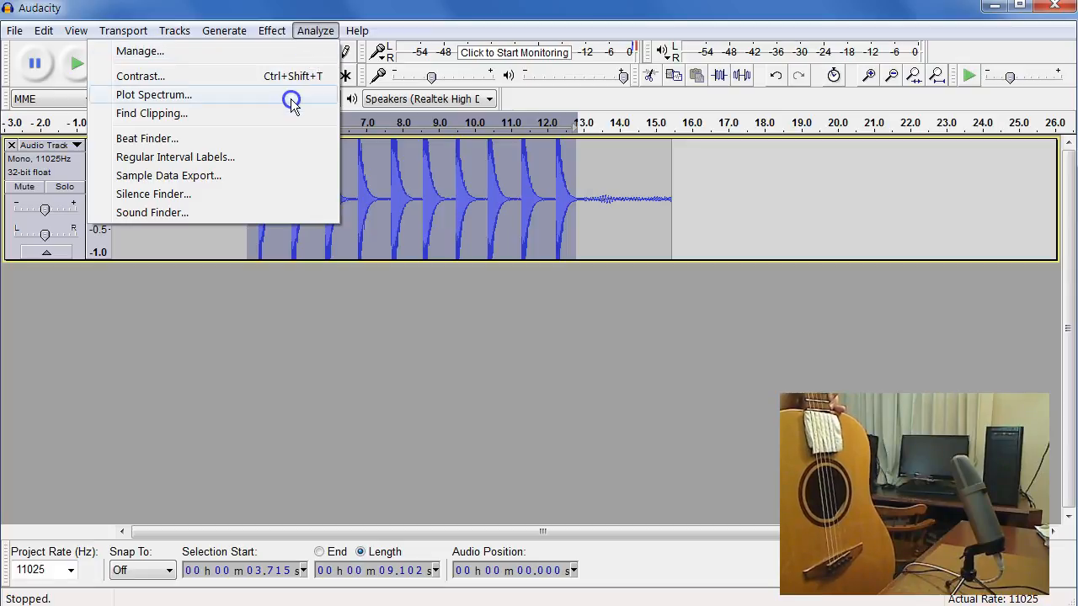
Step: Plot the spectrum of the selected taps and enlarge the Frequency Analysis window
left_click(153, 94)
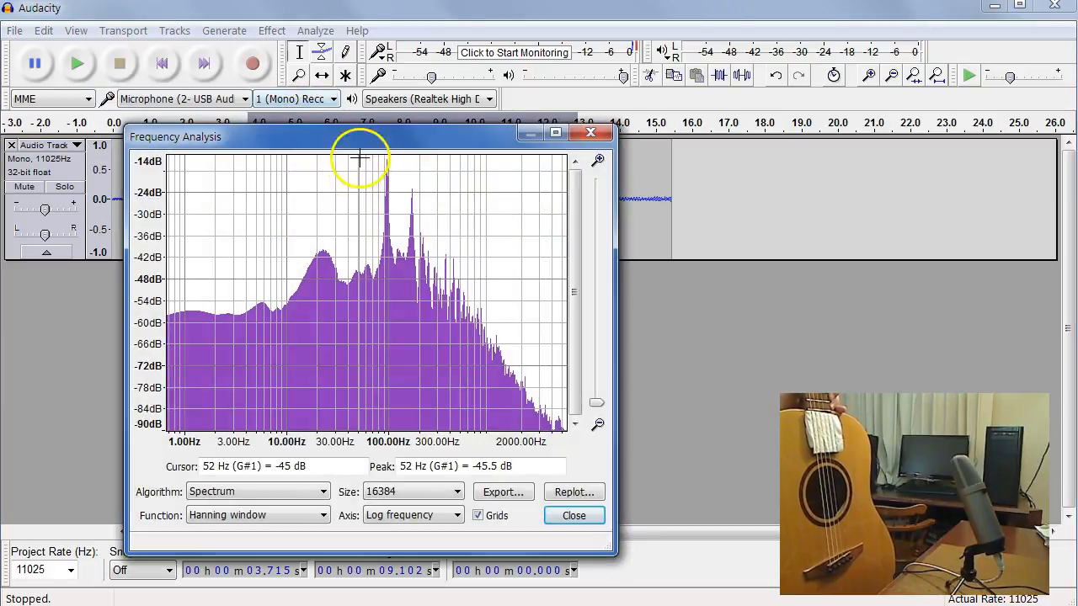
left_click_drag(354, 136, 270, 177)
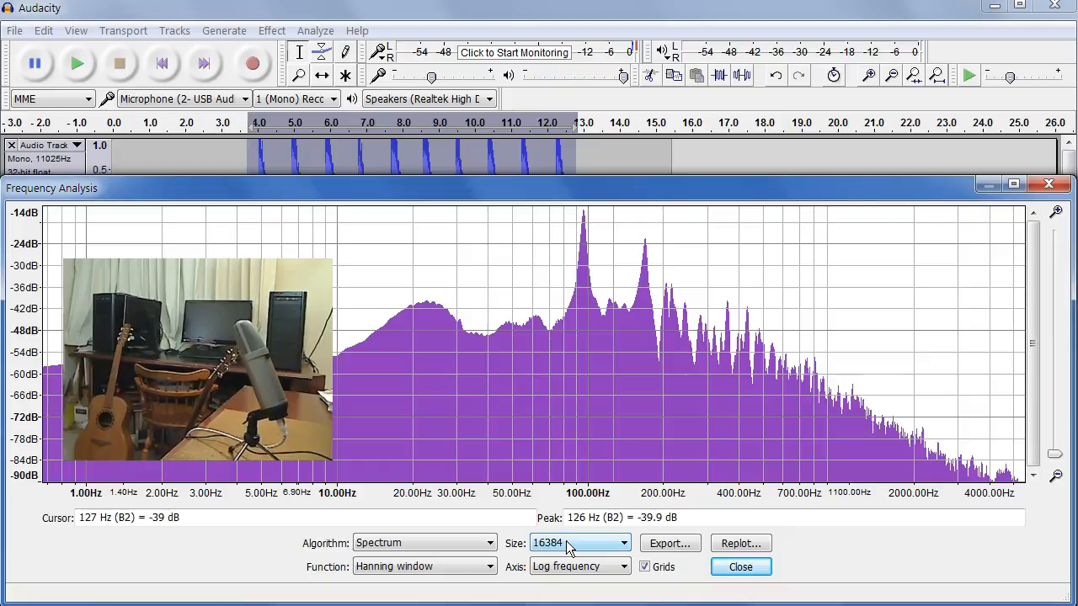
left_click(579, 542)
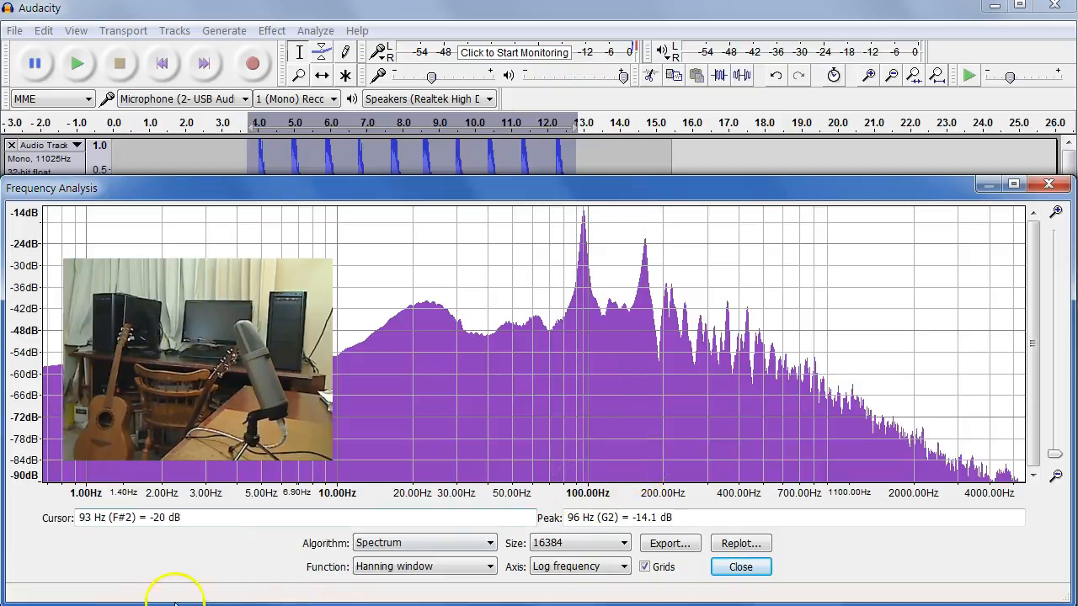
mouse_move(418, 547)
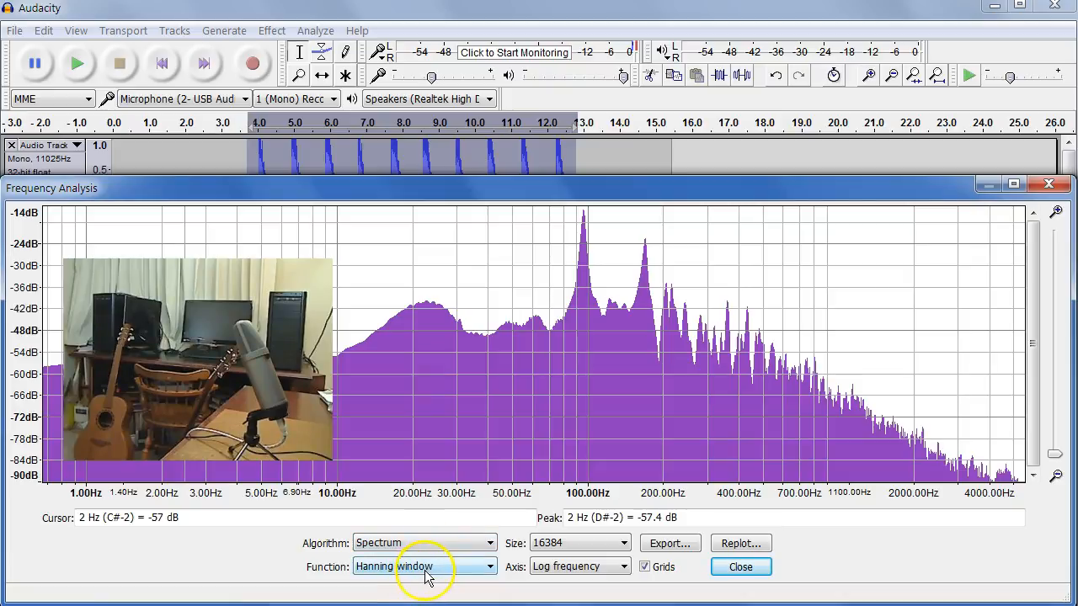
Step: View the spectrum on a linear frequency axis, then switch back to Log frequency
left_click(580, 566)
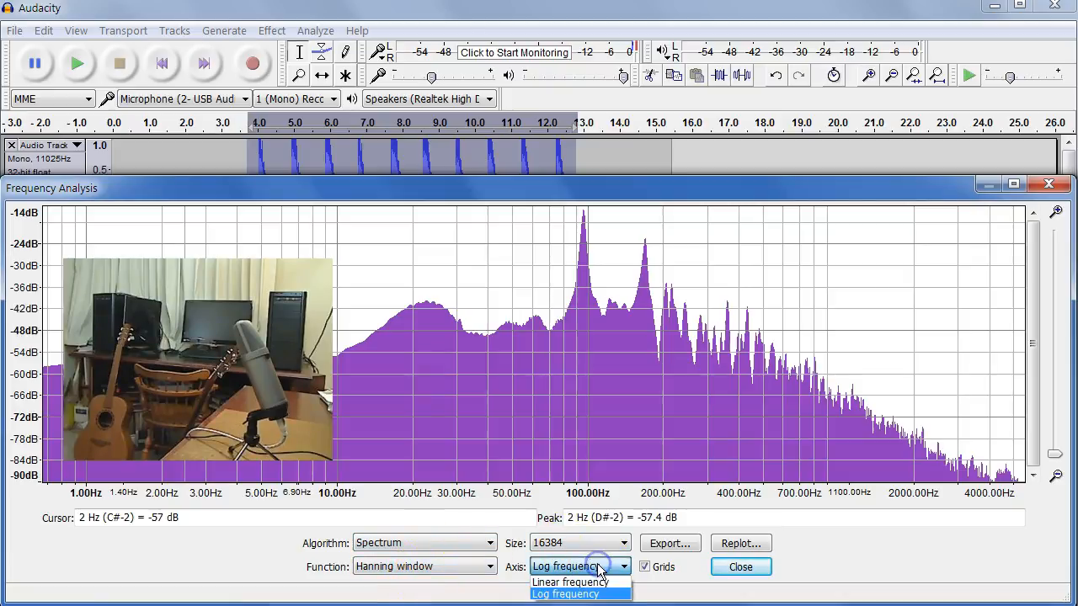
mouse_move(470, 404)
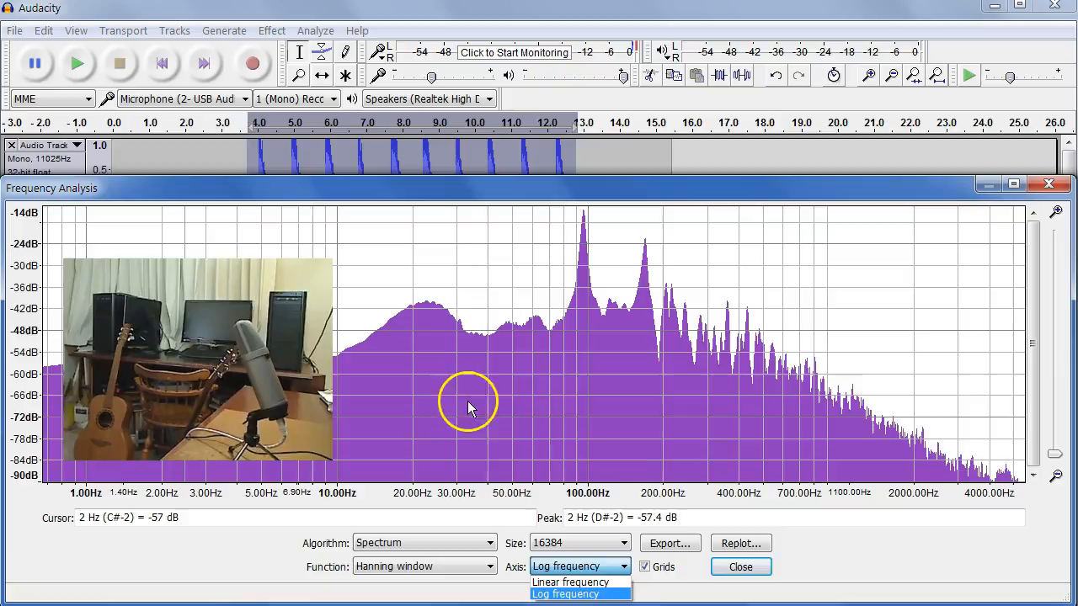
mouse_move(54, 492)
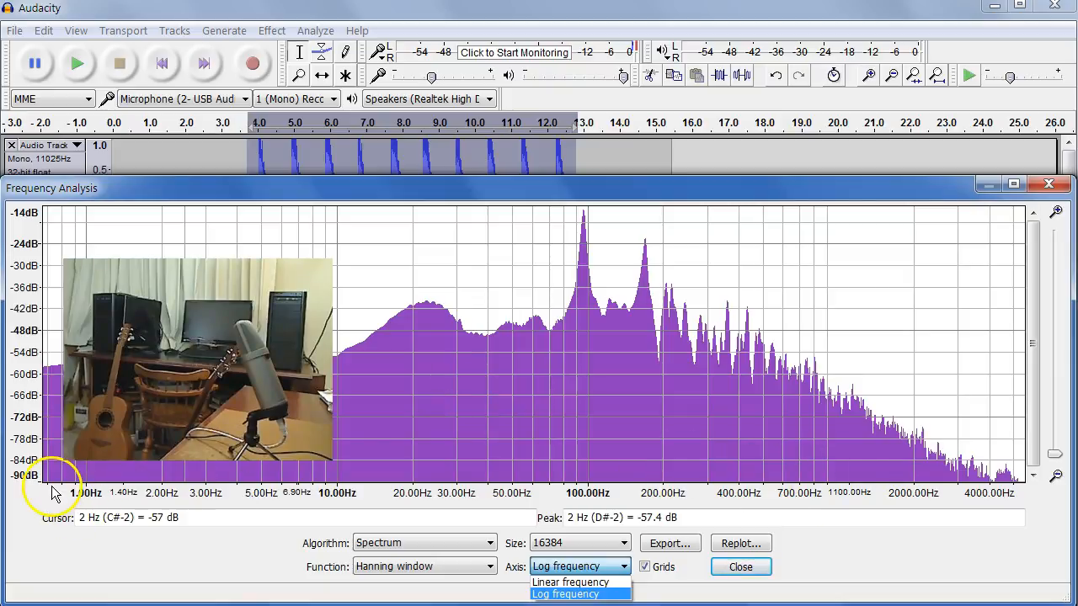
mouse_move(993, 497)
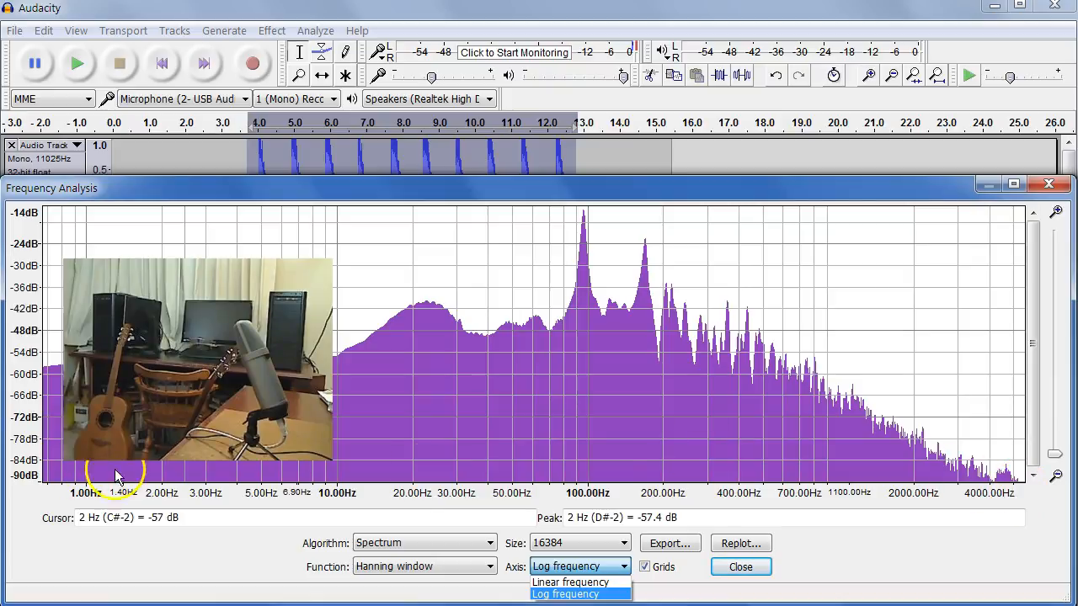
mouse_move(569, 319)
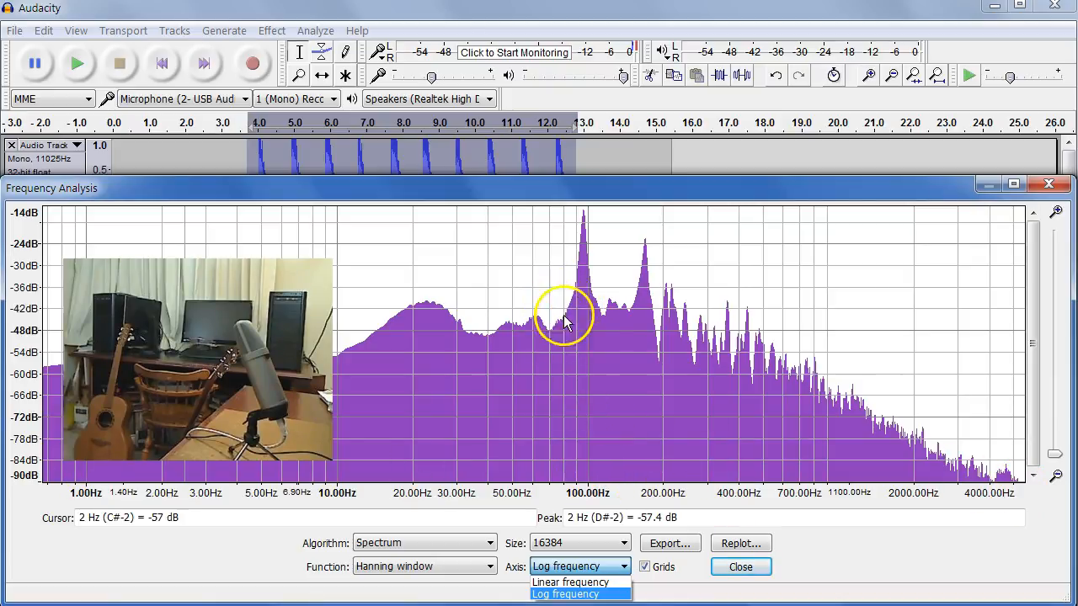
mouse_move(766, 370)
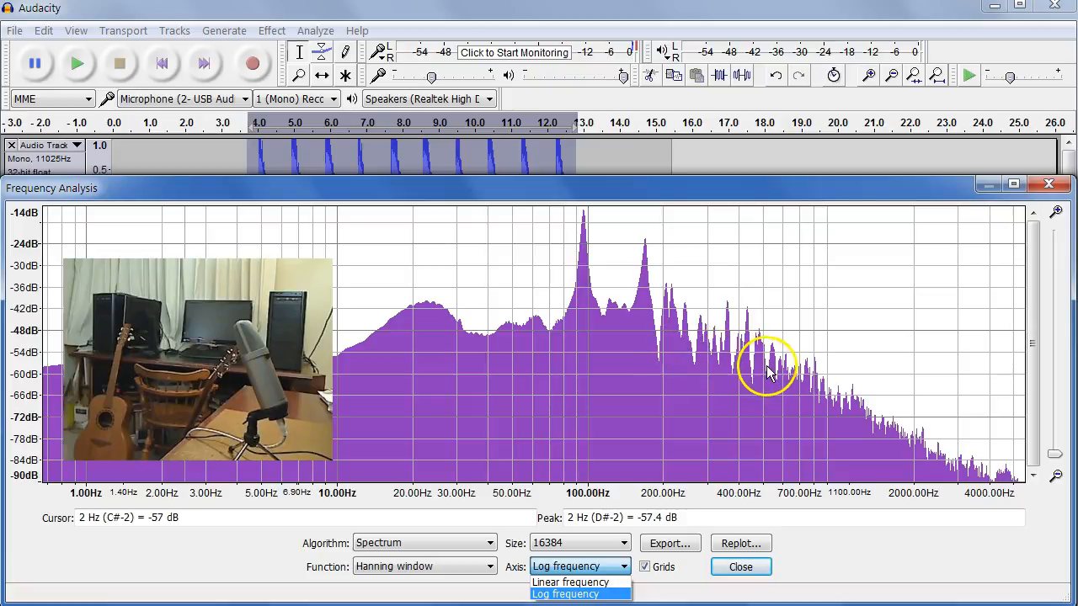
mouse_move(556, 485)
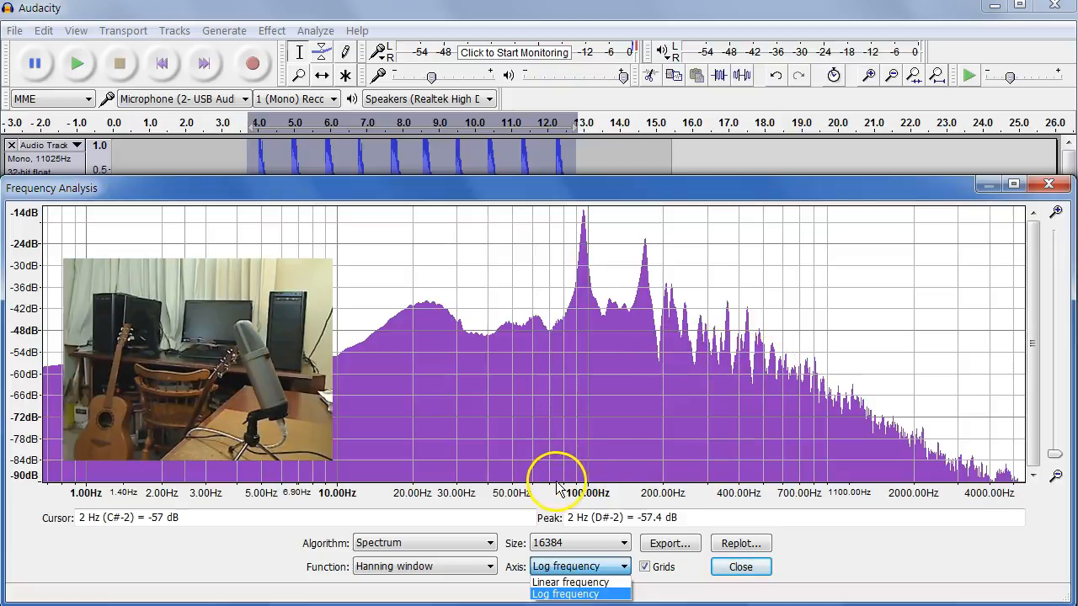
mouse_move(809, 491)
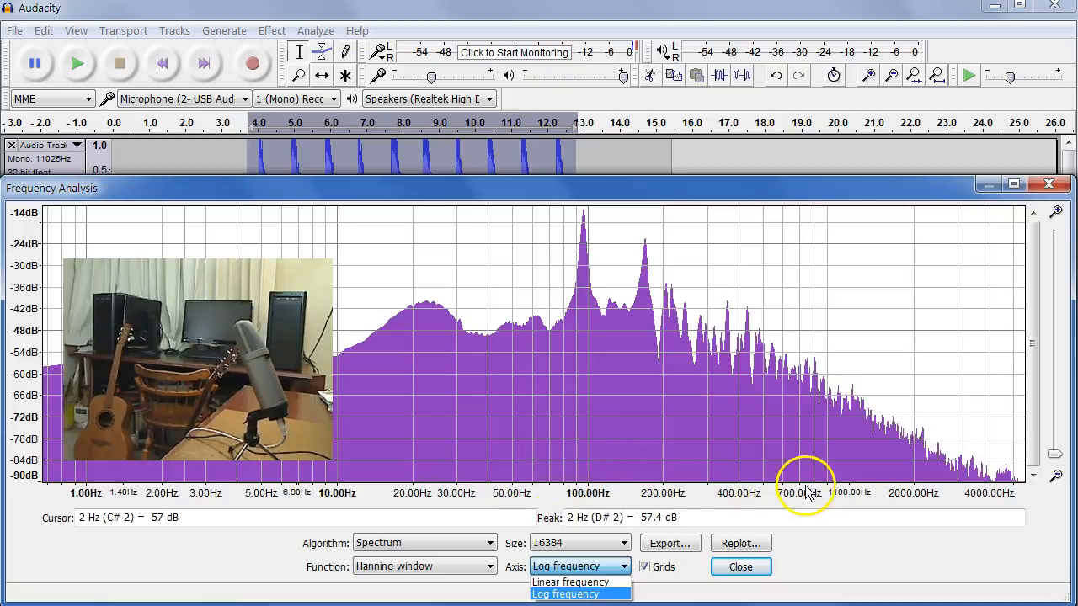
mouse_move(581, 583)
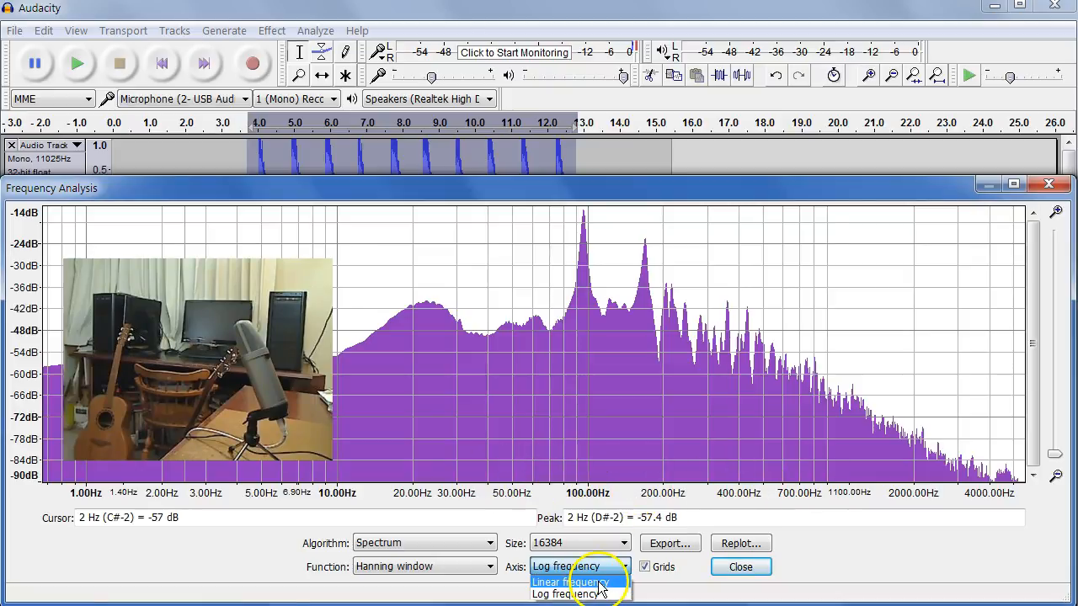
left_click(569, 582)
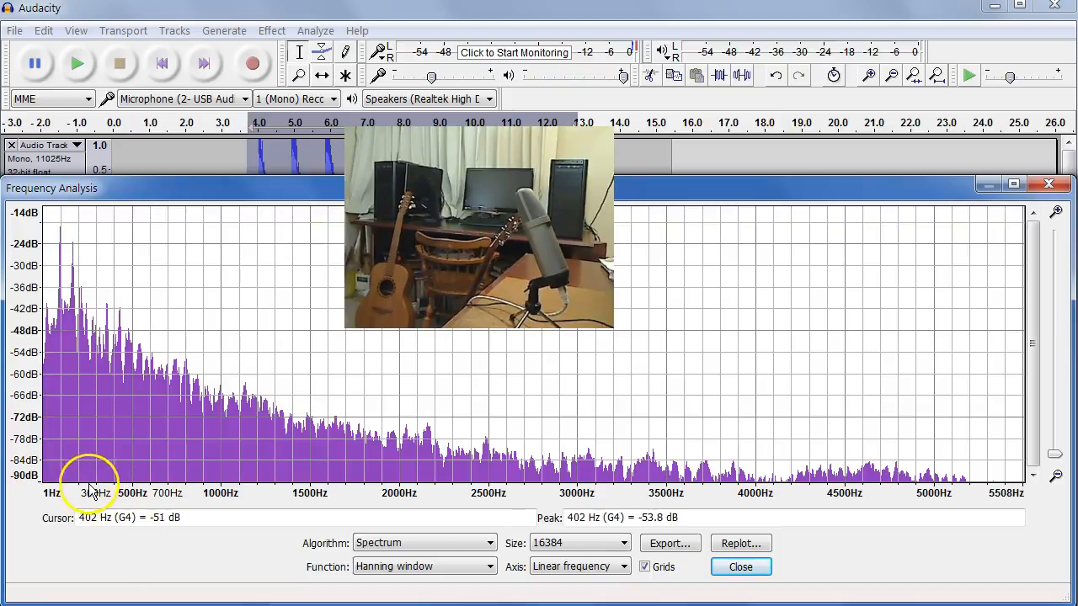
mouse_move(415, 411)
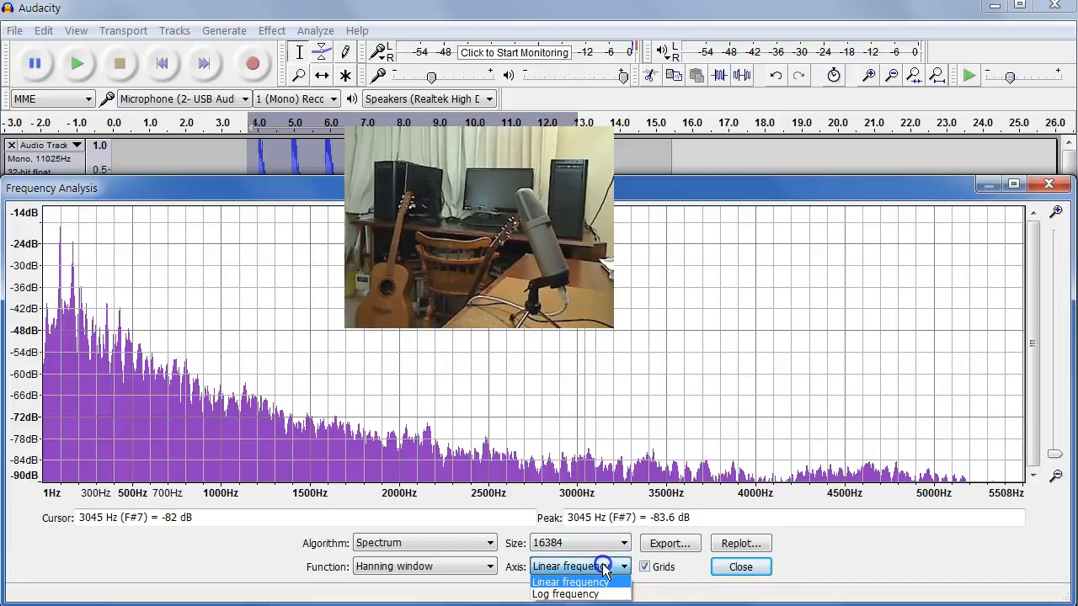
left_click(566, 593)
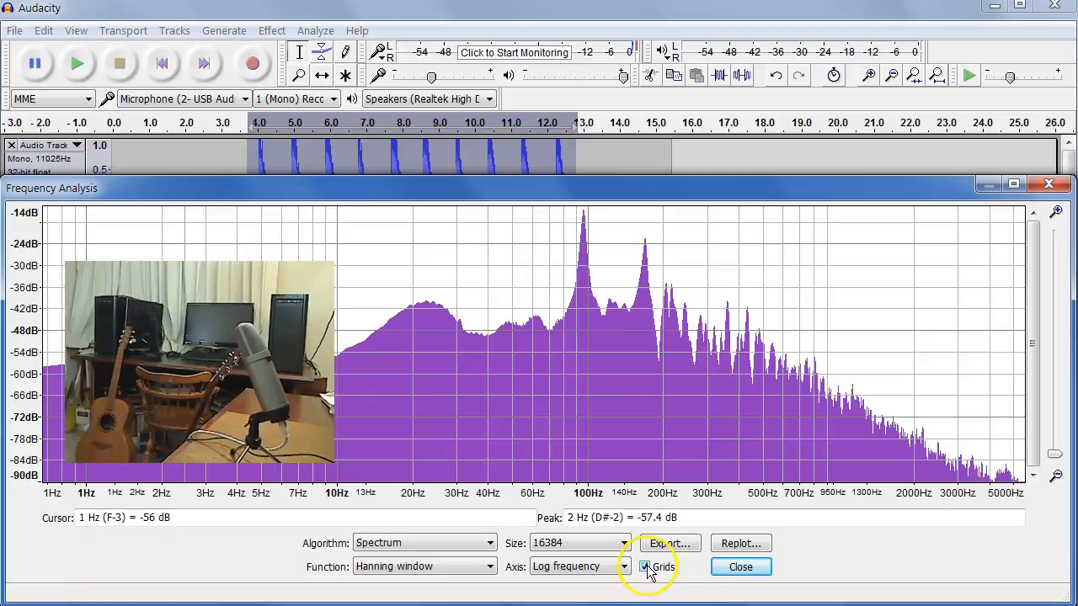
Step: Toggle the Grids box, then view the Project Rate choices and keep 11025 Hz
left_click(643, 566)
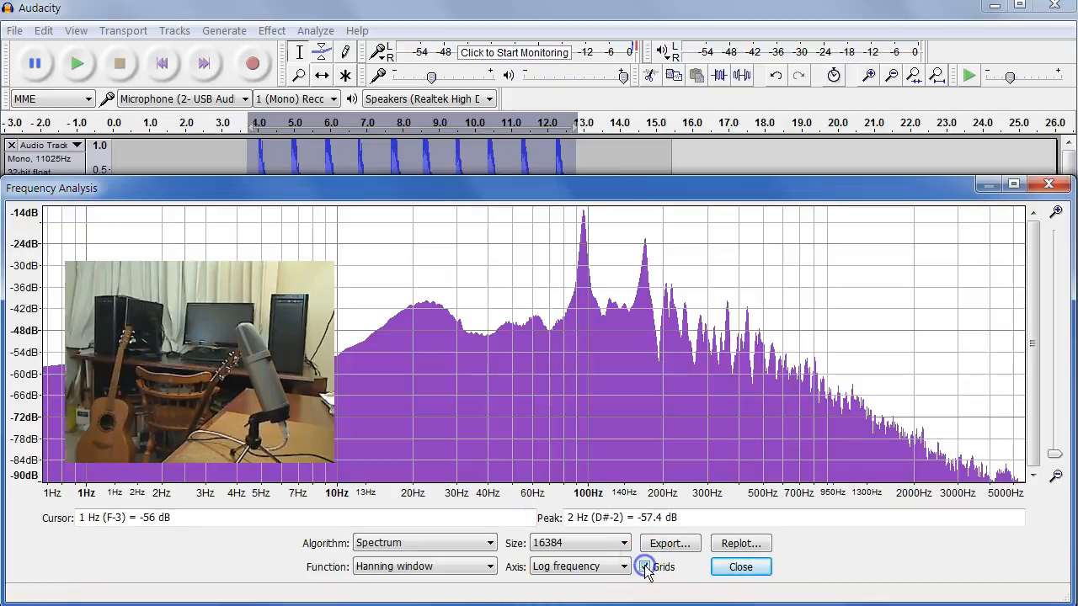
left_click(645, 566)
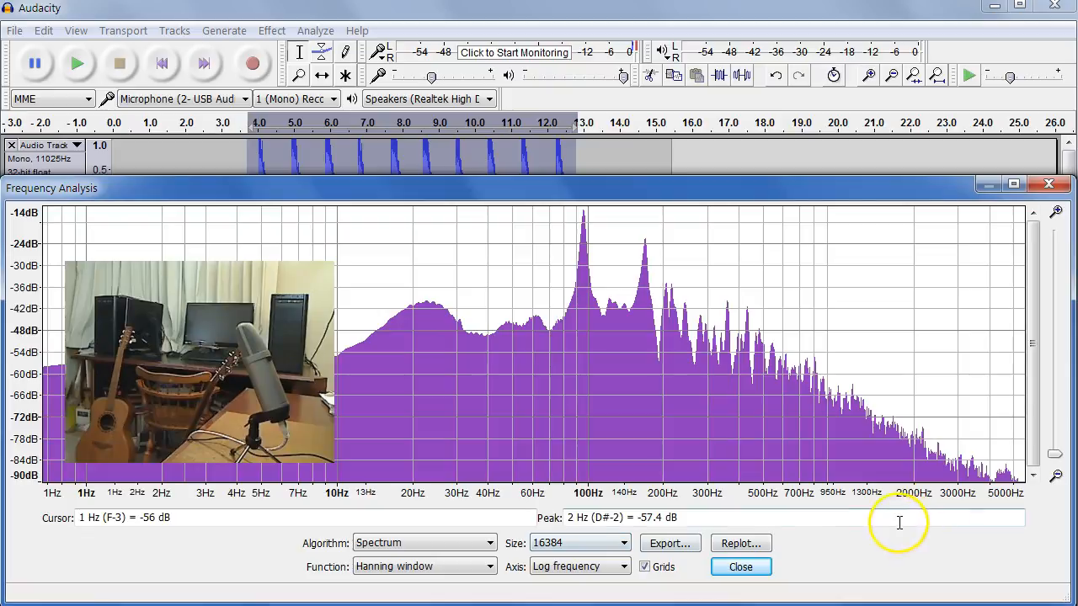
mouse_move(973, 492)
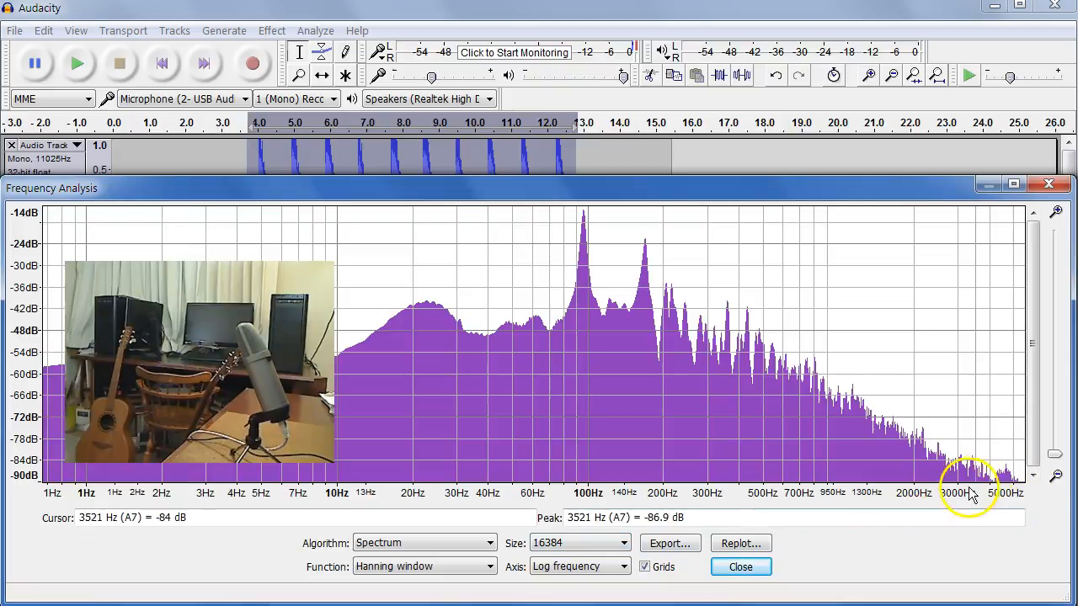
mouse_move(1008, 502)
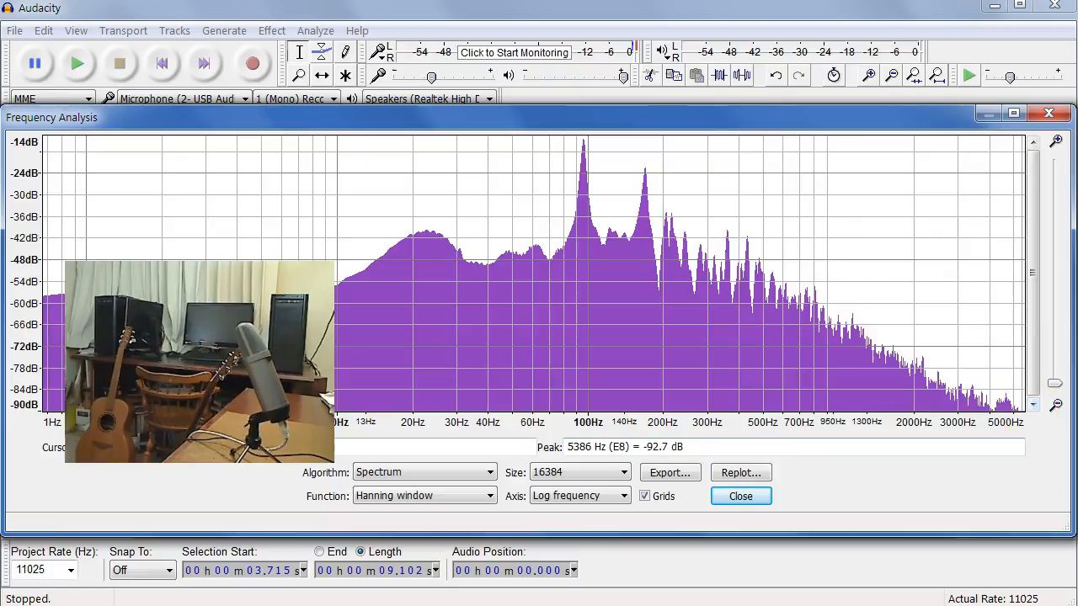
left_click(43, 570)
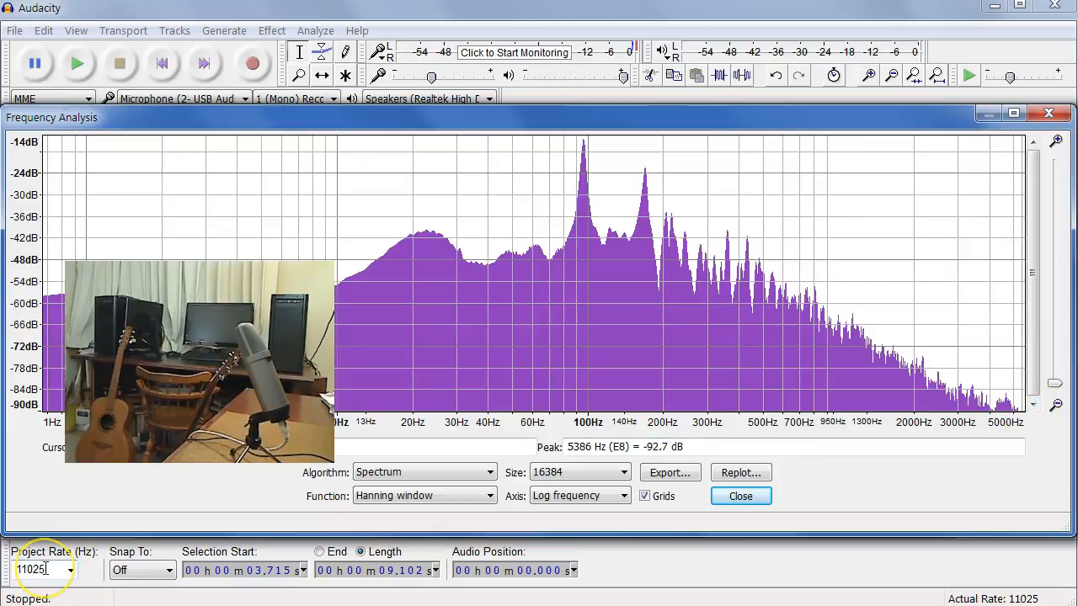
mouse_move(434, 273)
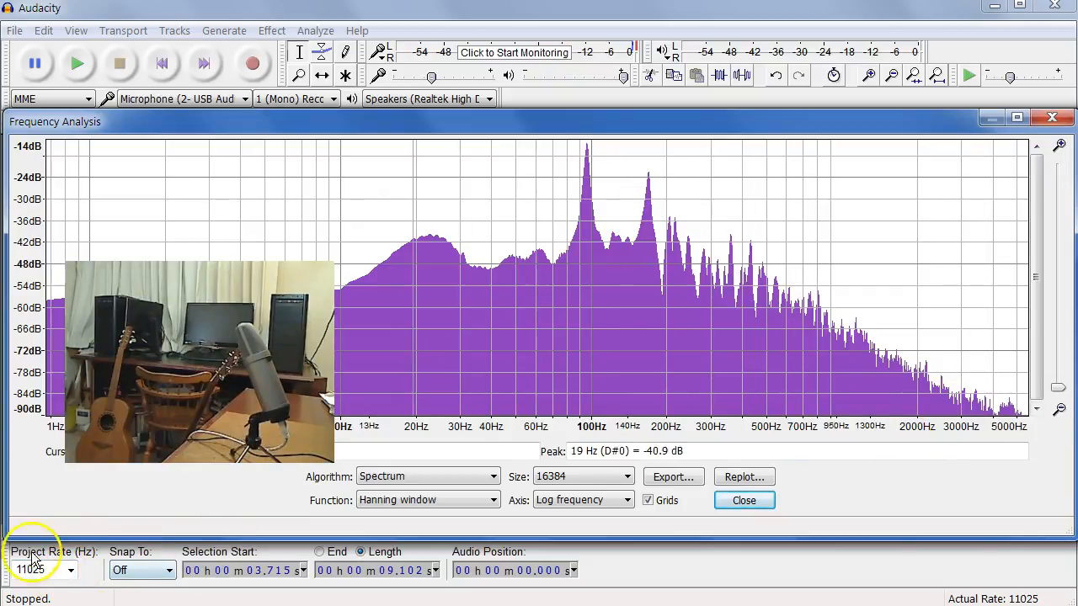
left_click(71, 570)
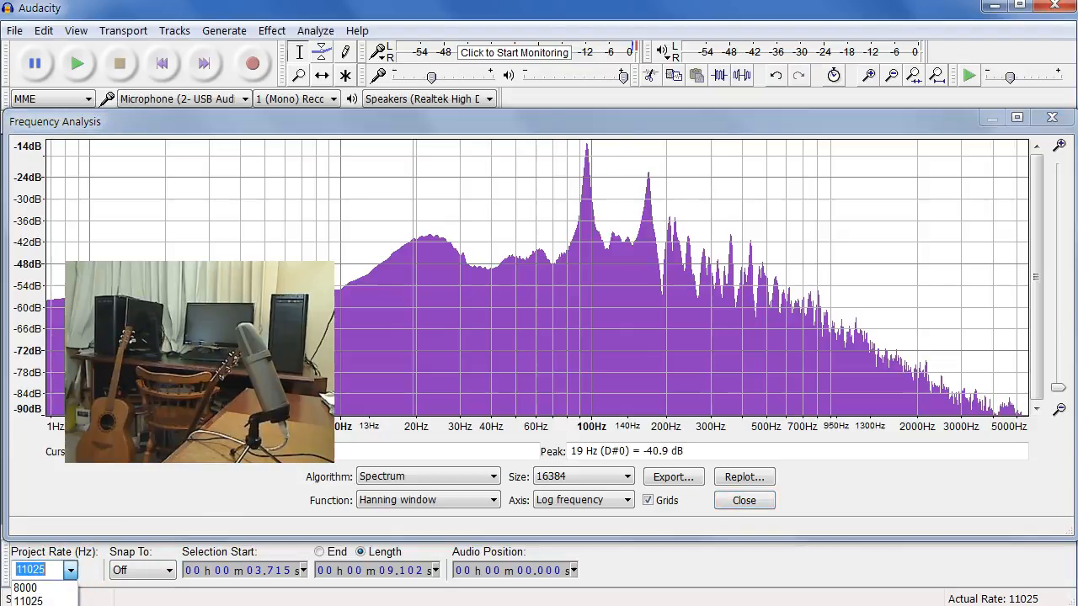
mouse_move(764, 244)
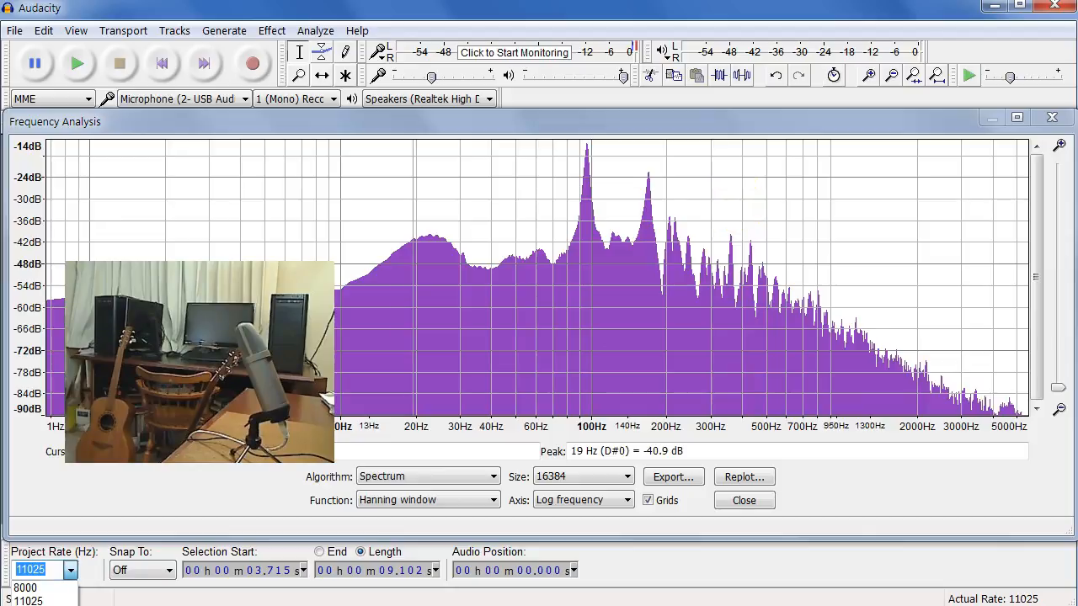
left_click(45, 569)
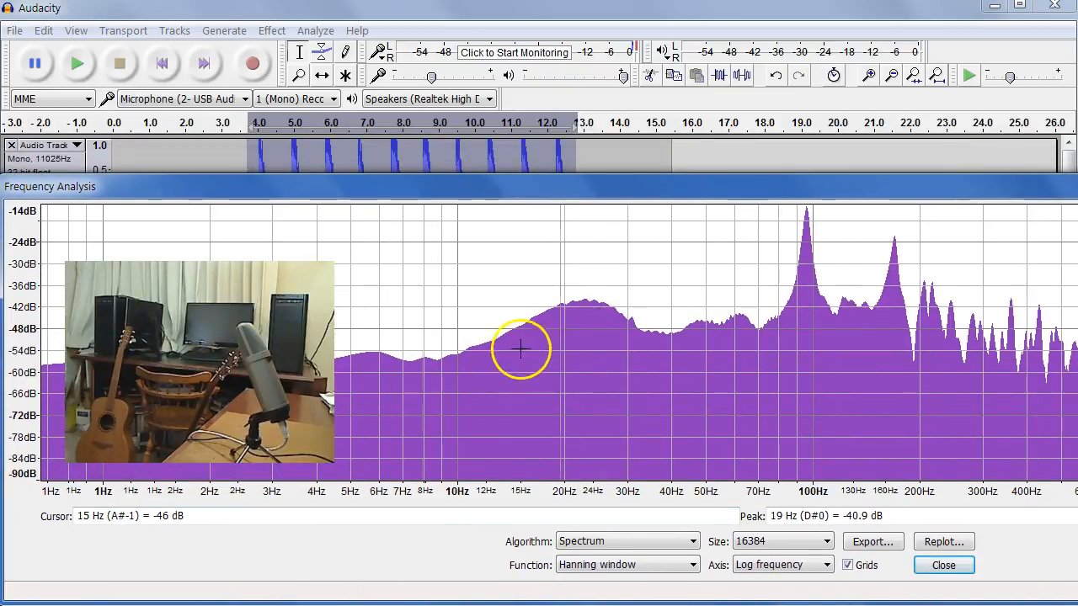
mouse_move(546, 313)
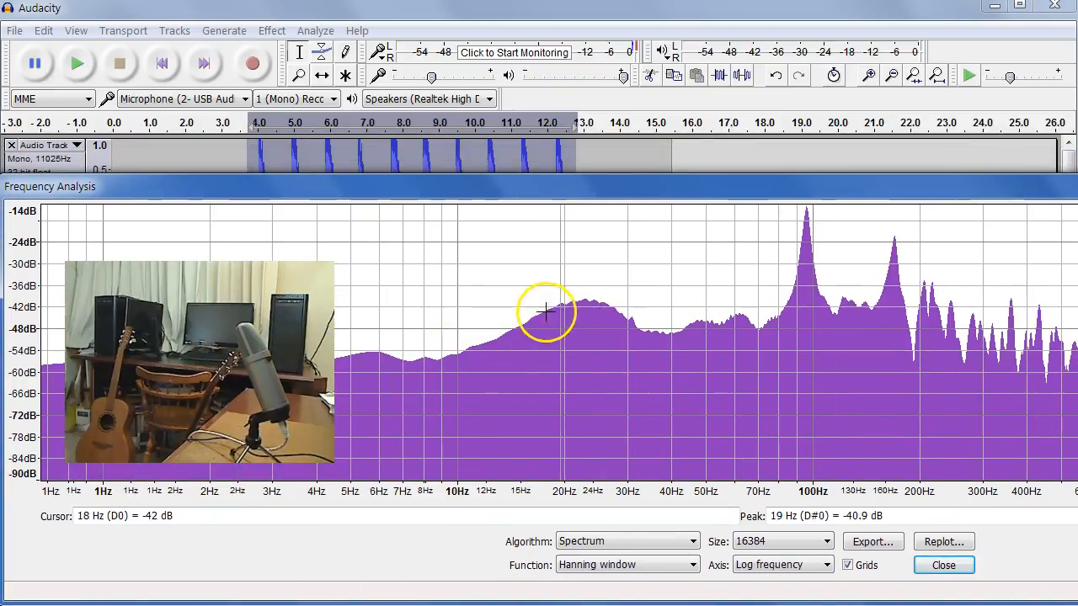
mouse_move(656, 340)
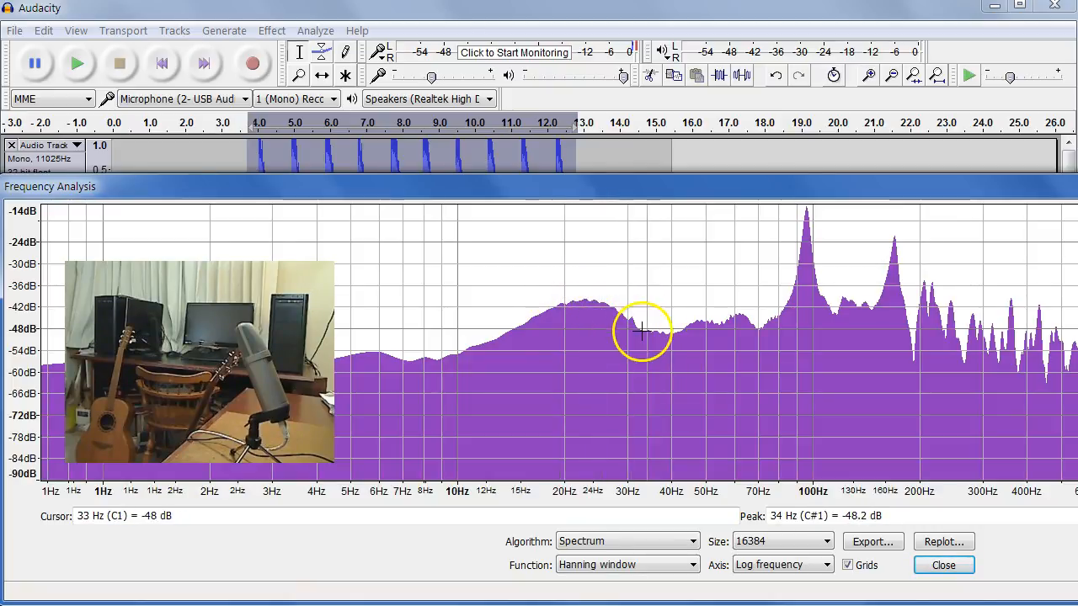
mouse_move(716, 324)
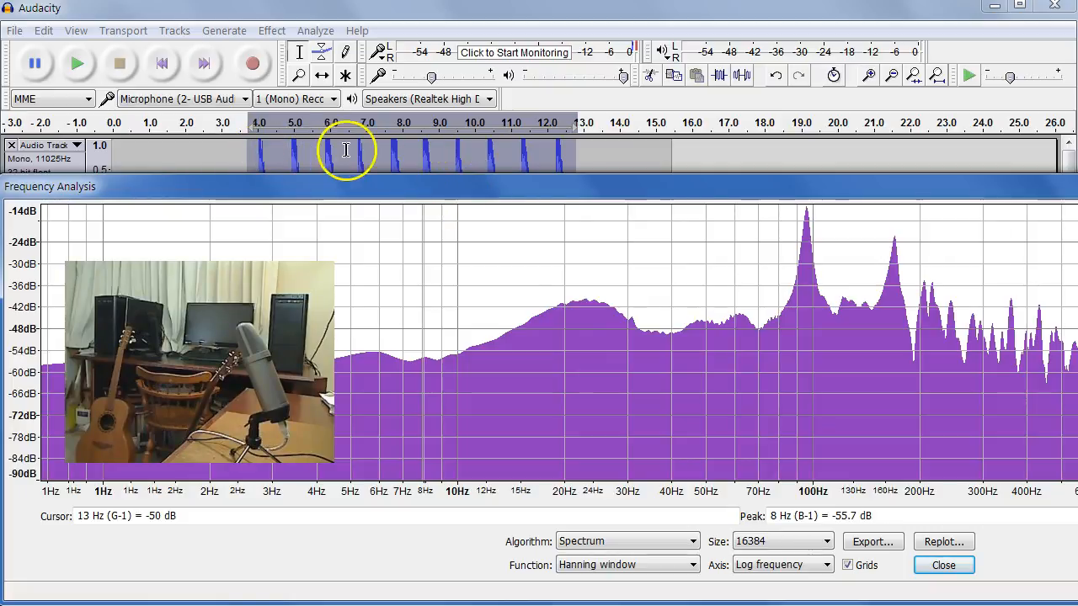
mouse_move(566, 153)
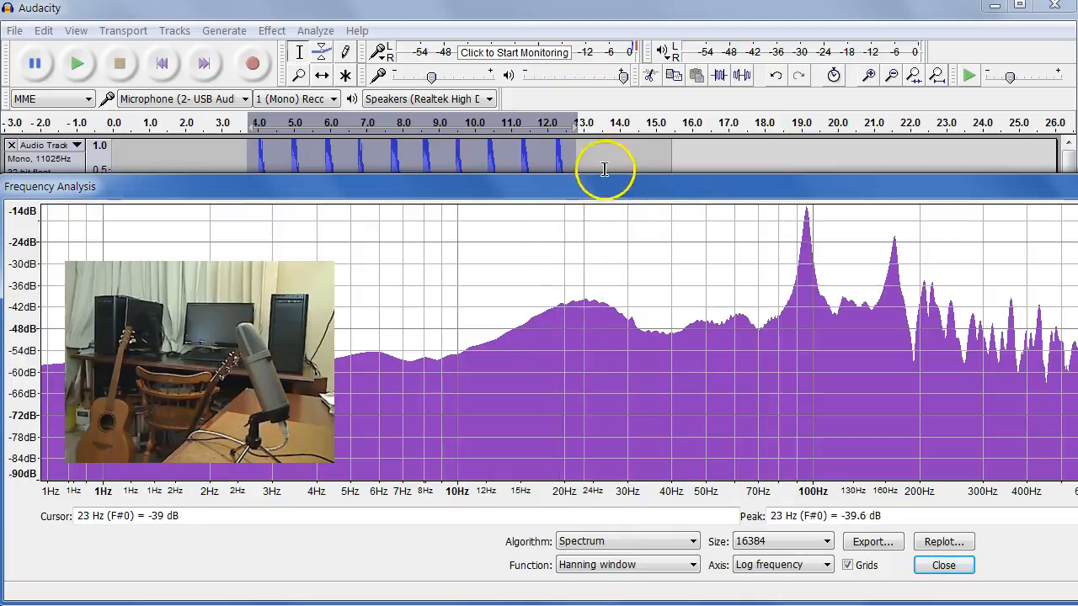
mouse_move(788, 199)
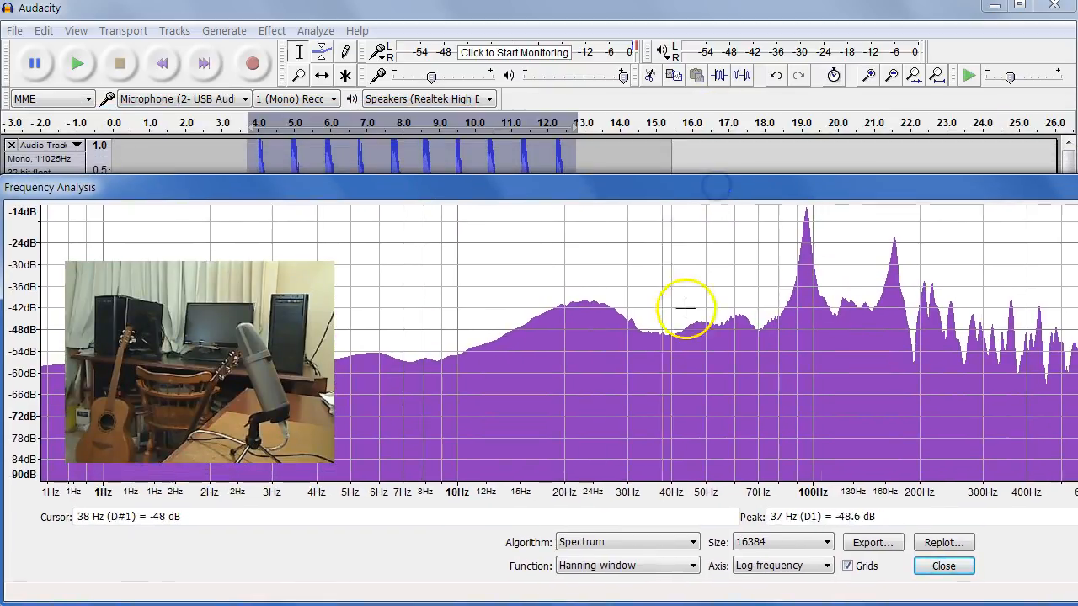
mouse_move(811, 235)
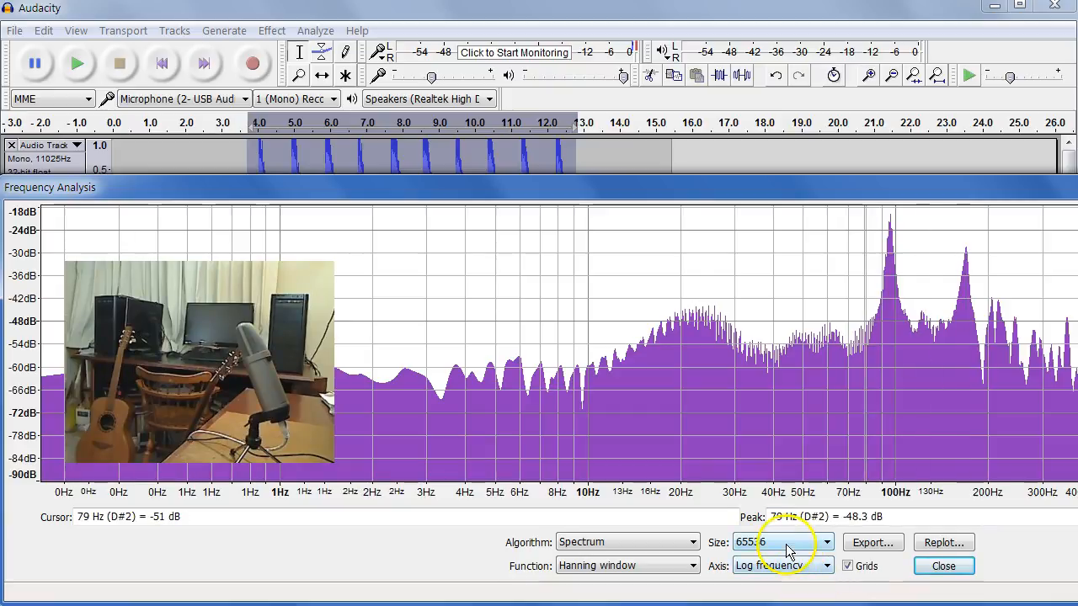
left_click(781, 542)
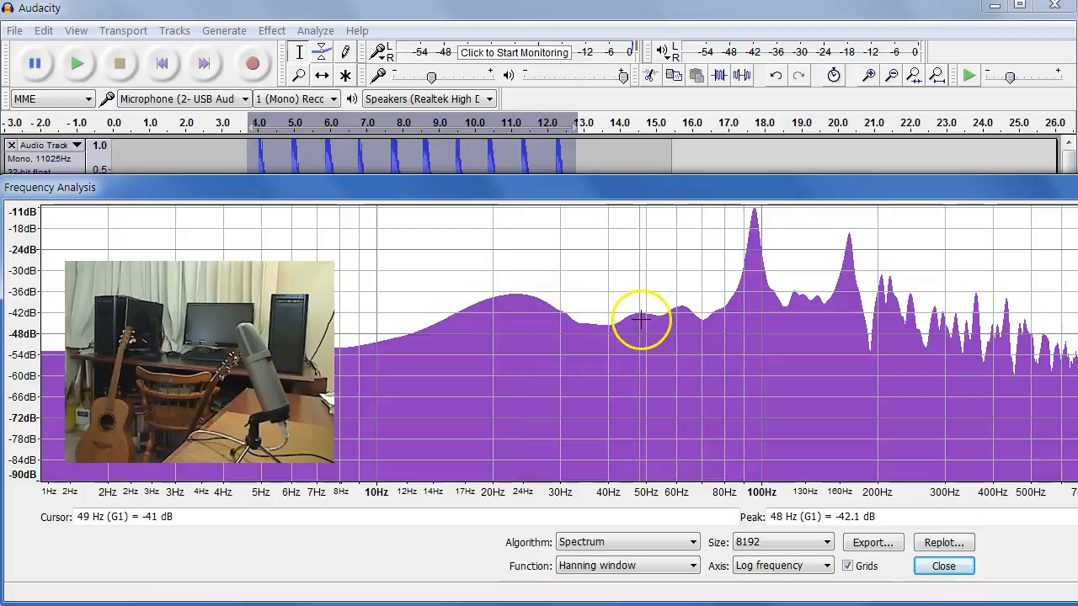
mouse_move(647, 288)
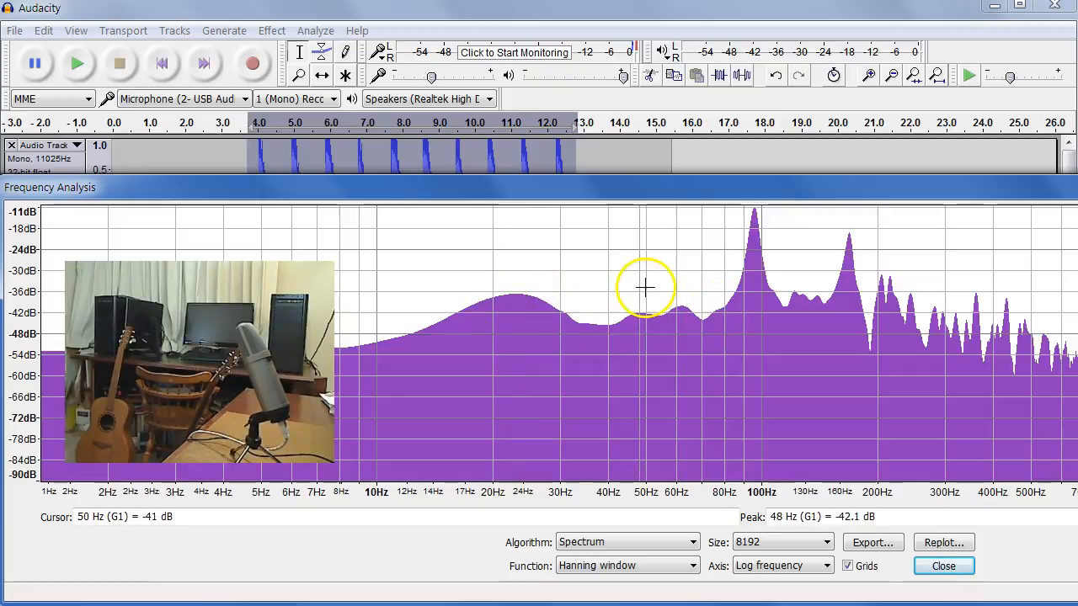
left_click(782, 543)
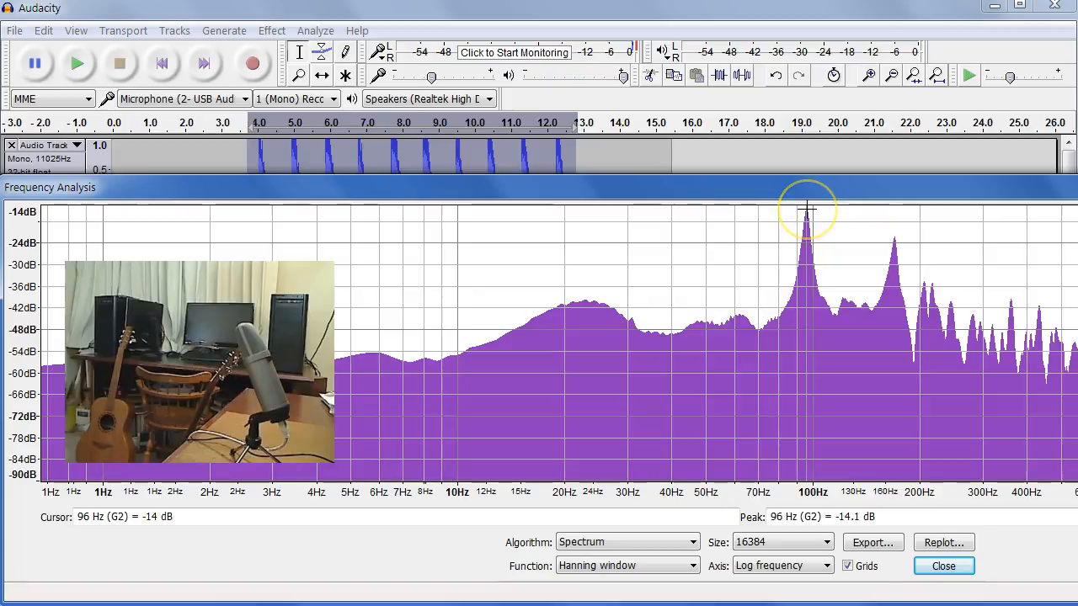
mouse_move(806, 221)
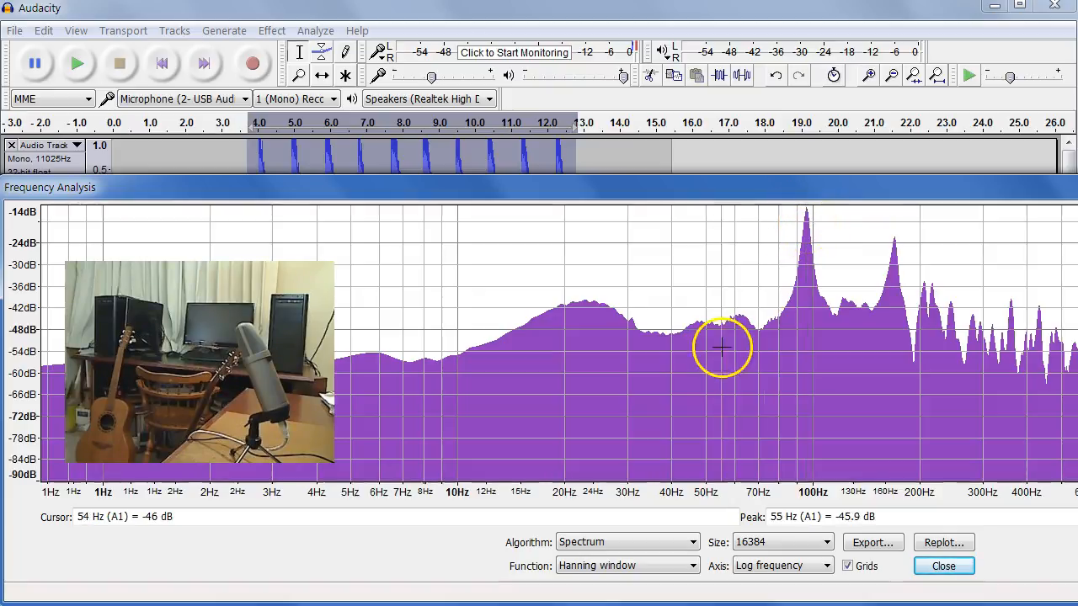
mouse_move(485, 300)
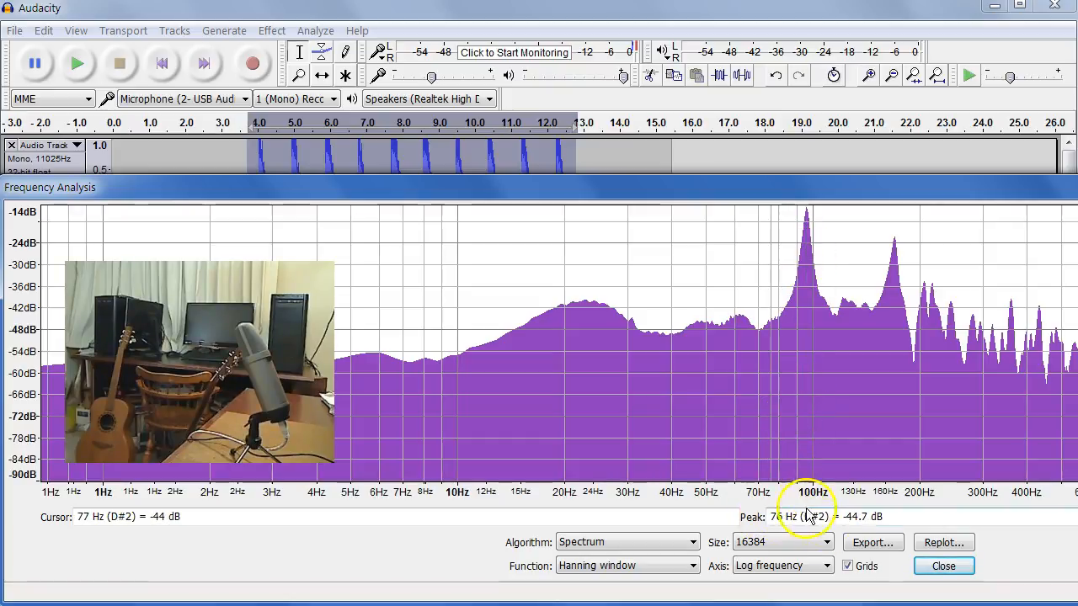
mouse_move(805, 276)
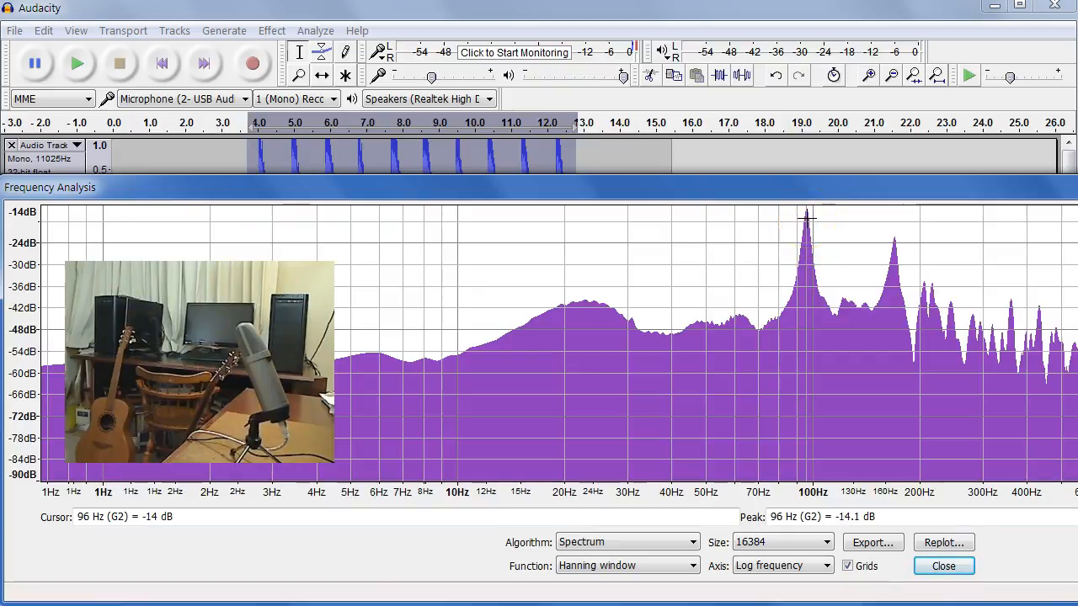
mouse_move(24, 455)
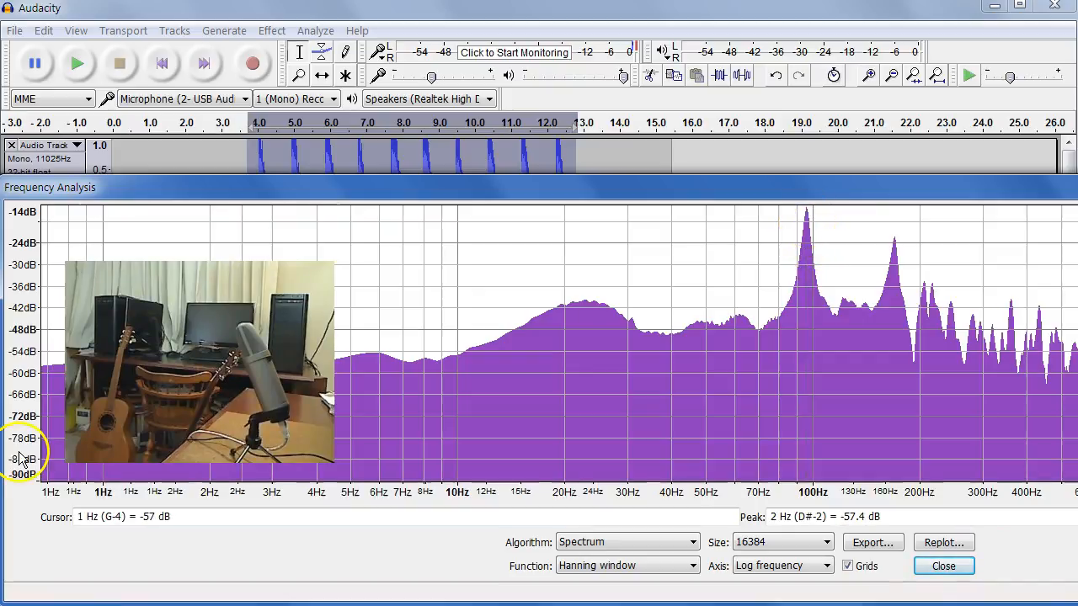
mouse_move(896, 243)
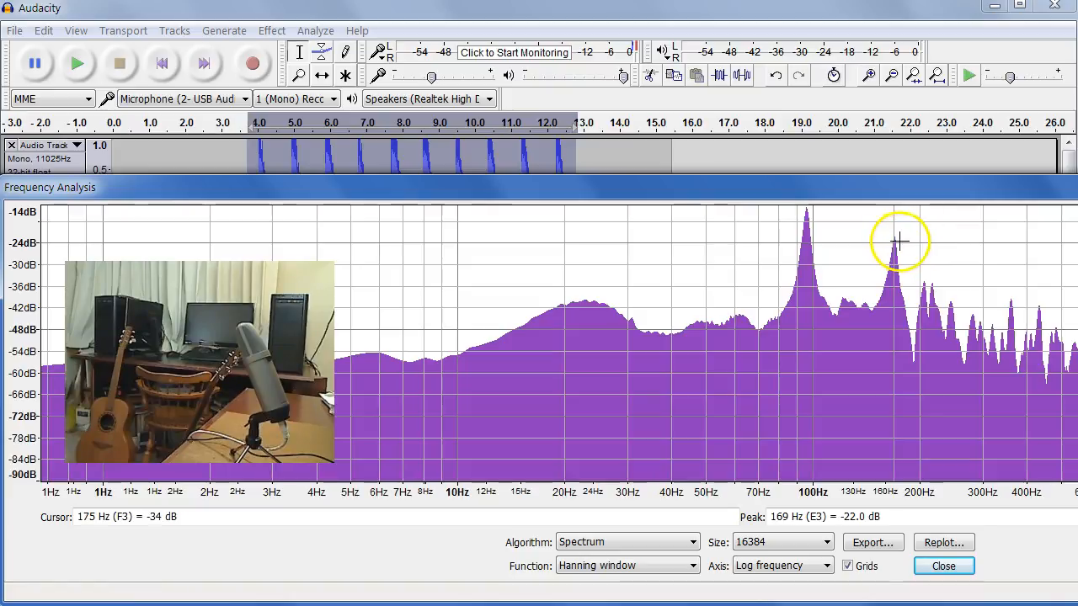
mouse_move(896, 243)
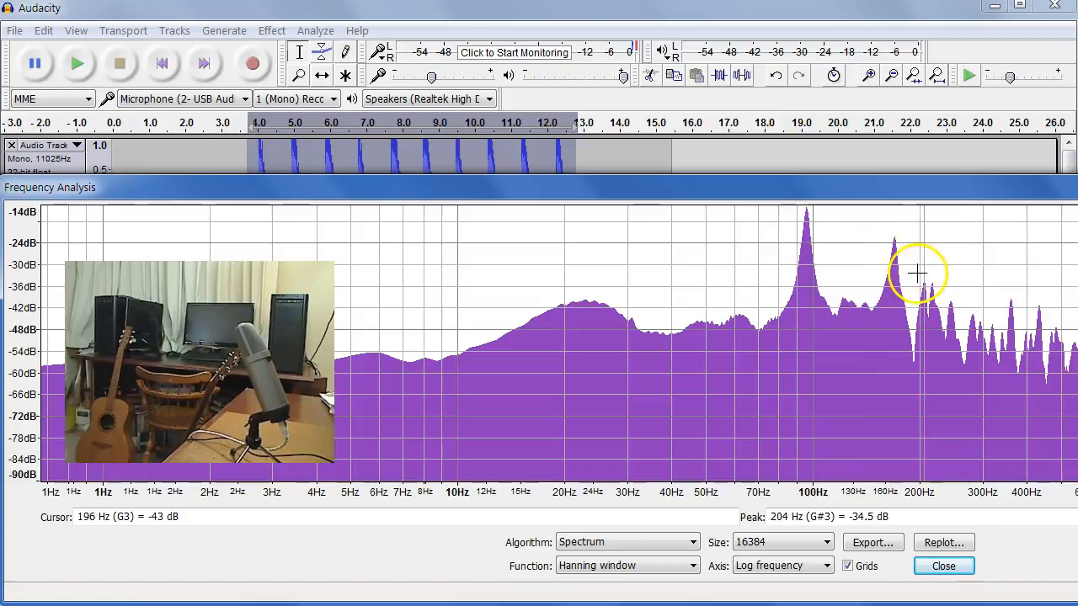
mouse_move(916, 273)
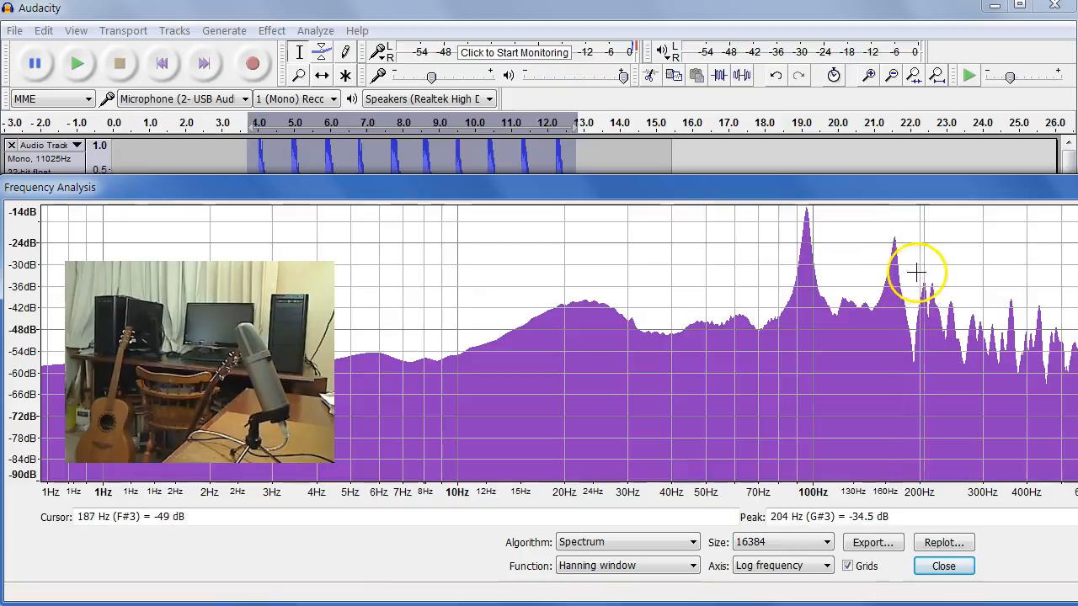
mouse_move(933, 290)
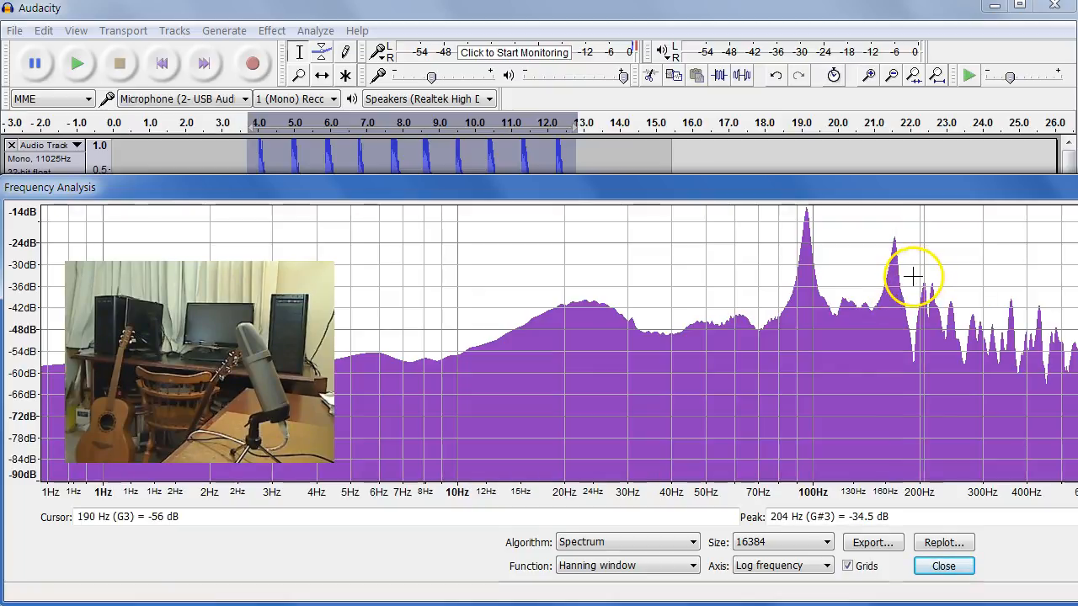
mouse_move(896, 244)
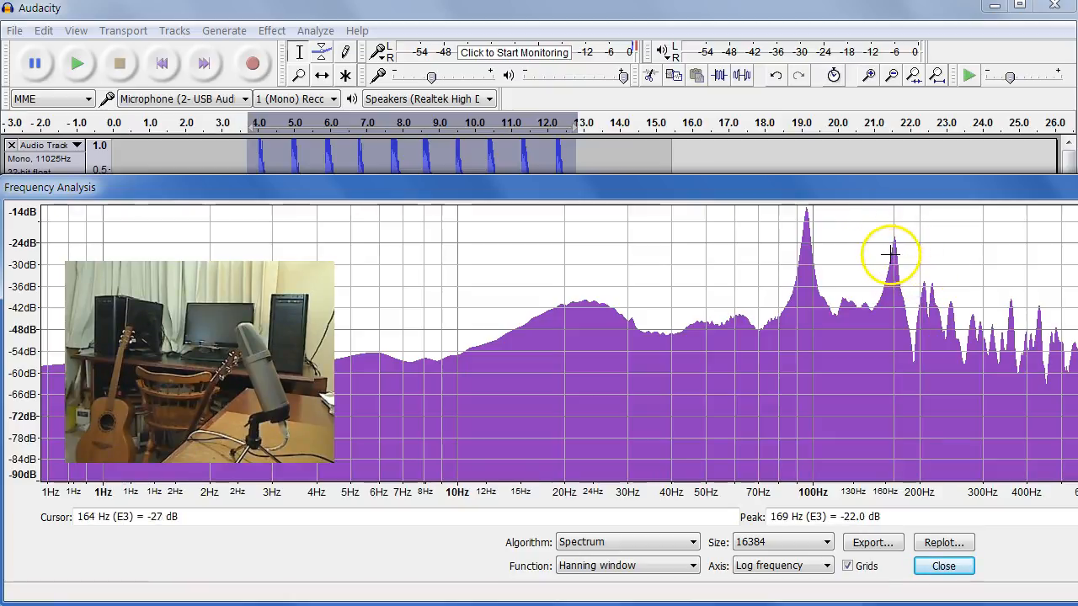
mouse_move(923, 283)
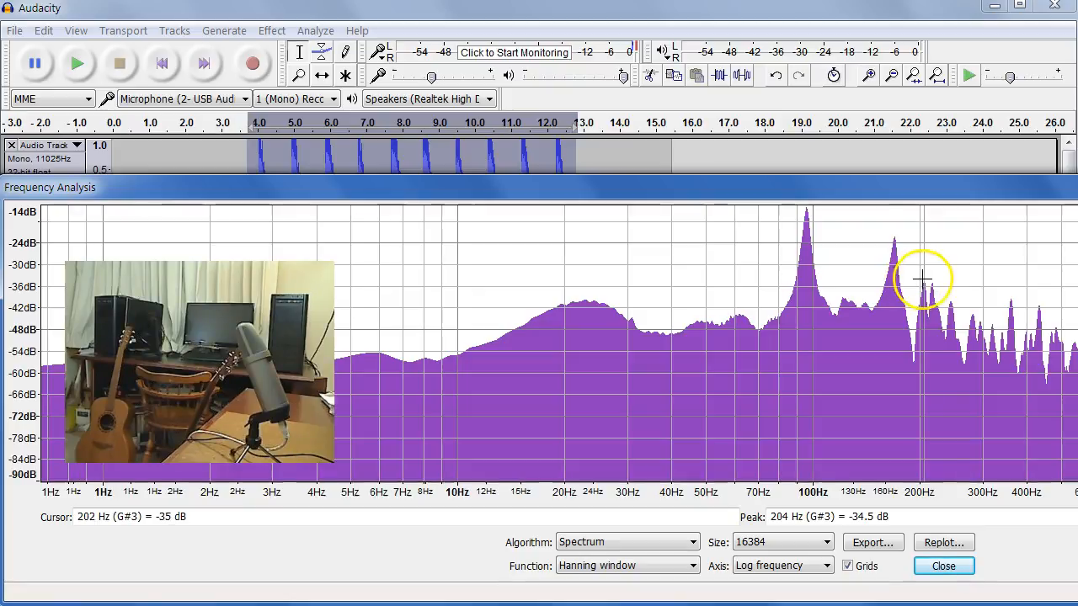
mouse_move(957, 225)
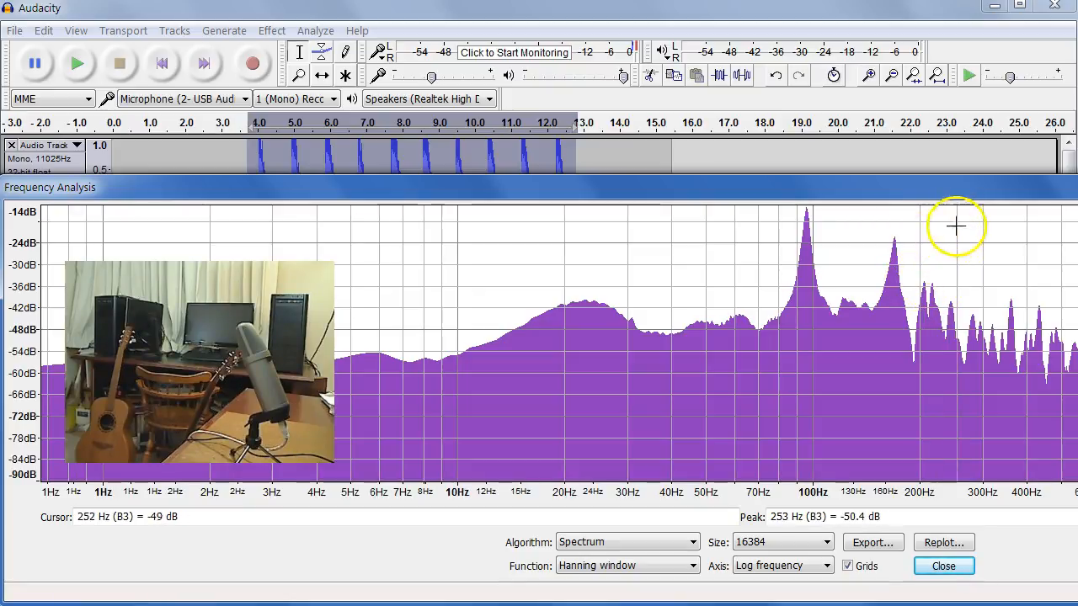
mouse_move(891, 246)
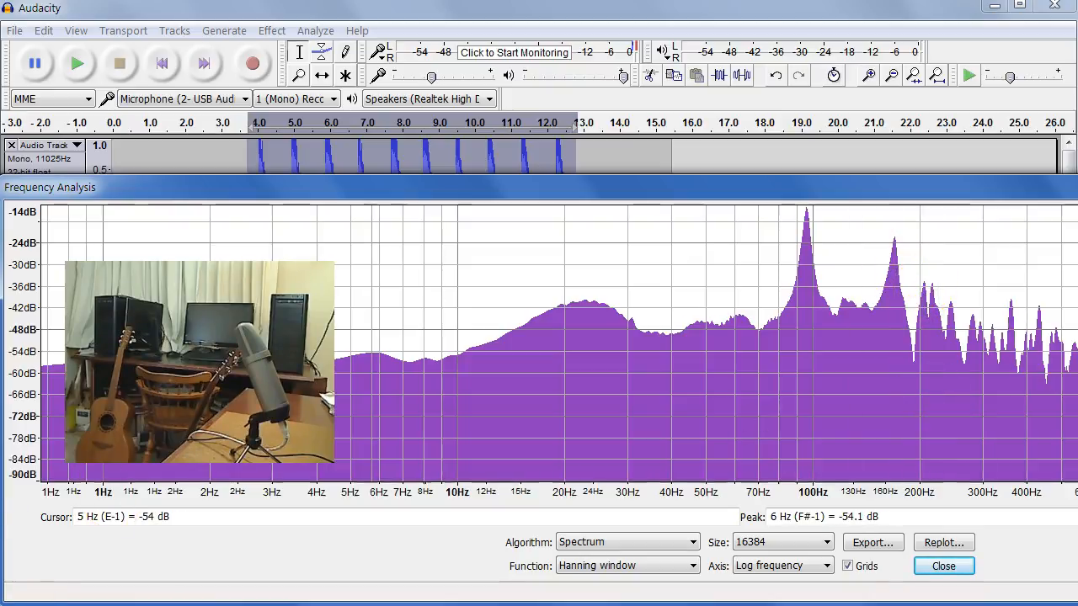
mouse_move(952, 317)
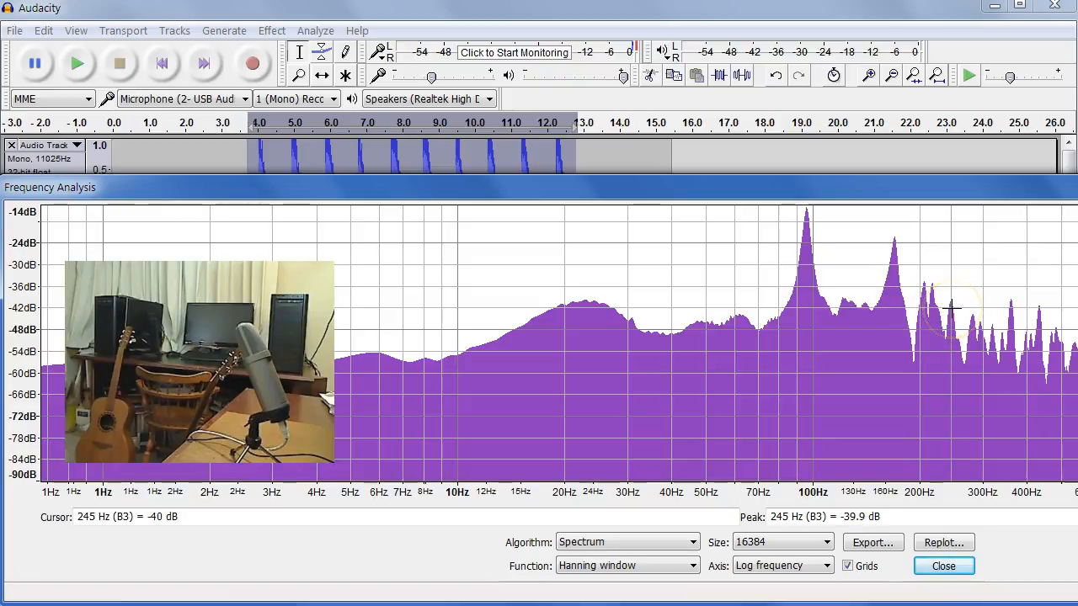
mouse_move(973, 324)
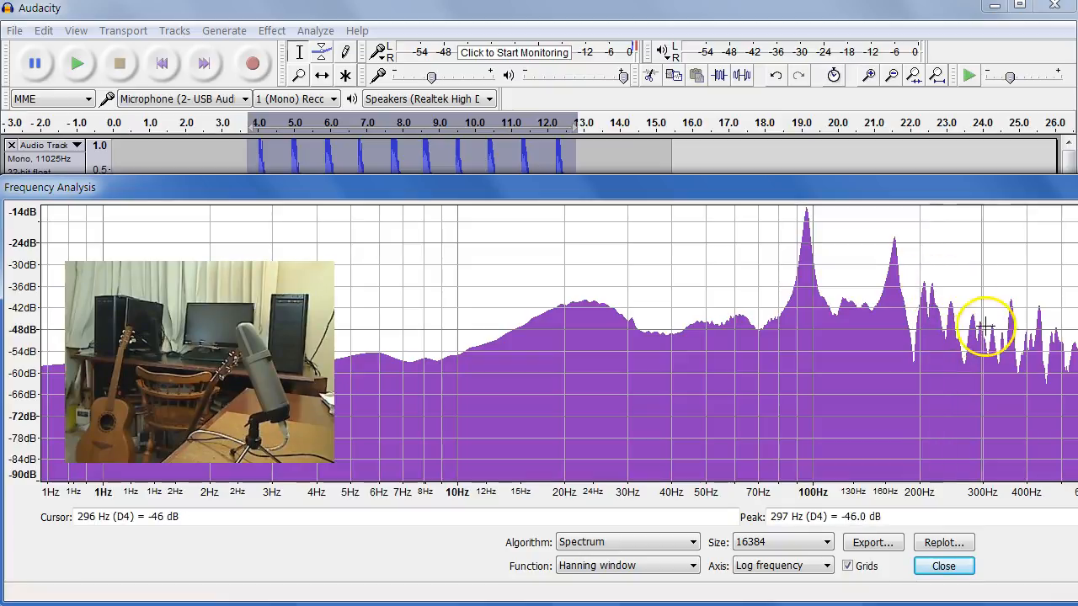
mouse_move(1010, 324)
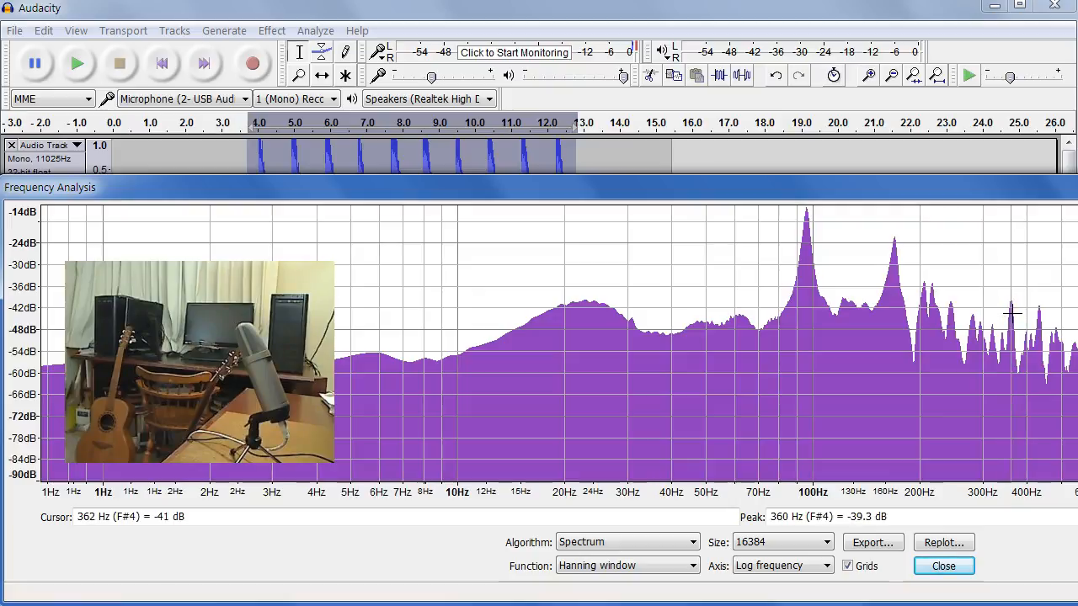
mouse_move(994, 323)
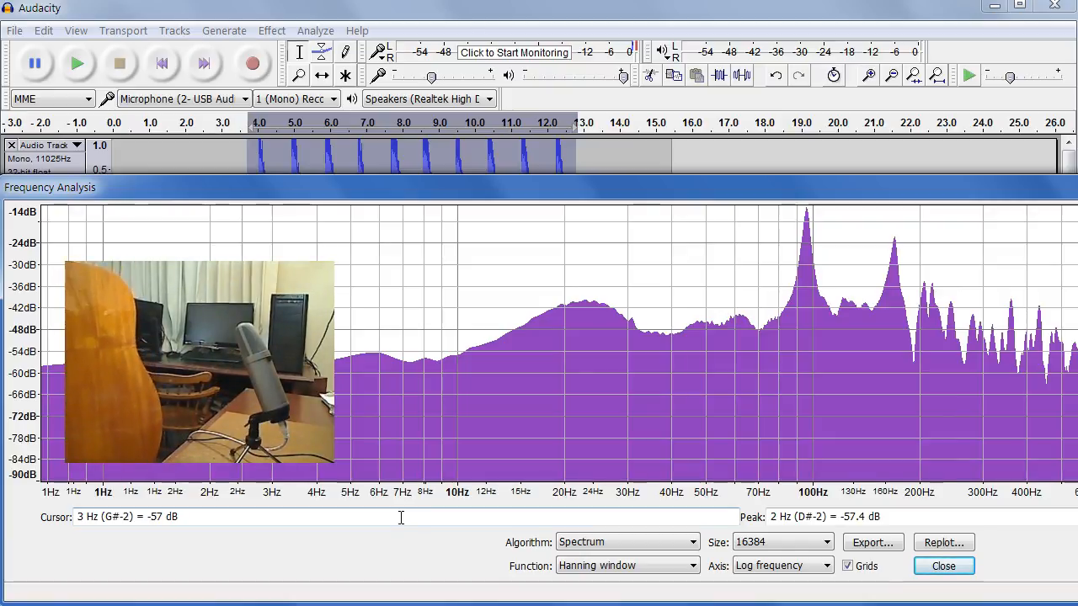
mouse_move(428, 506)
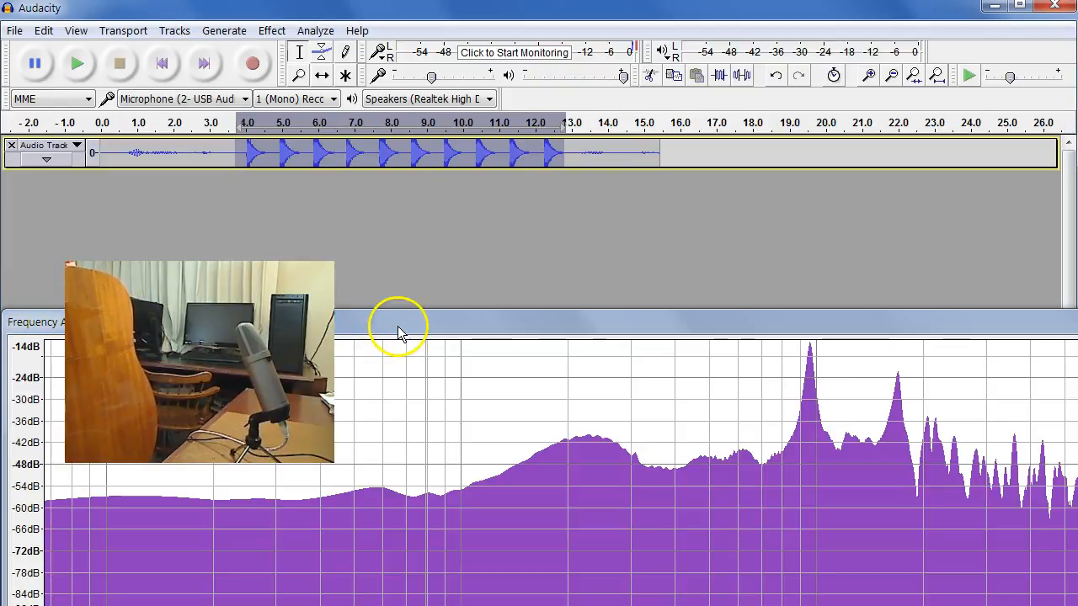
Step: Move the Frequency Analysis window down to reveal the tap track and start a new recording
left_click_drag(397, 320, 398, 244)
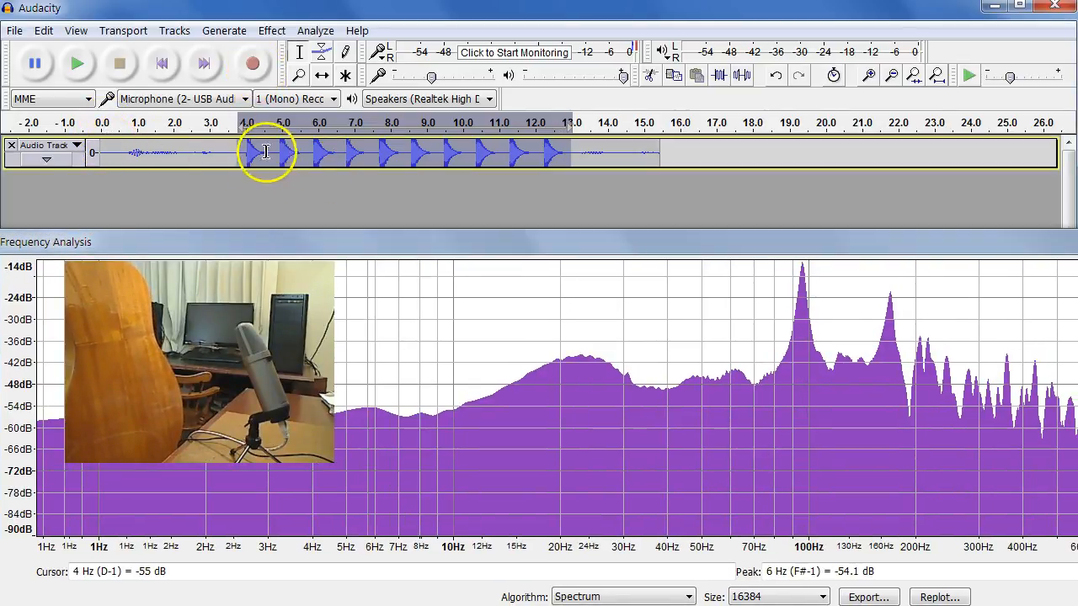
mouse_move(326, 159)
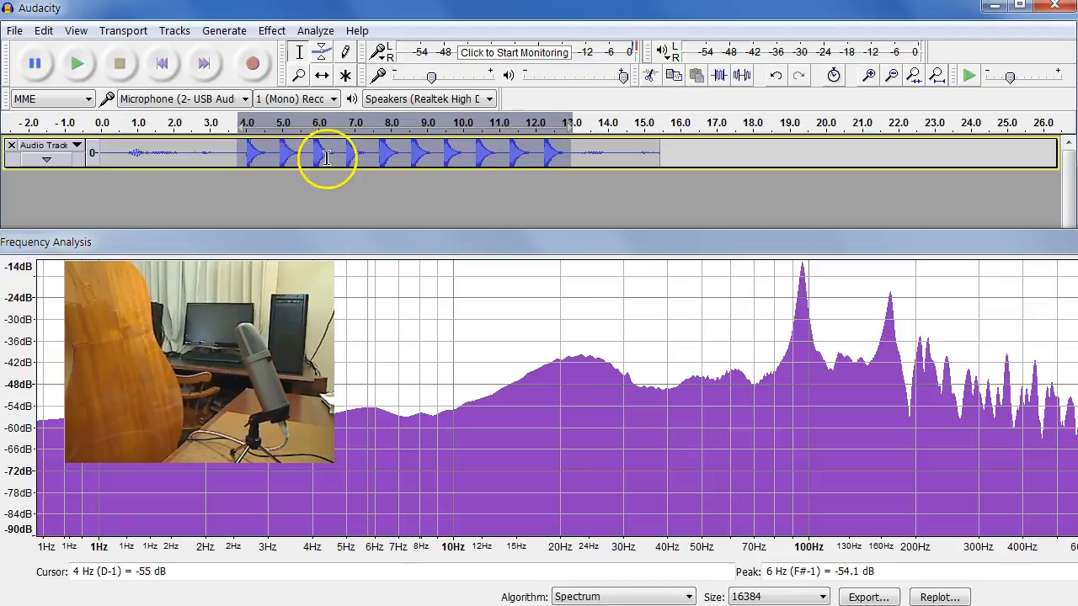
mouse_move(185, 144)
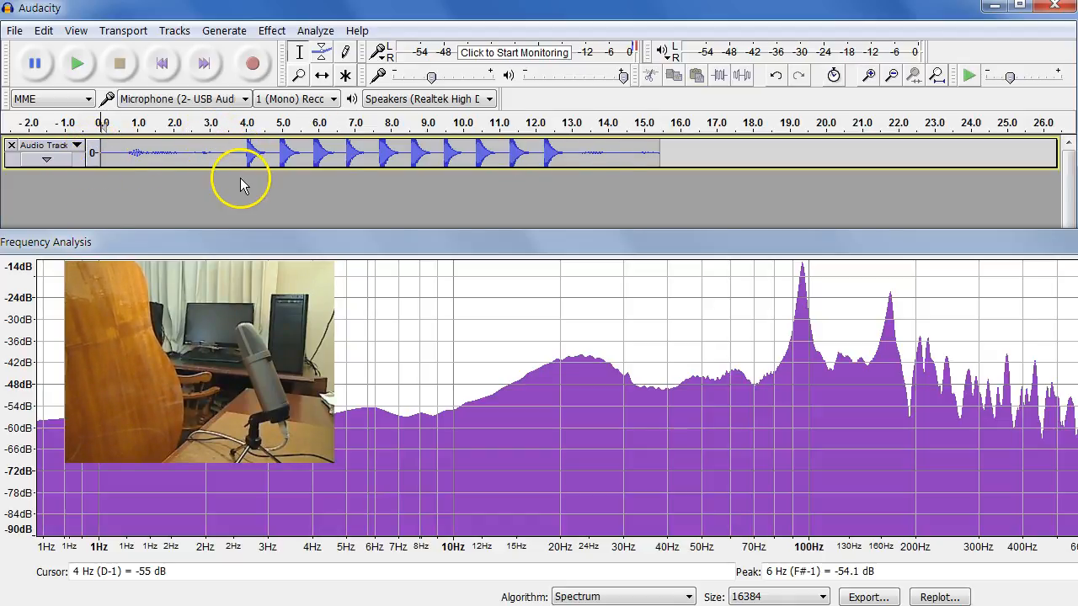
mouse_move(564, 194)
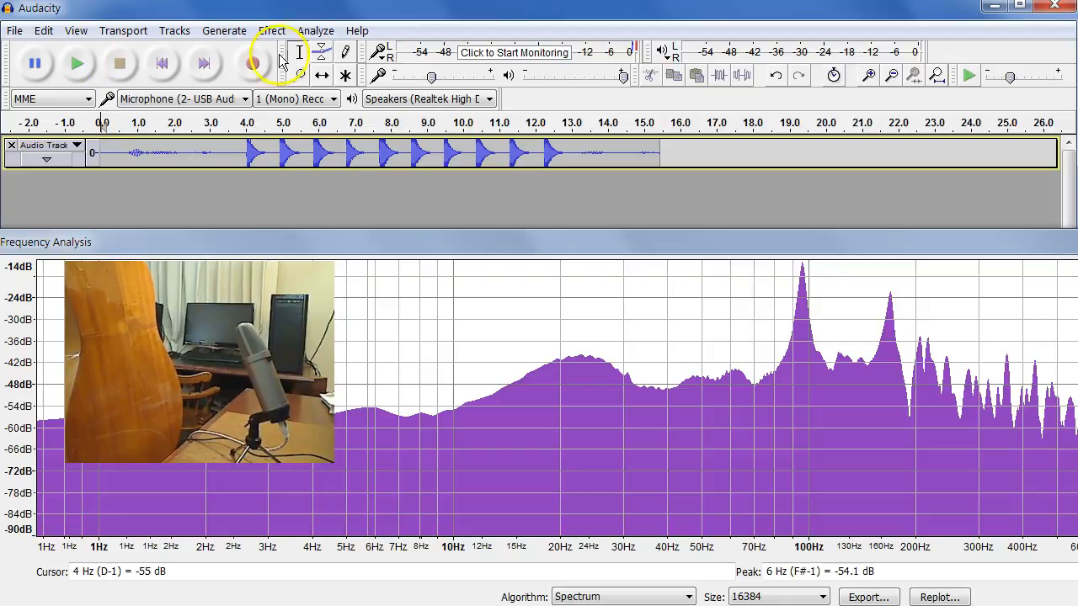
left_click(254, 63)
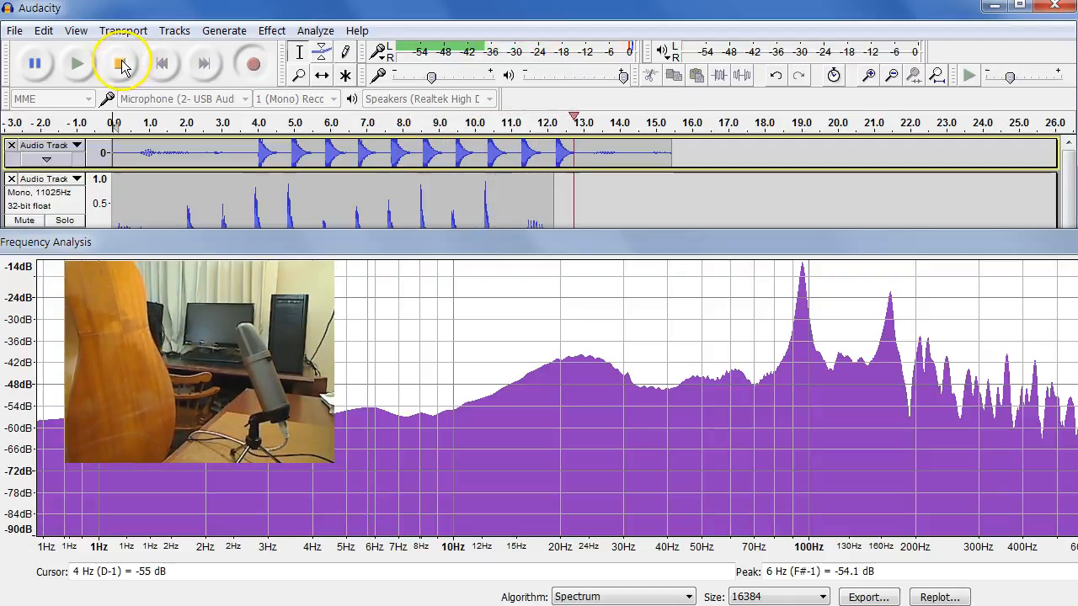
Step: Stop the second tap recording and select its taps for analysis
left_click(121, 64)
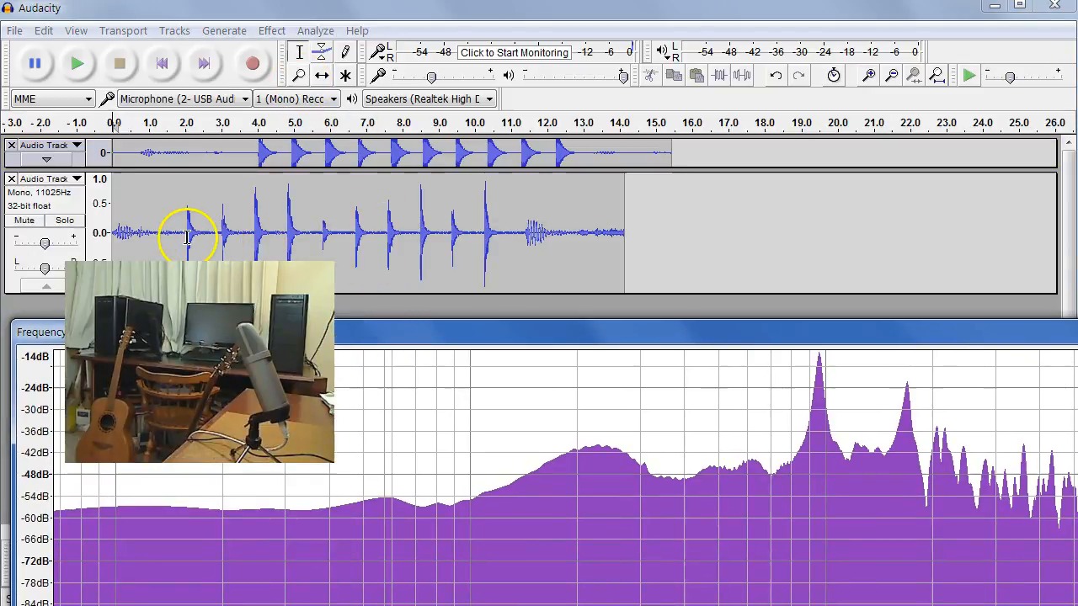
left_click_drag(176, 235, 505, 234)
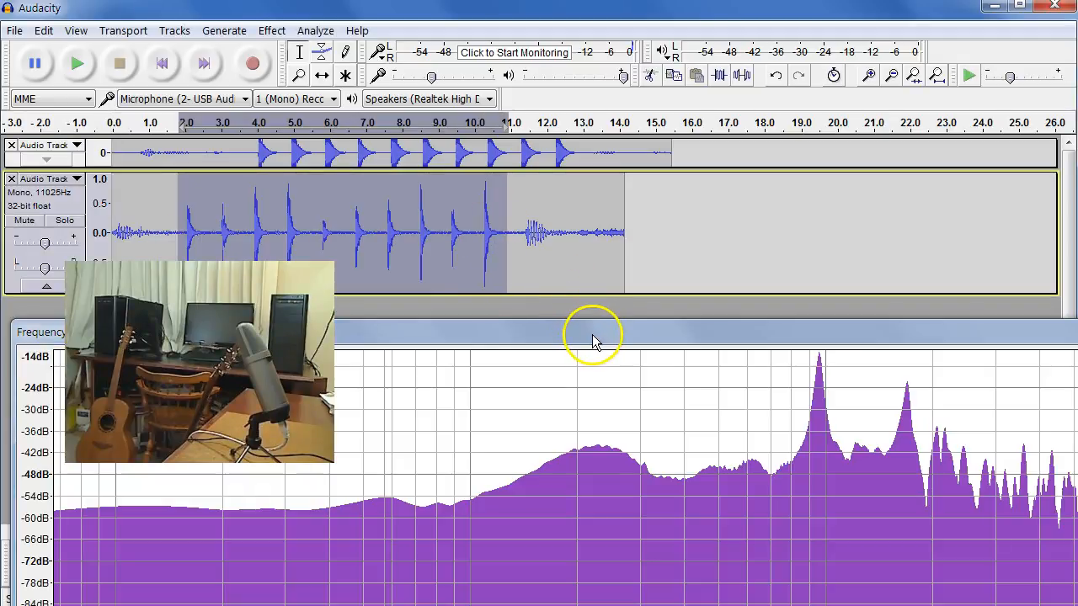
mouse_move(573, 320)
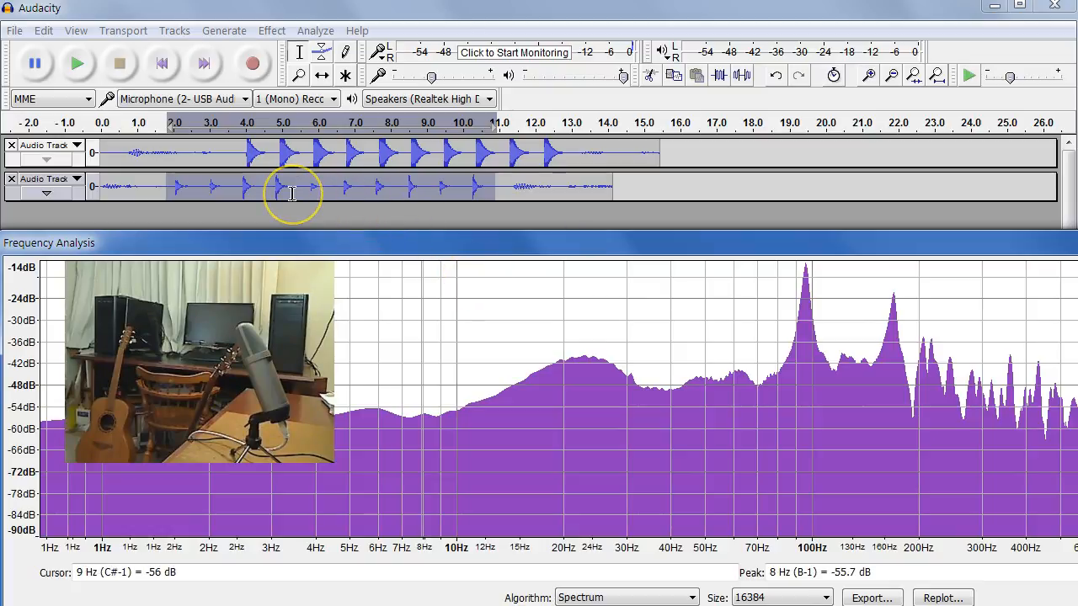
mouse_move(839, 505)
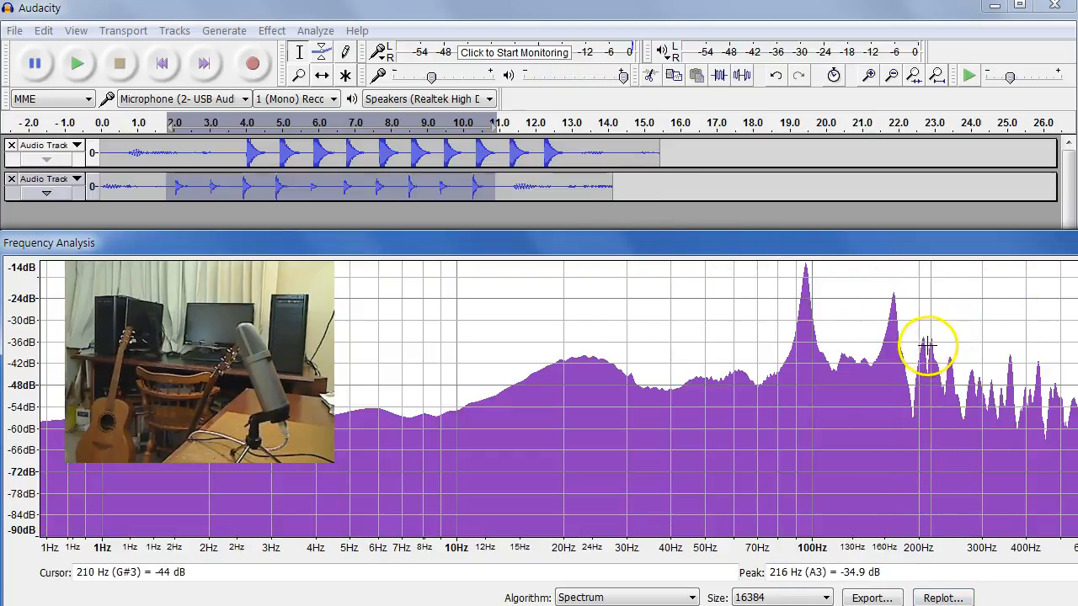
mouse_move(922, 273)
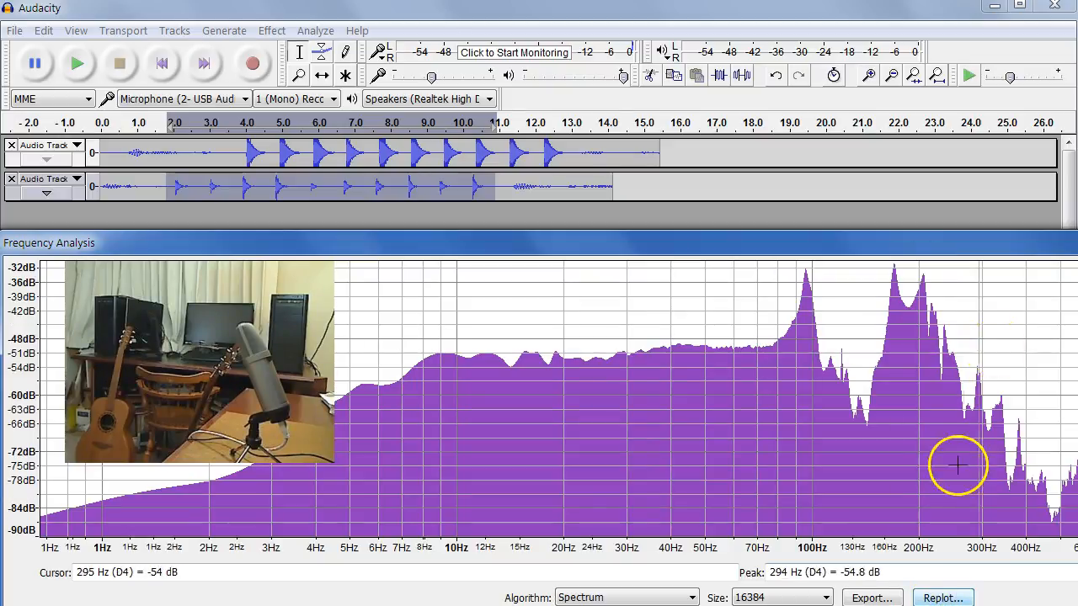
mouse_move(906, 271)
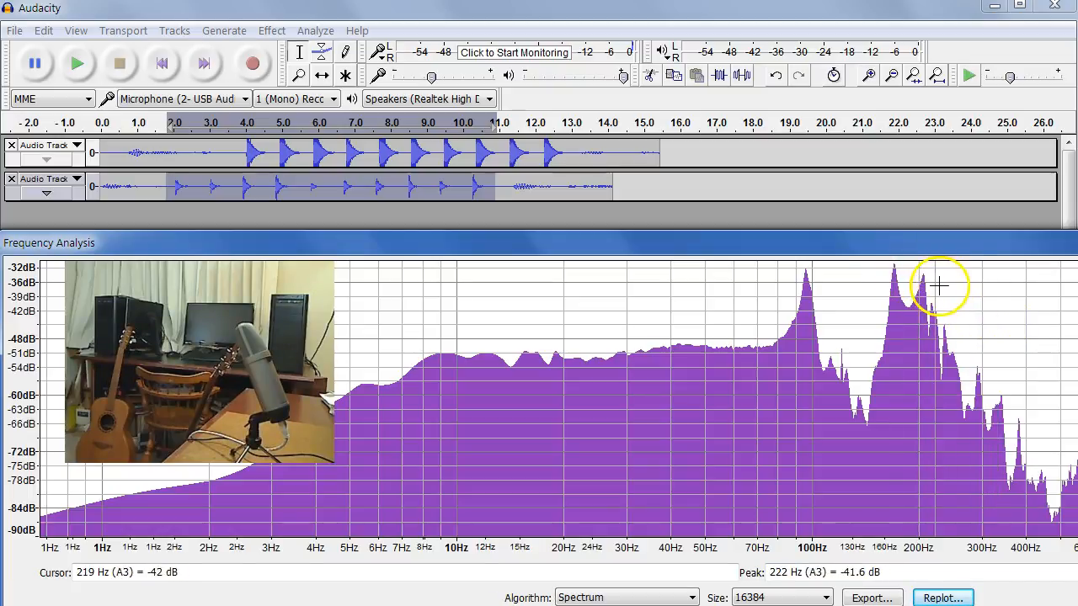
mouse_move(818, 434)
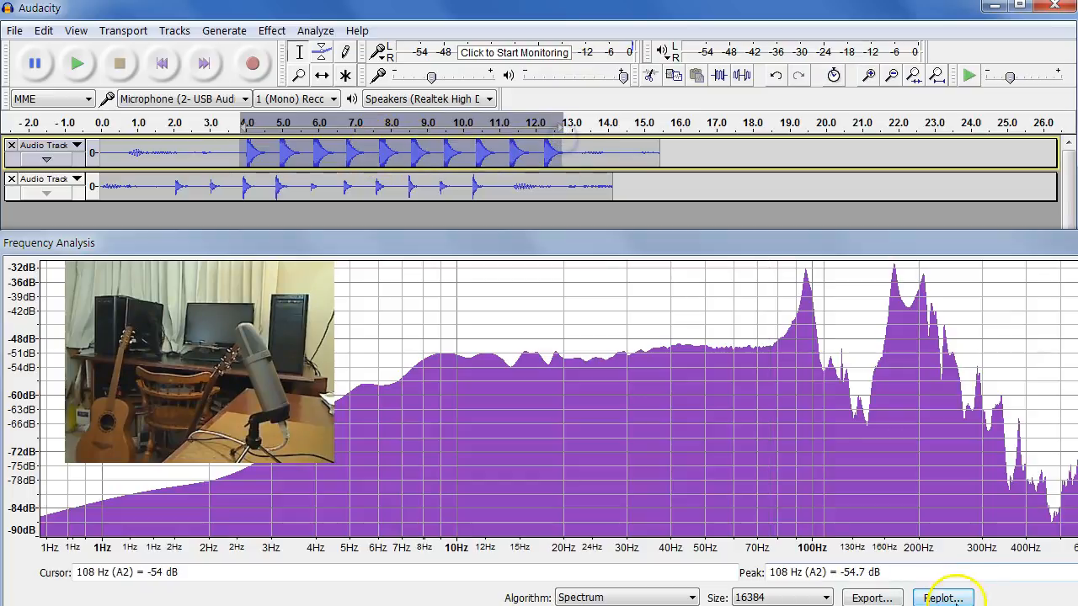
Step: Replot the spectrum for each track's taps, ending on the second track's twin peak near 194 Hz
left_click(943, 598)
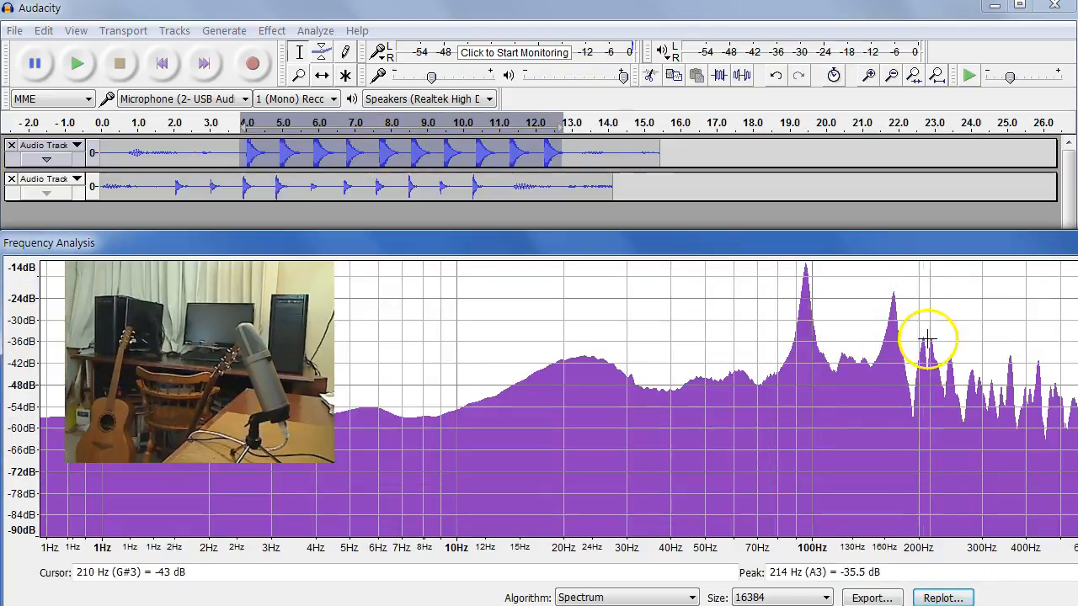
mouse_move(893, 296)
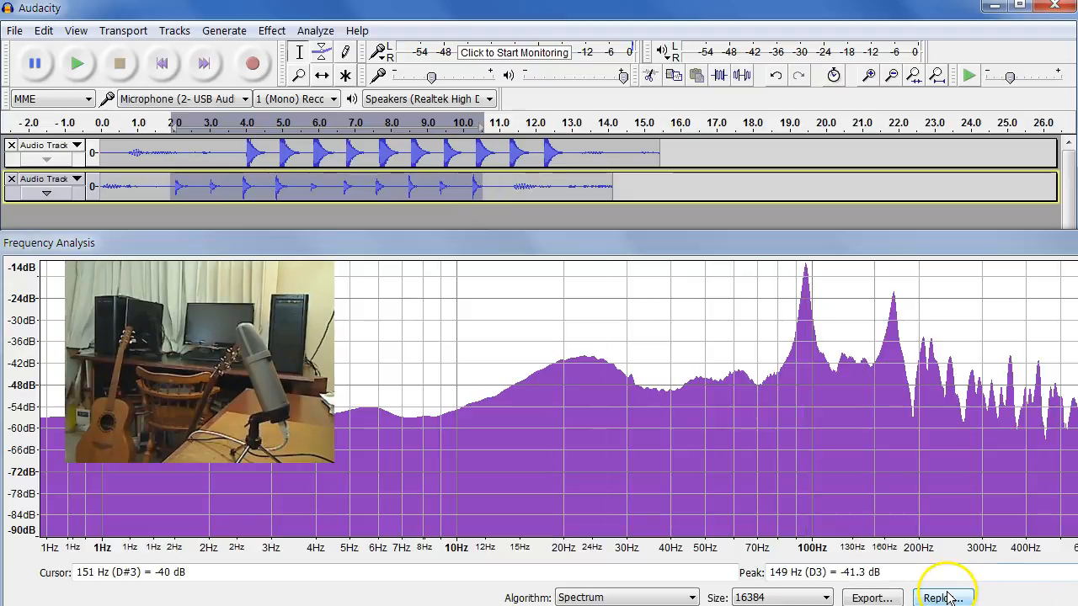
left_click(944, 598)
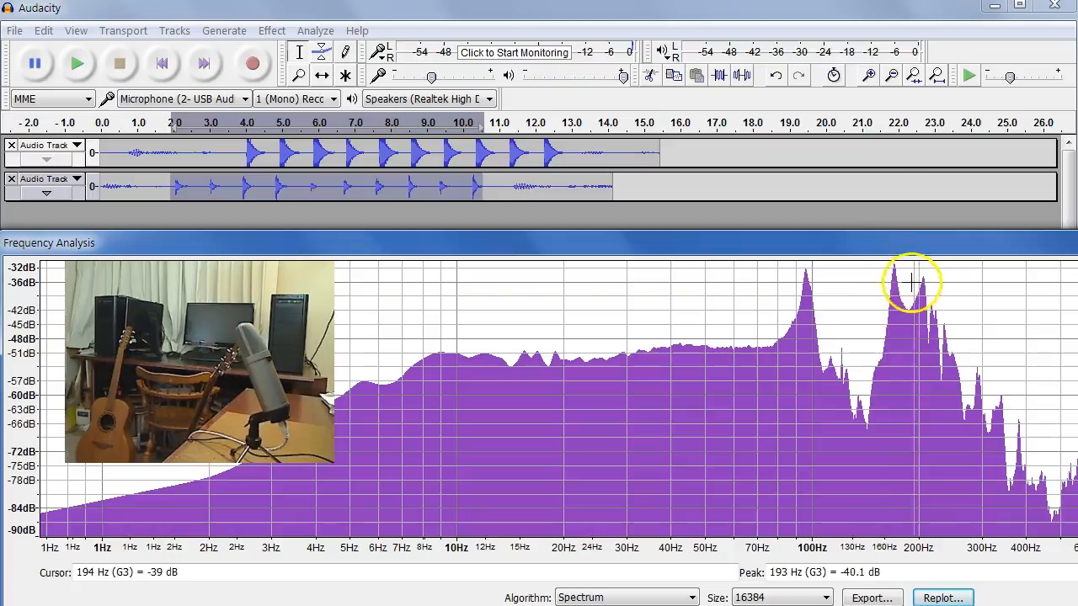
mouse_move(925, 278)
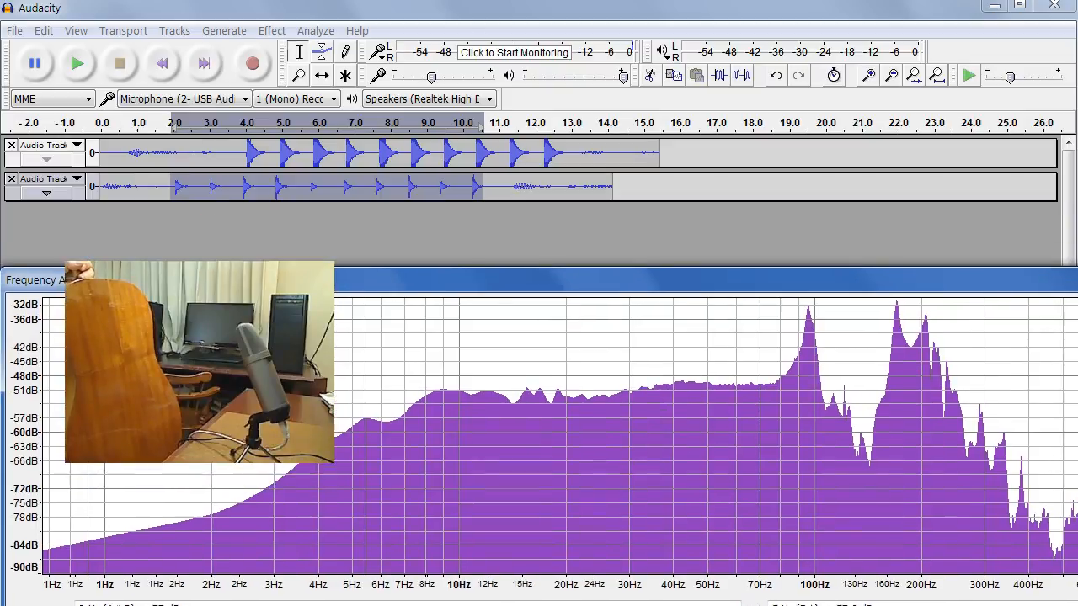
Step: Record a third track of guitar taps from the track start, about 12 seconds, then stop
left_click(253, 64)
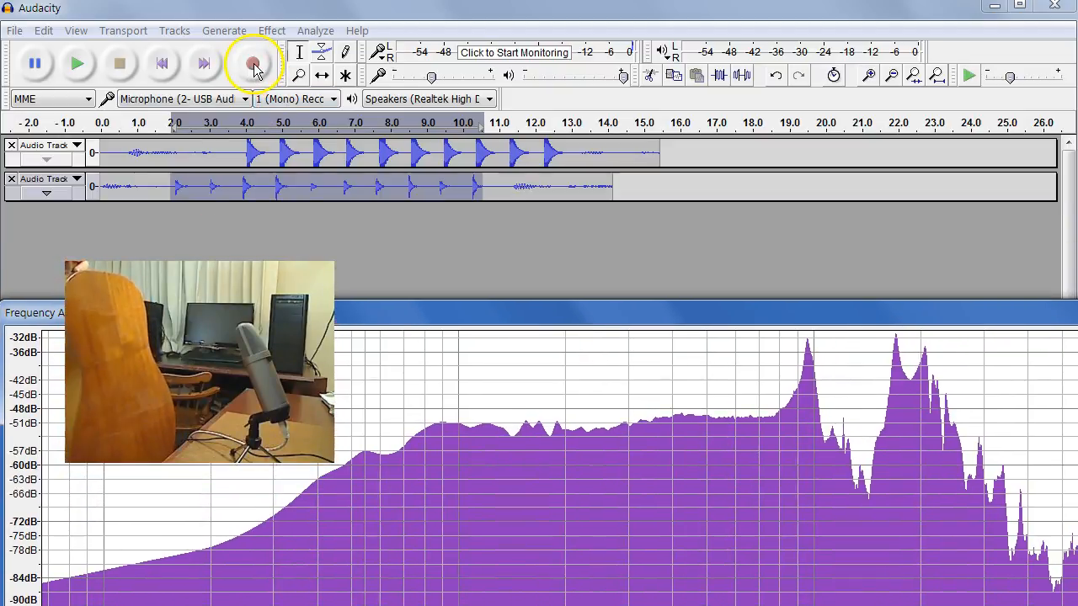
left_click(252, 64)
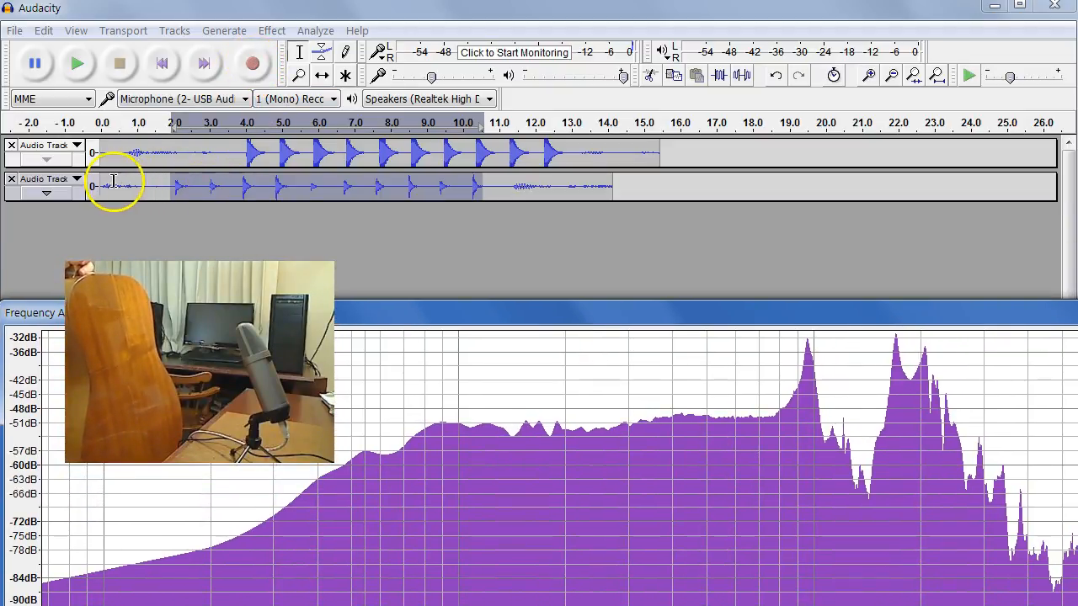
left_click(110, 185)
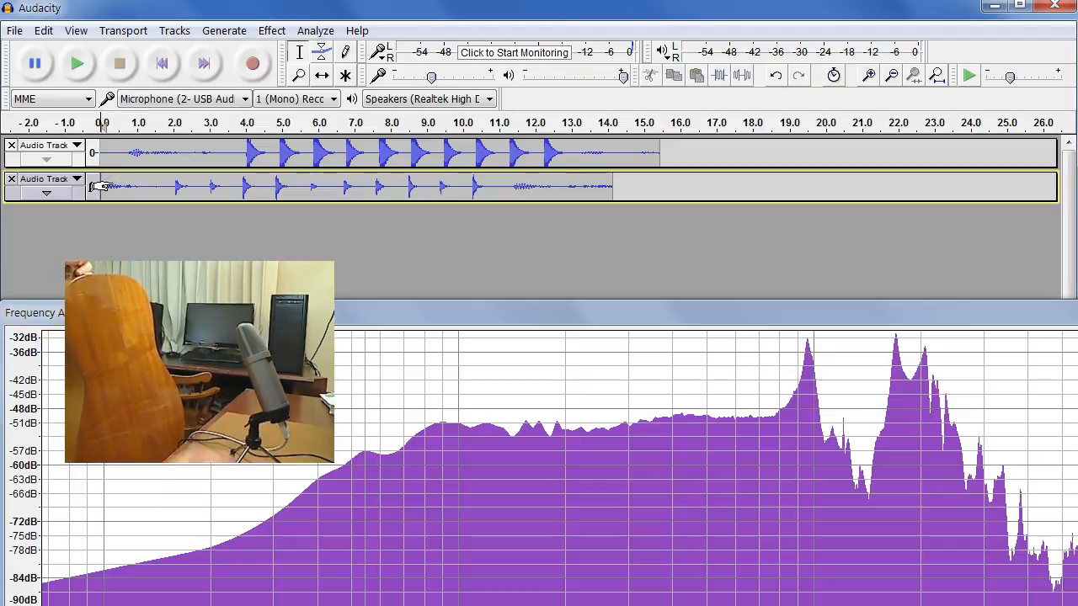
mouse_move(253, 64)
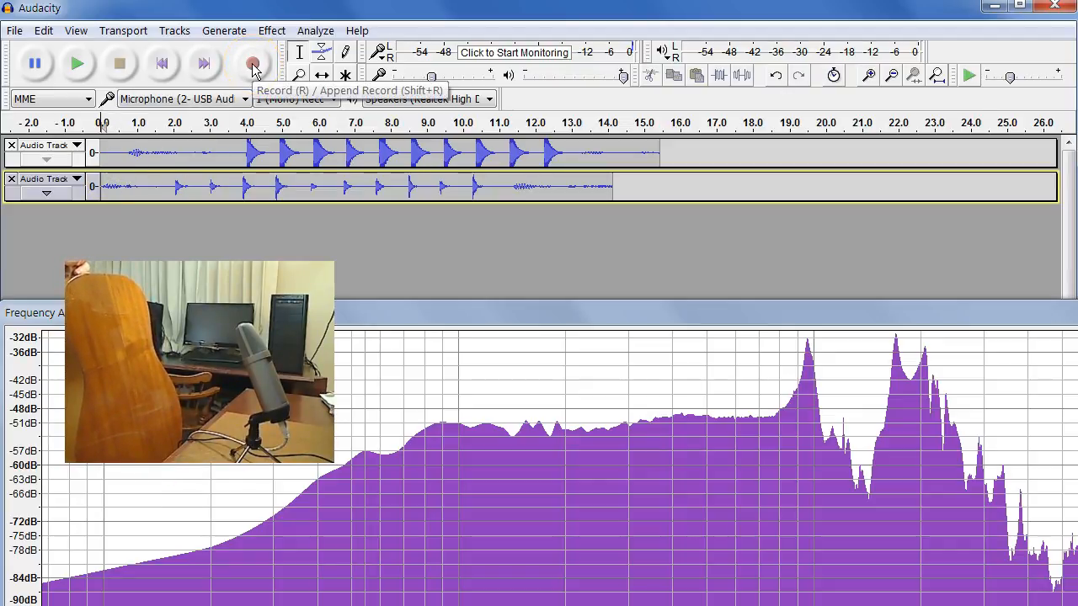
left_click(253, 64)
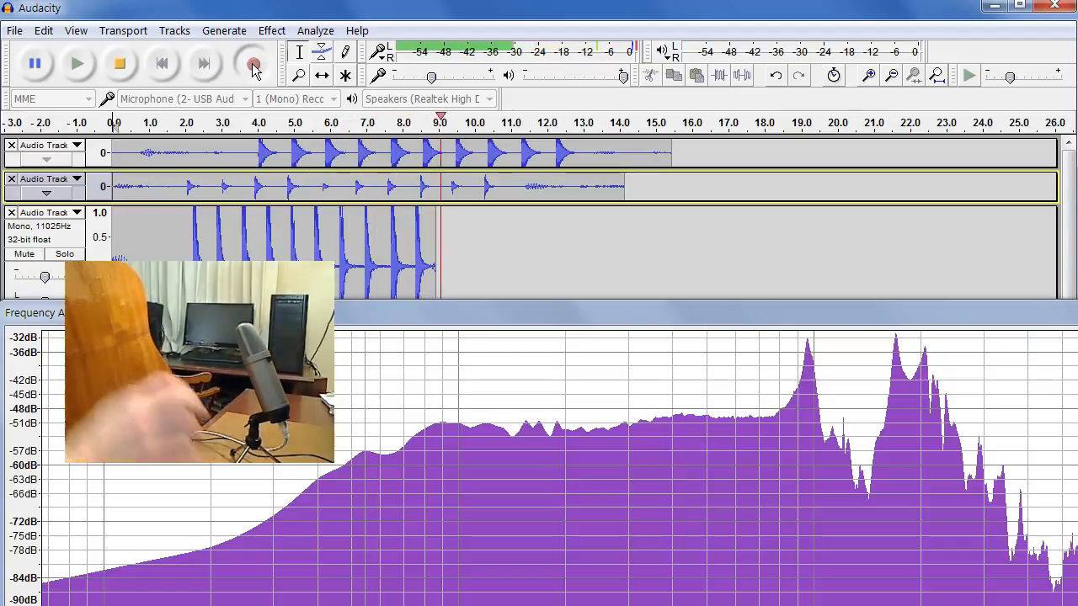
left_click(253, 64)
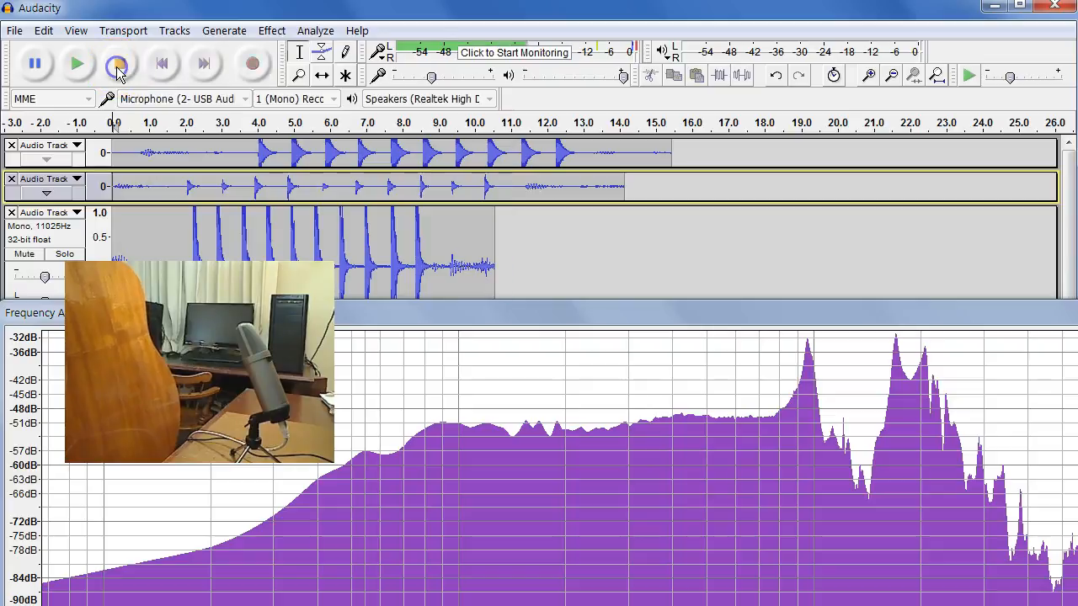
left_click(120, 64)
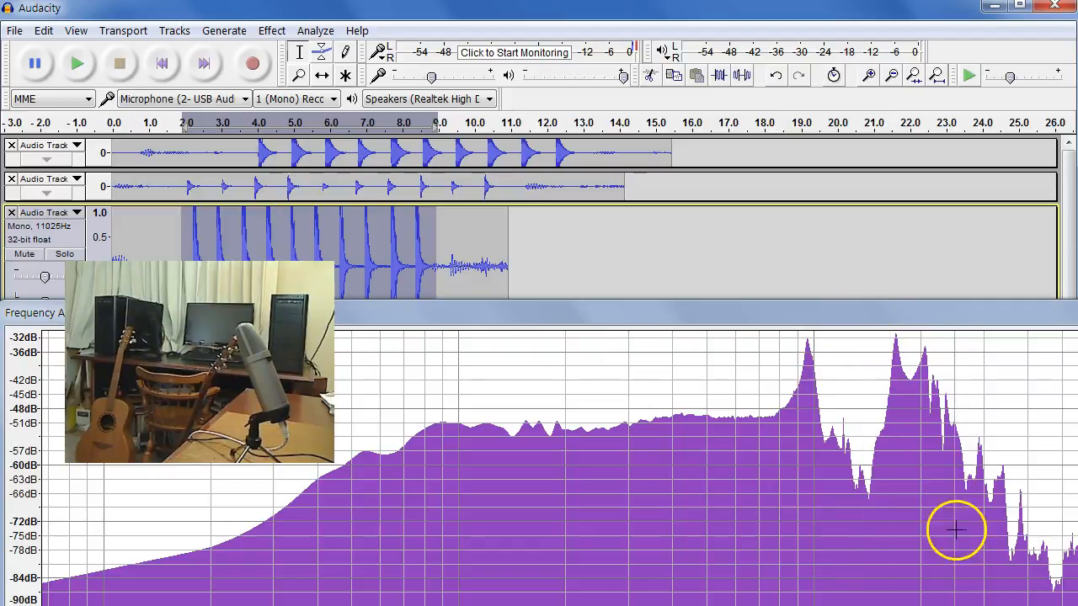
mouse_move(811, 367)
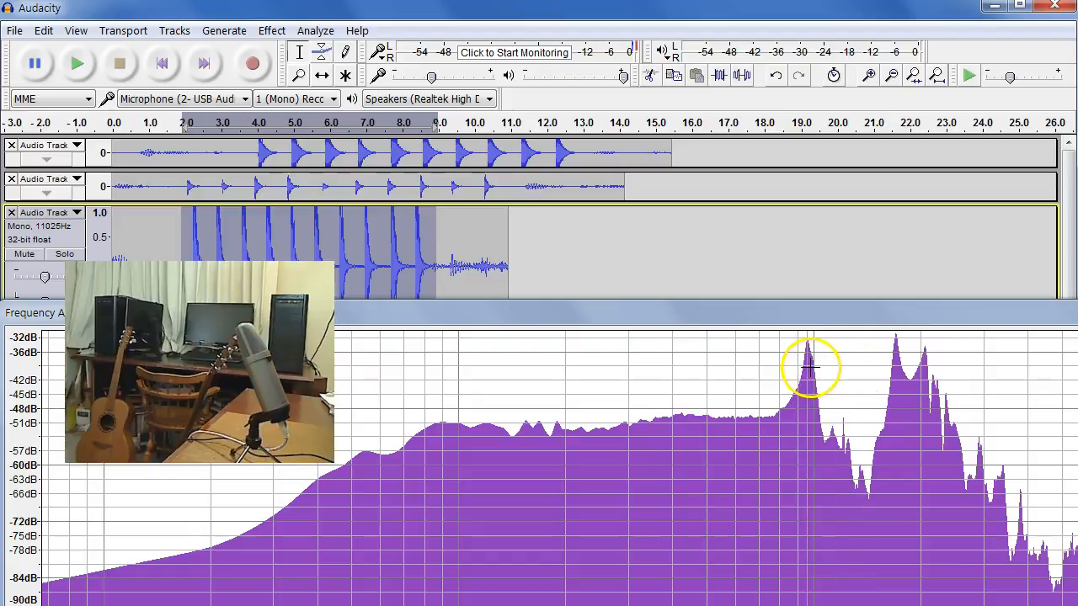
mouse_move(893, 378)
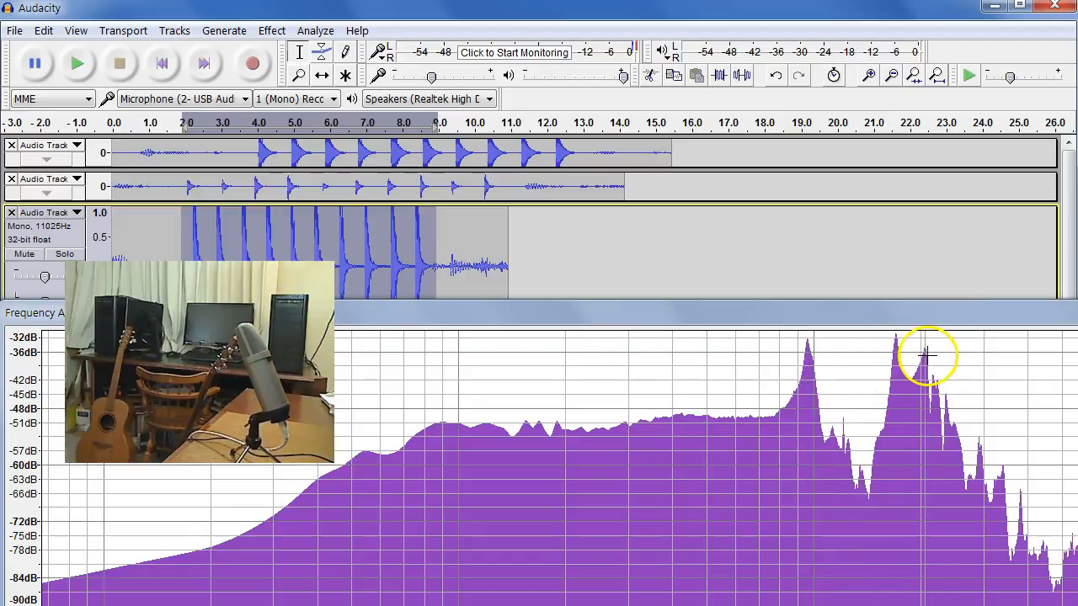
mouse_move(923, 353)
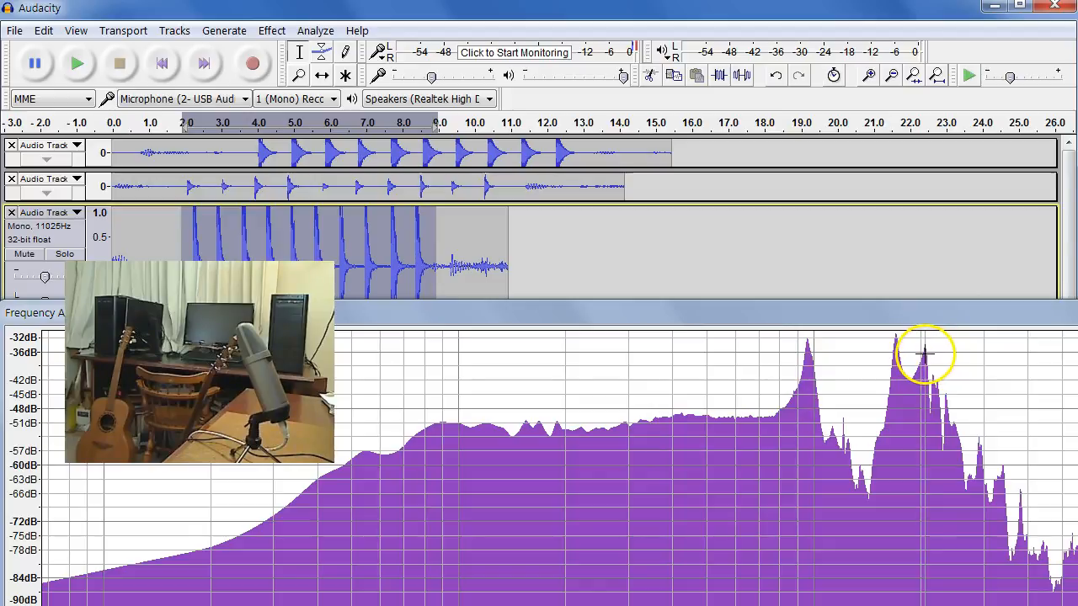
mouse_move(976, 369)
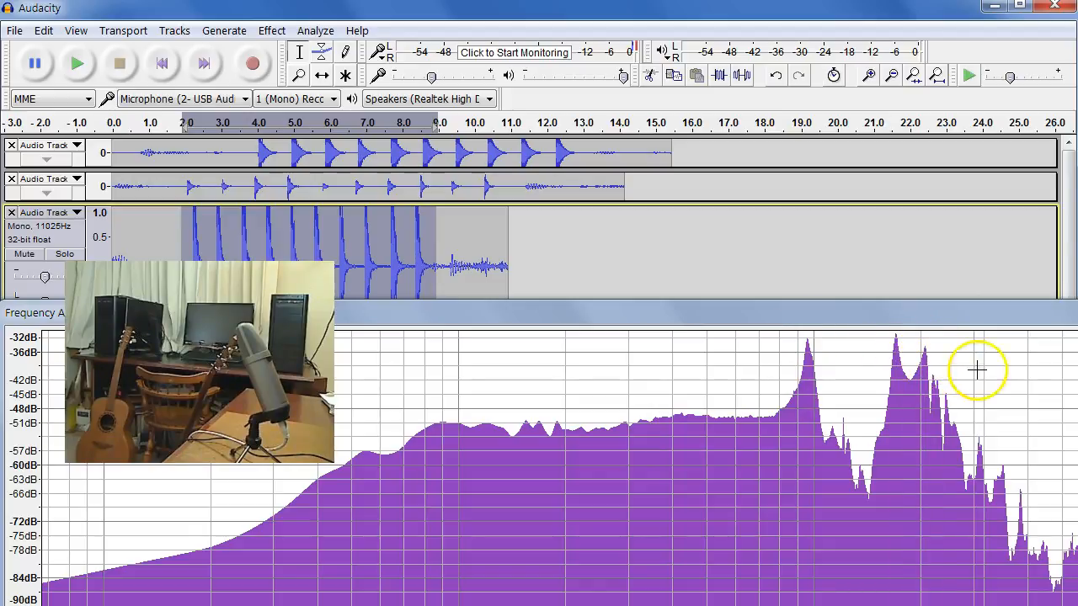
mouse_move(980, 348)
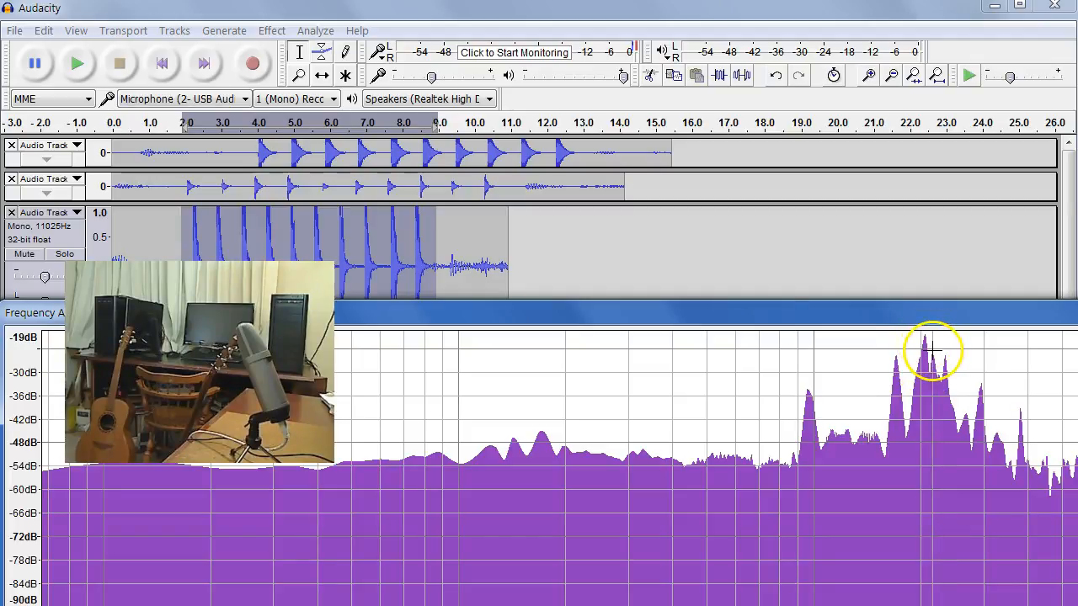
mouse_move(973, 387)
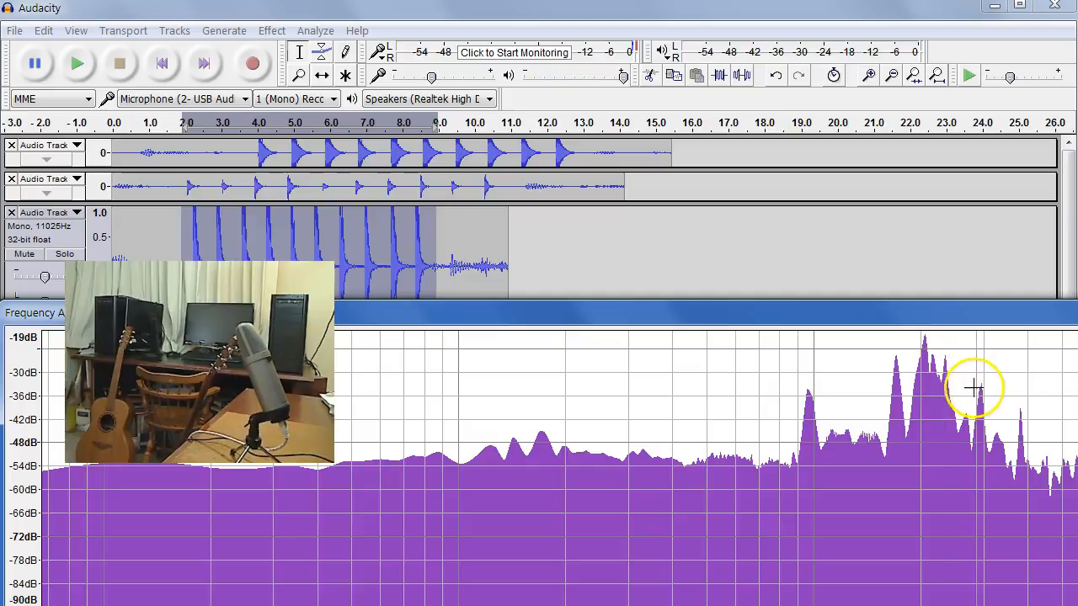
mouse_move(960, 379)
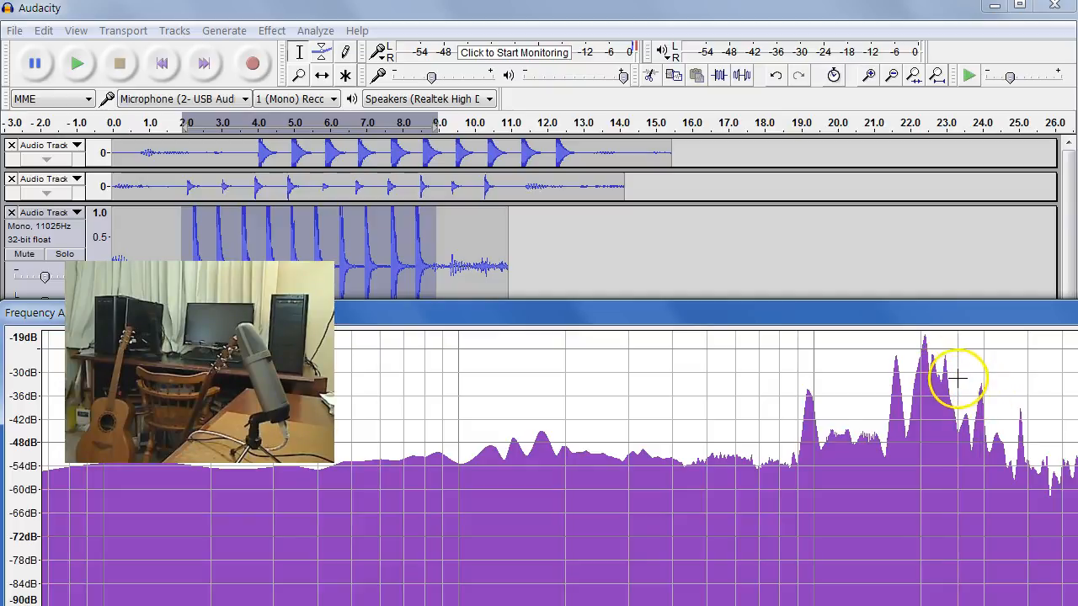
mouse_move(990, 379)
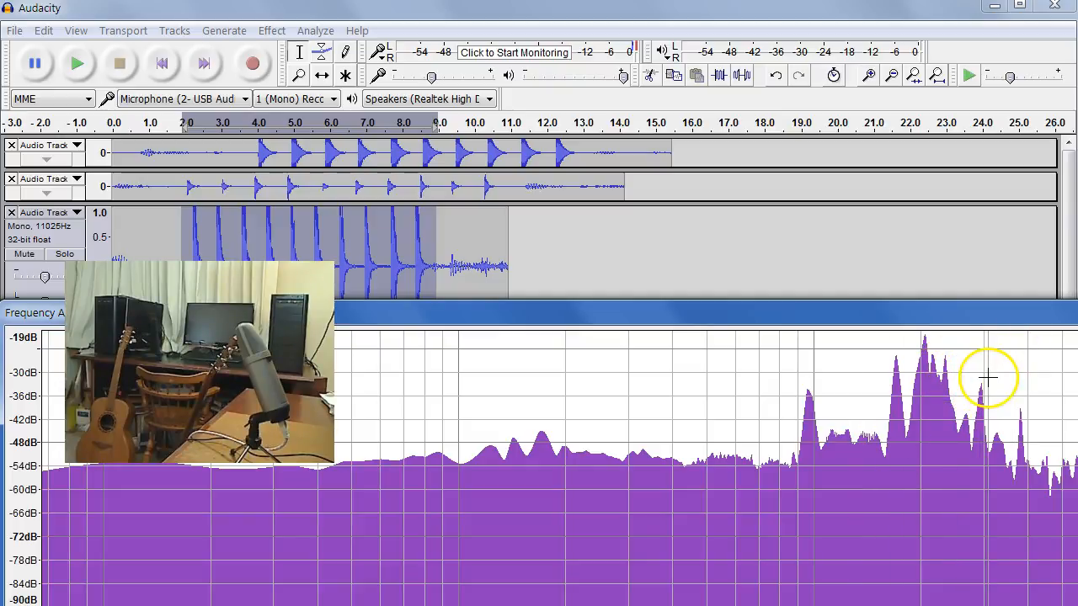
mouse_move(986, 396)
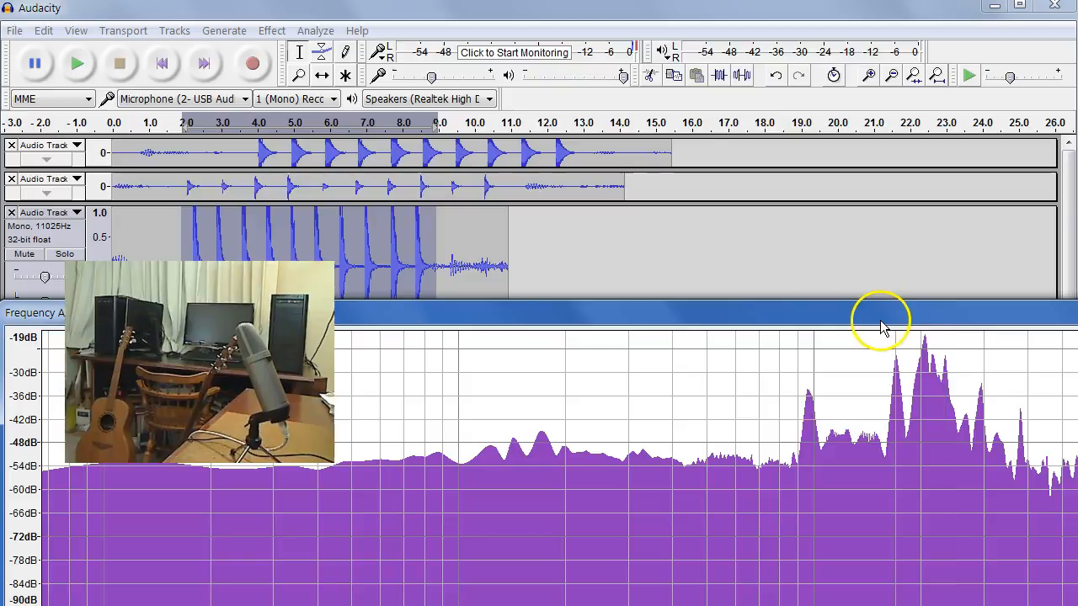
Step: Select the second tap track's taps so its spectrum, peaking near -32 dB, is shown
left_click(206, 179)
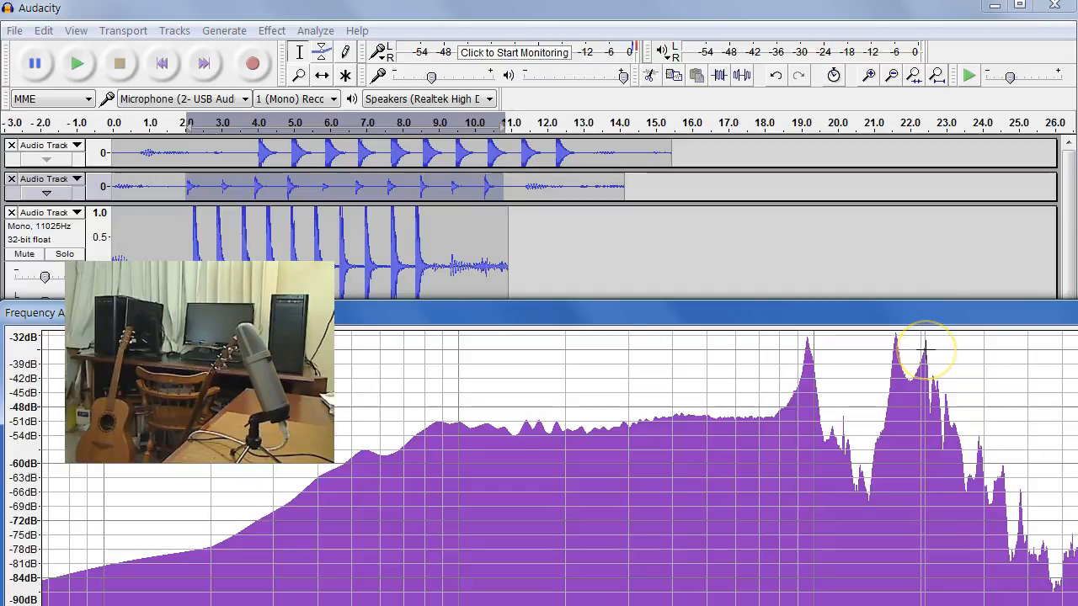
mouse_move(947, 396)
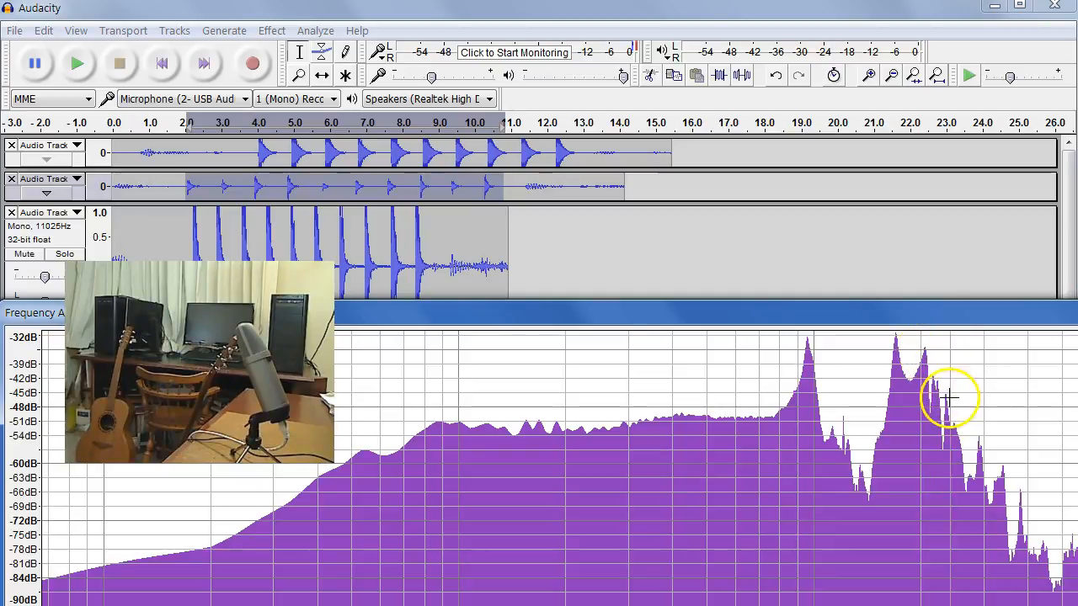
mouse_move(994, 463)
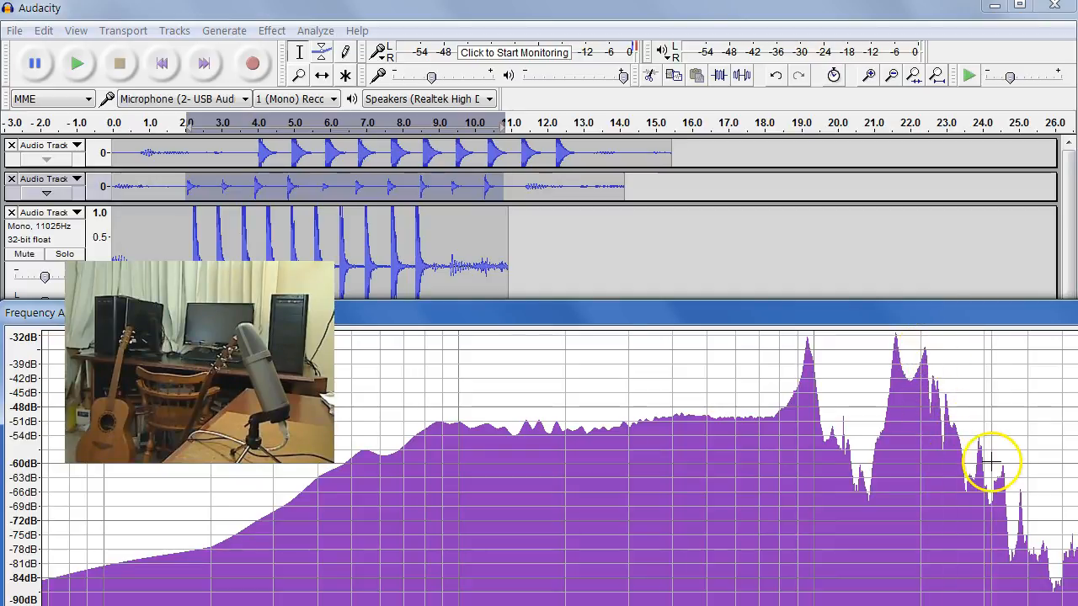
mouse_move(935, 387)
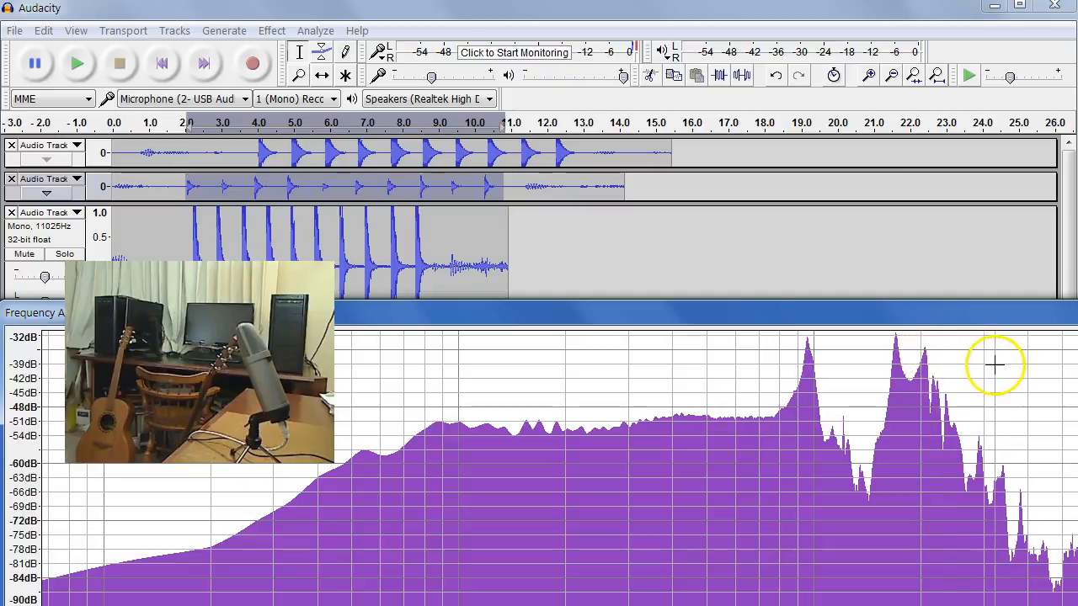
mouse_move(956, 505)
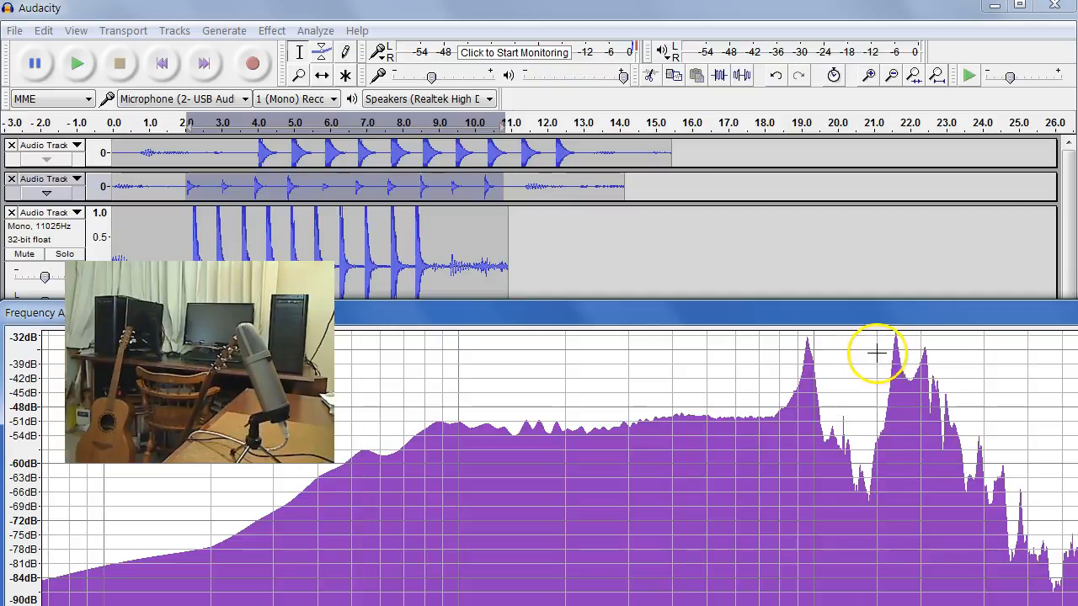
mouse_move(884, 354)
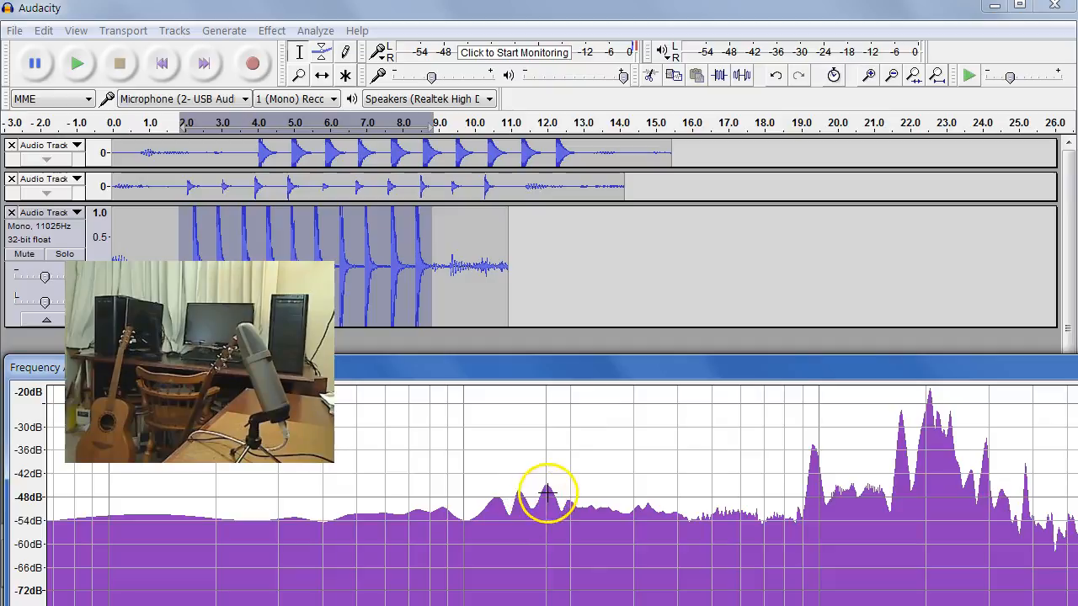
mouse_move(764, 514)
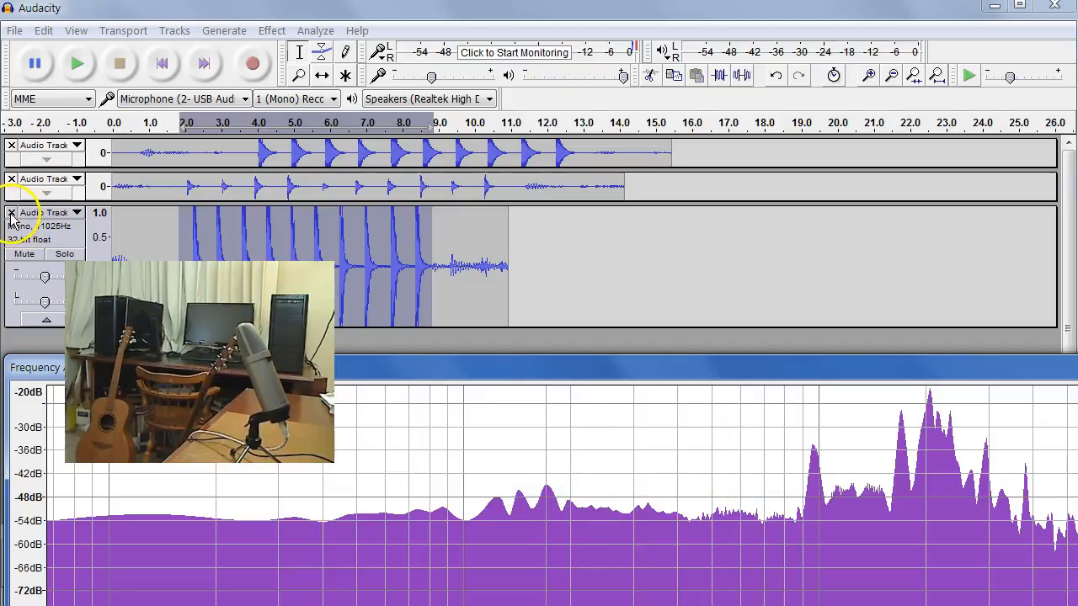
Step: Close the old tracks, record about 11 seconds of new taps and select them from 1.5 to 8 seconds
left_click(10, 212)
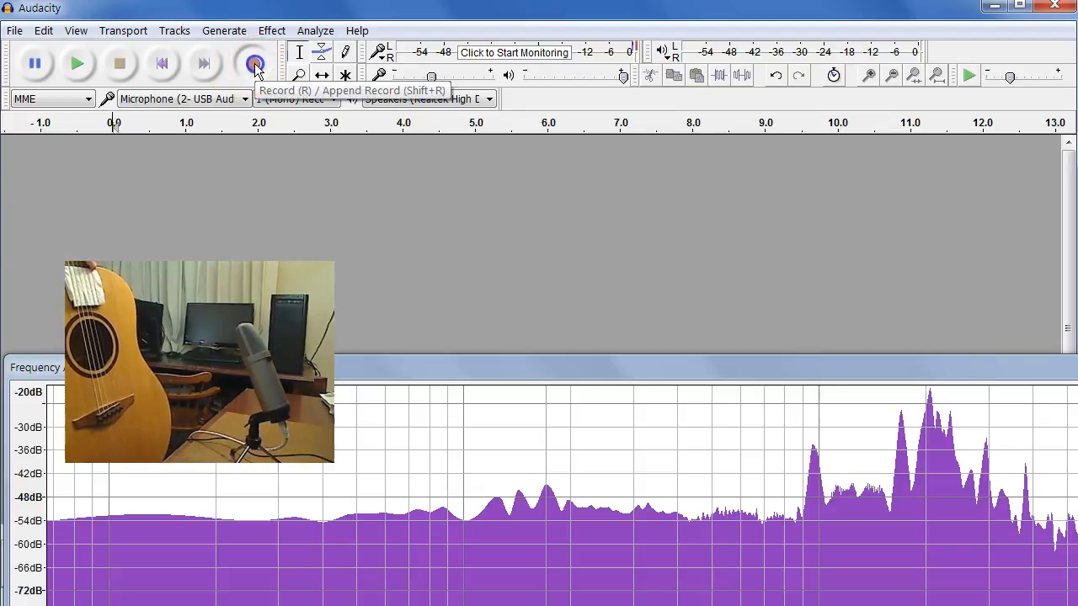
left_click(256, 64)
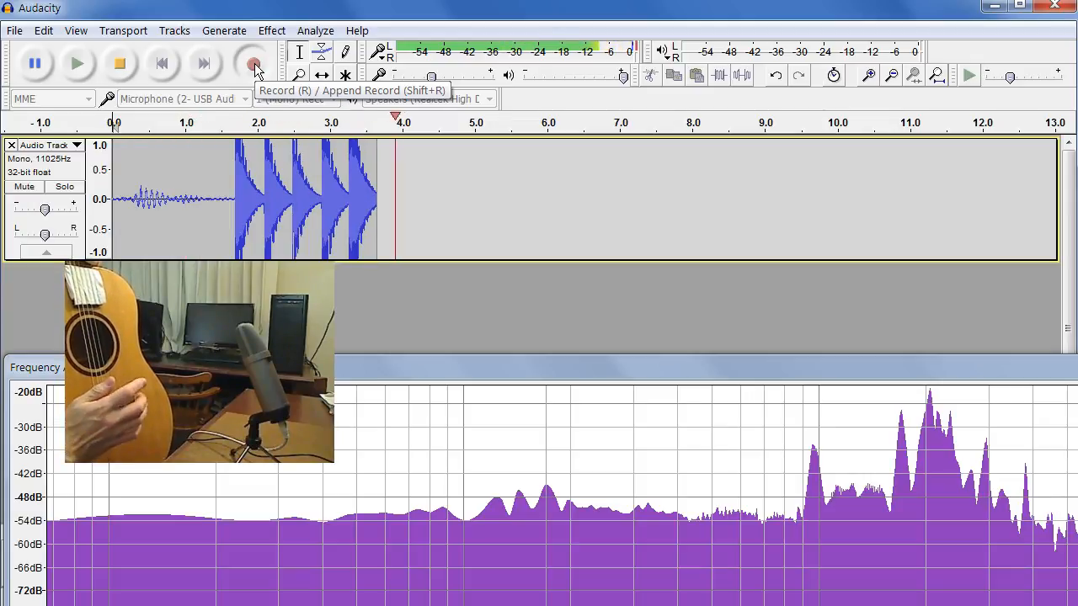
left_click(256, 64)
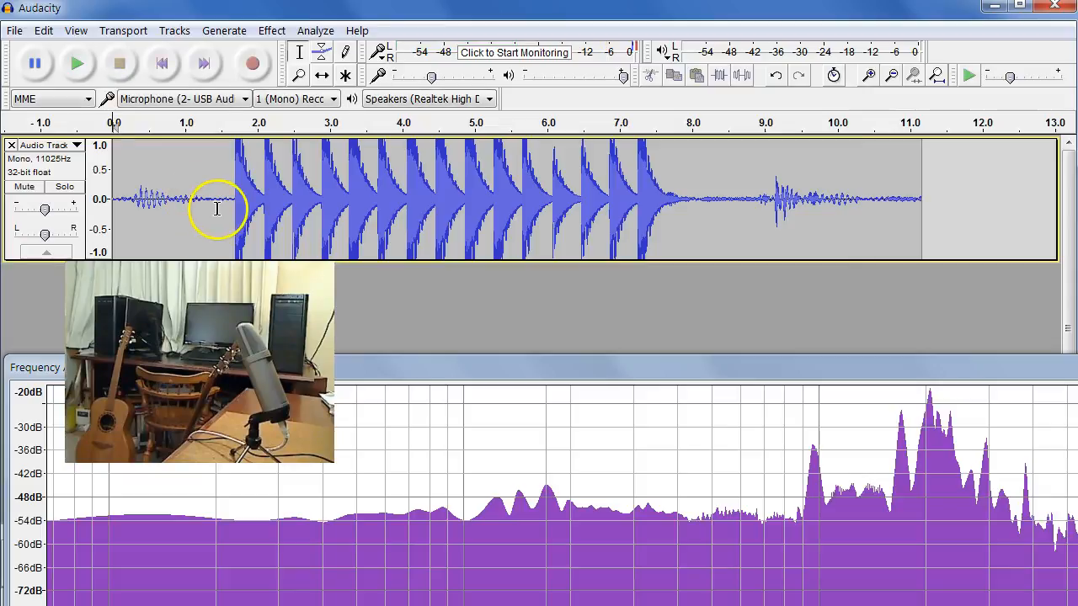
left_click_drag(217, 199, 689, 199)
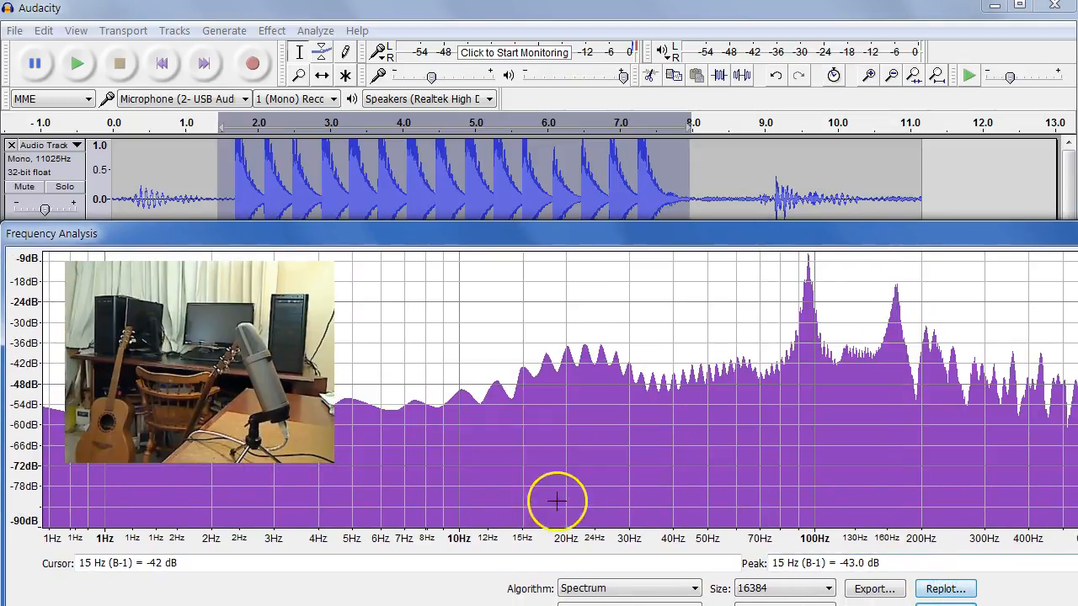
mouse_move(737, 370)
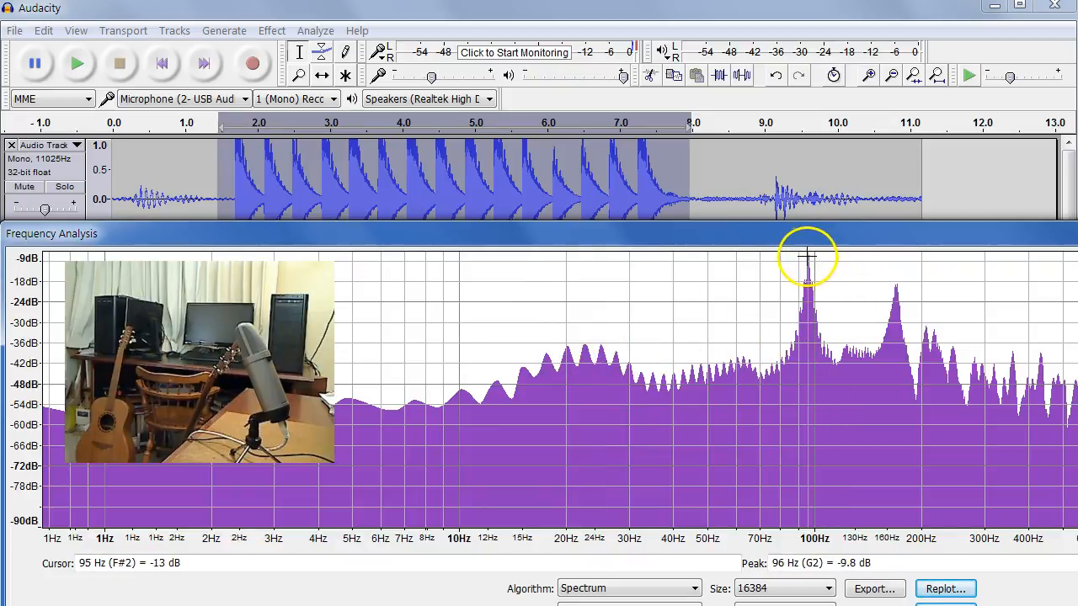
mouse_move(809, 259)
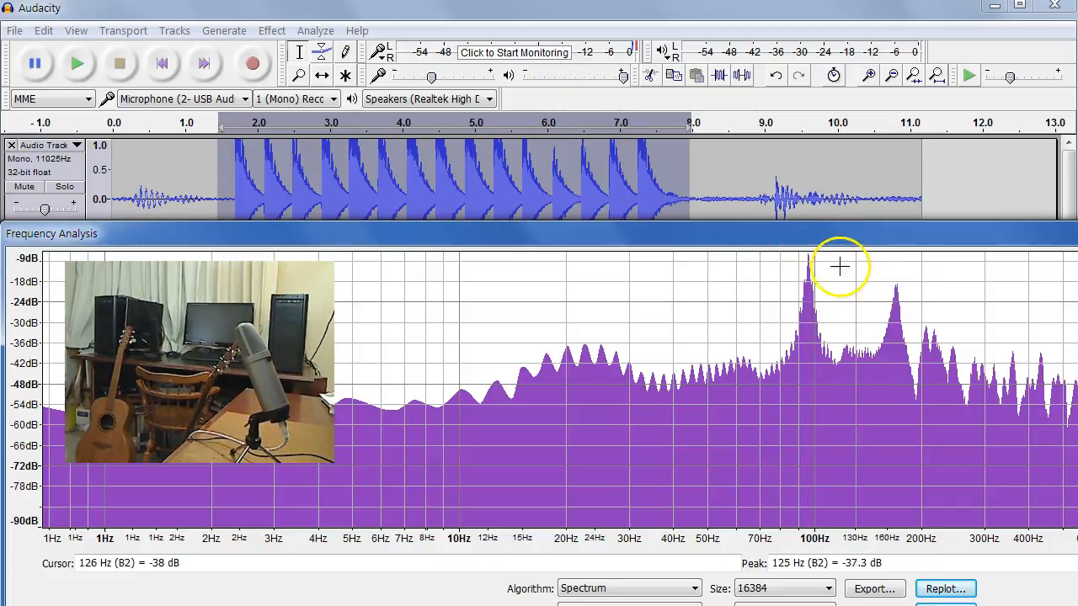
mouse_move(896, 293)
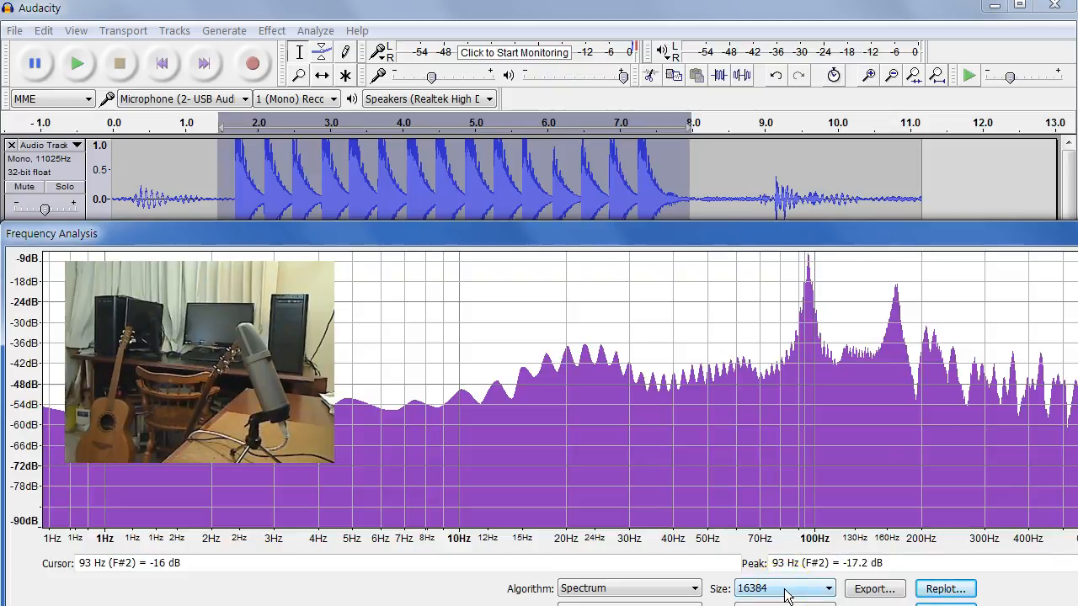
Step: Set the Frequency Analysis size to 4096 to show smooth peaks near 96 Hz and 169 Hz
left_click(825, 588)
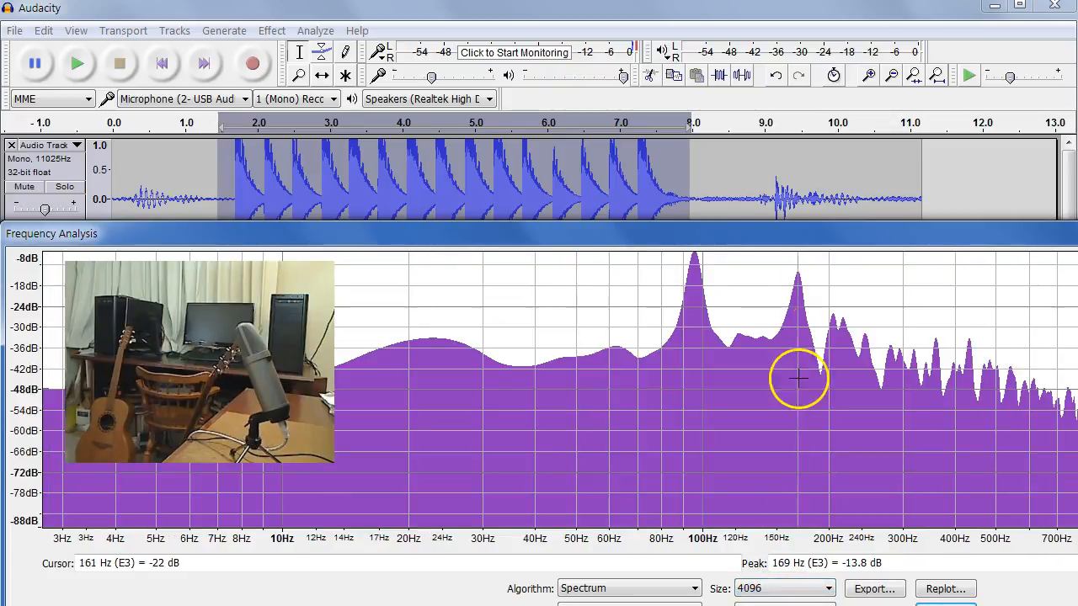
mouse_move(691, 320)
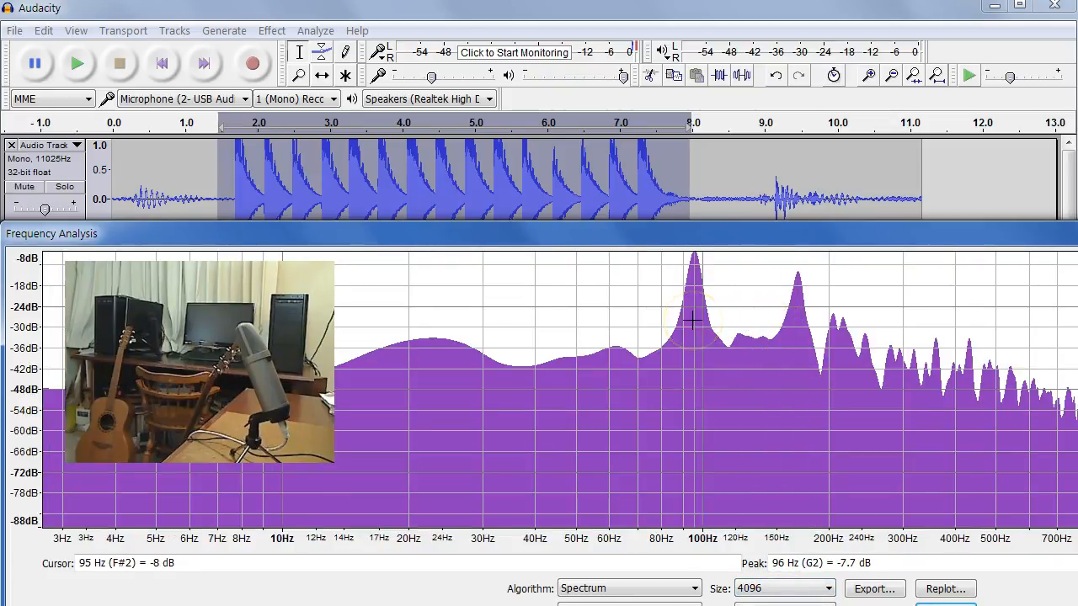
mouse_move(761, 278)
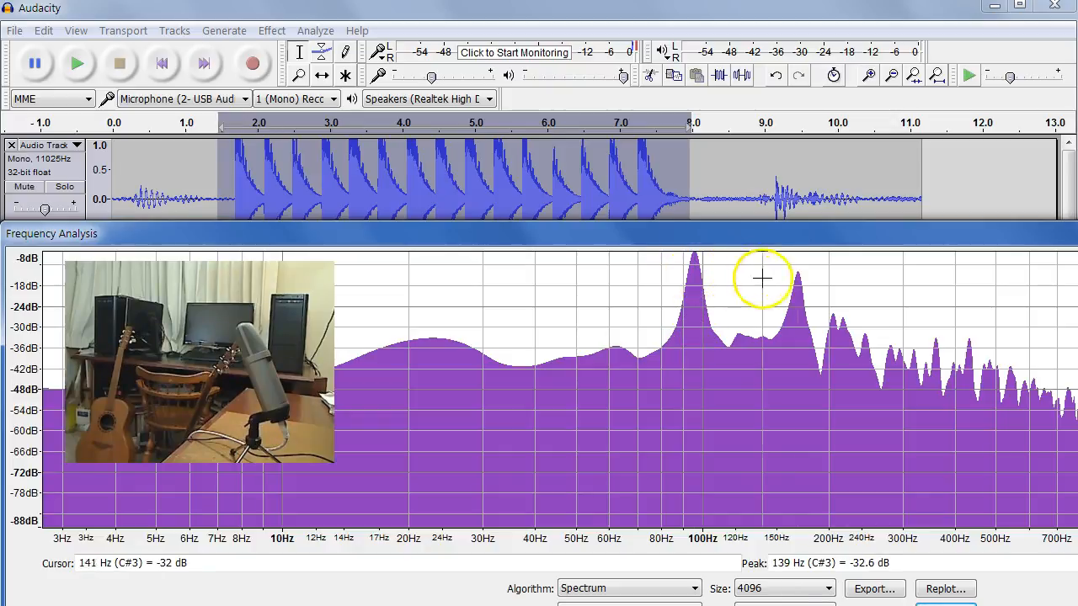
mouse_move(815, 296)
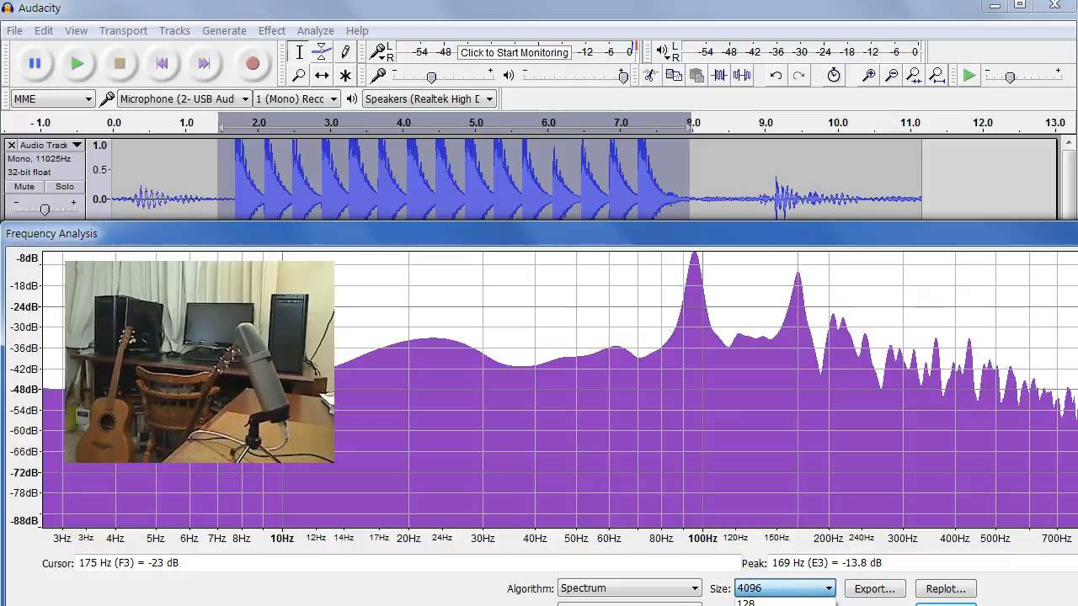
left_click(825, 588)
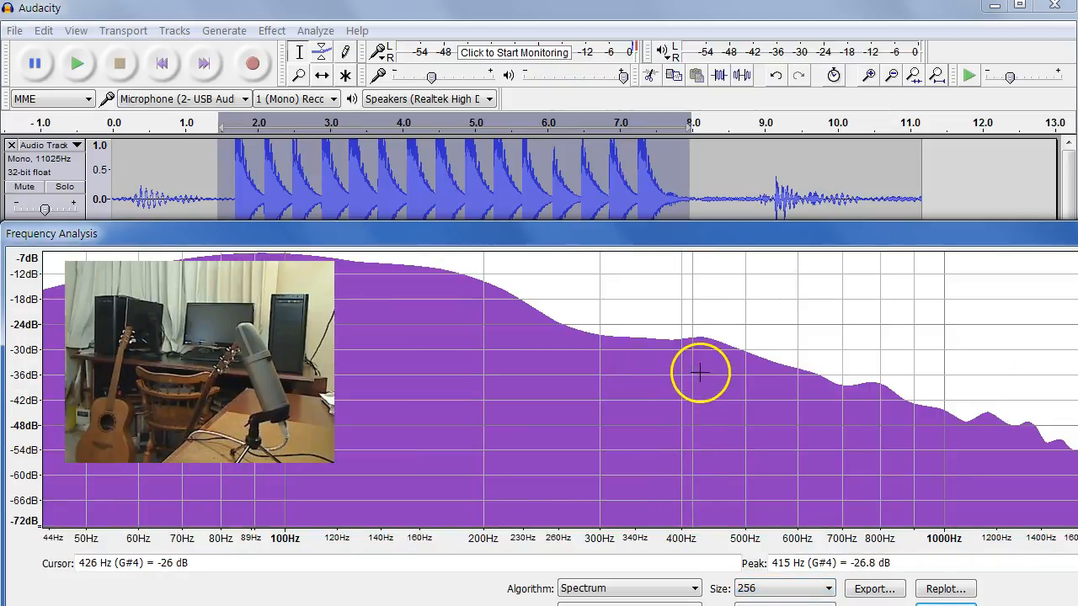
left_click(825, 587)
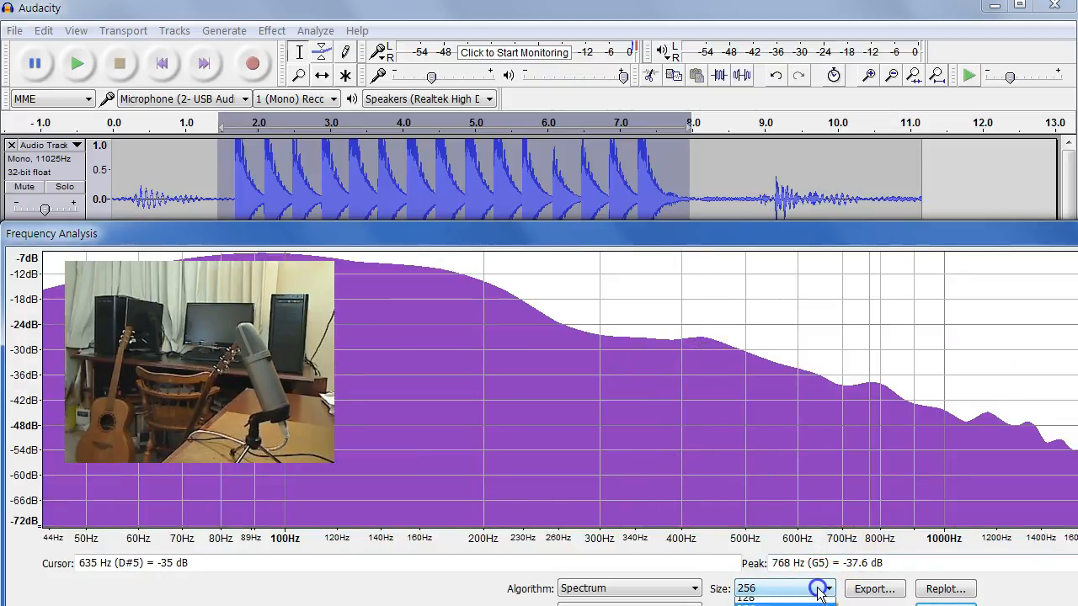
left_click(821, 587)
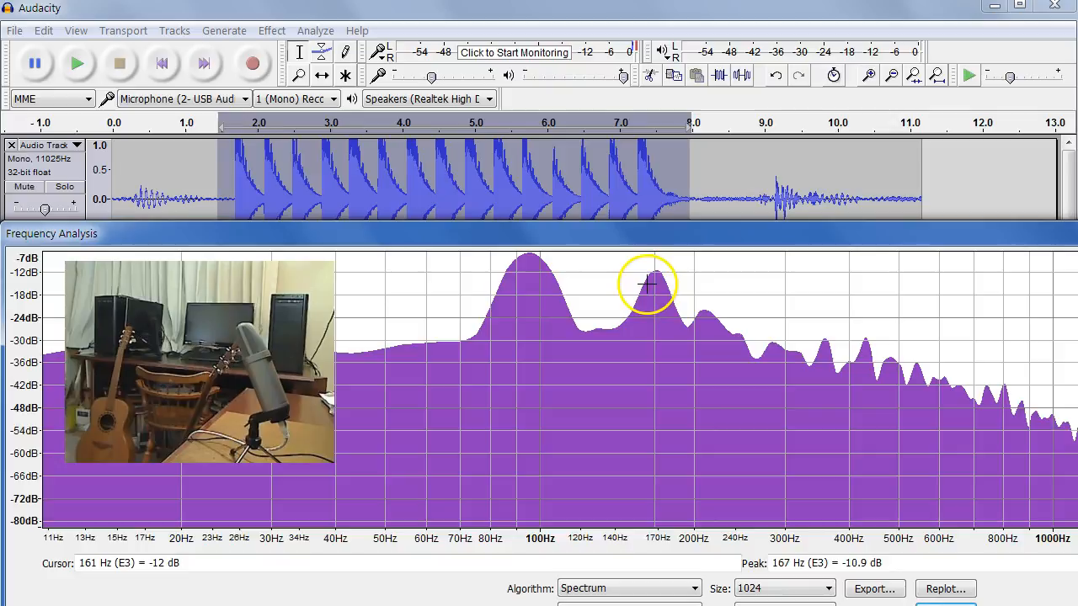
mouse_move(694, 312)
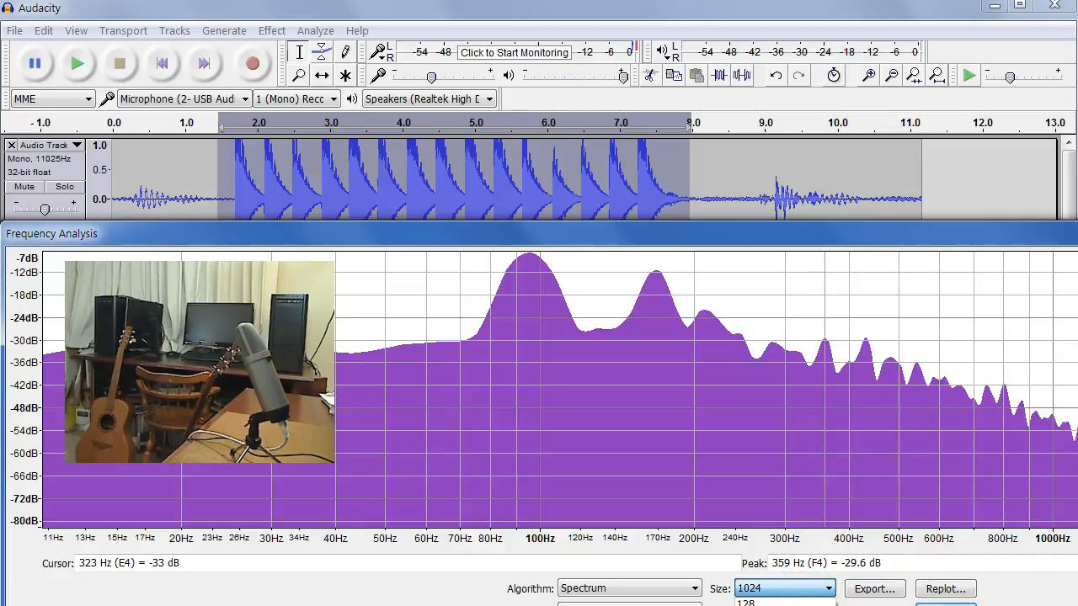
left_click(825, 588)
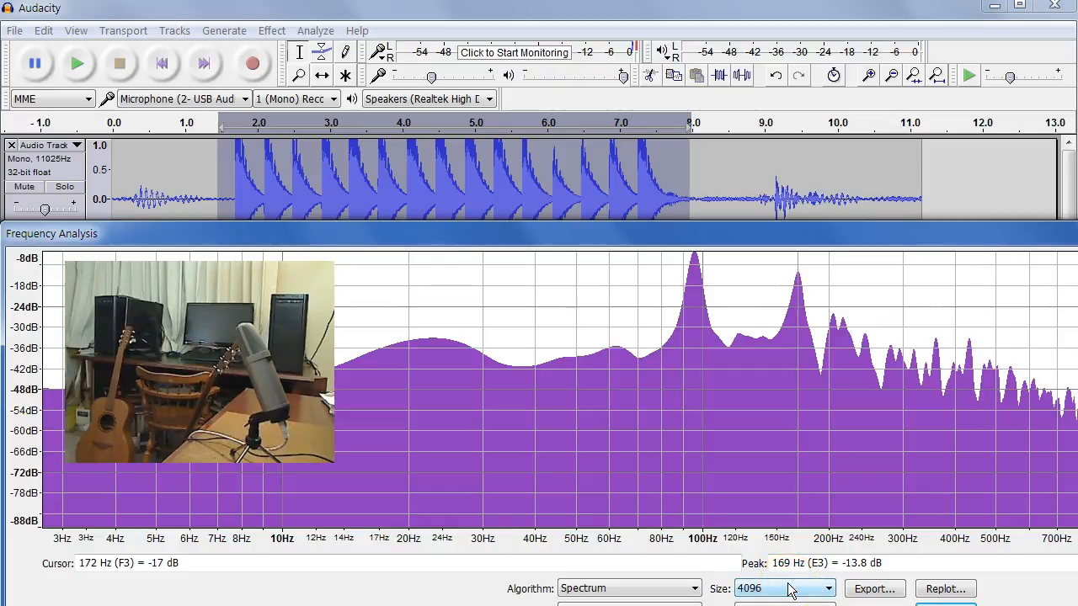
left_click(827, 587)
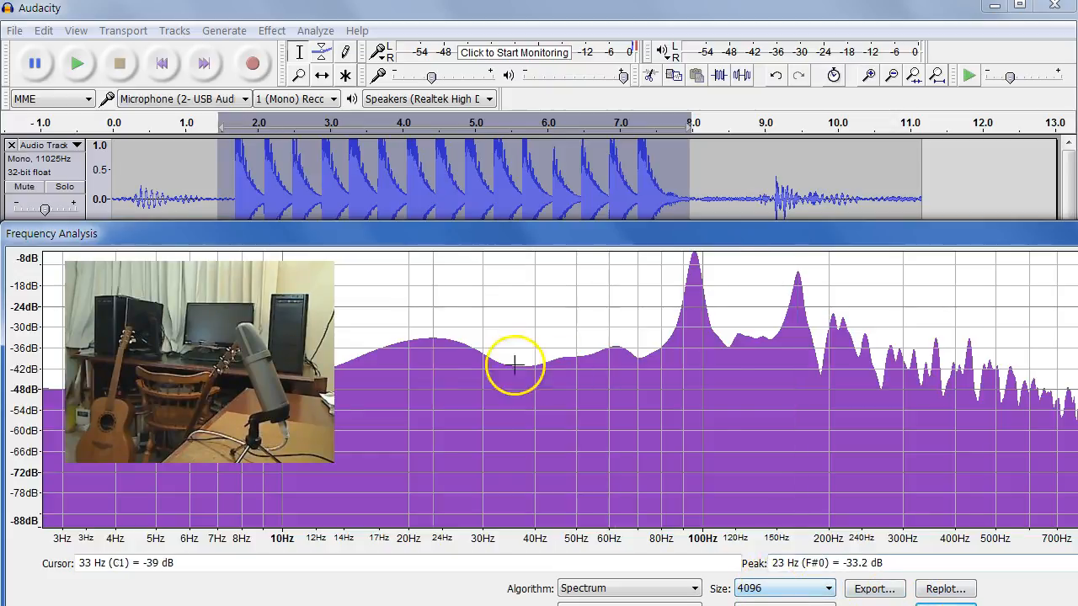
mouse_move(706, 259)
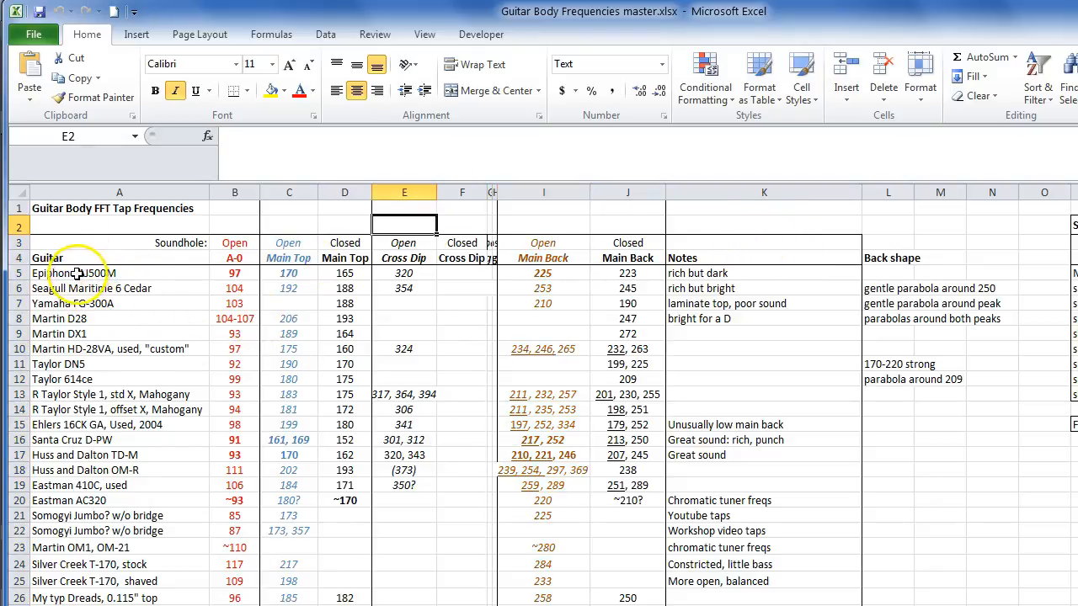
left_click_drag(78, 272, 78, 581)
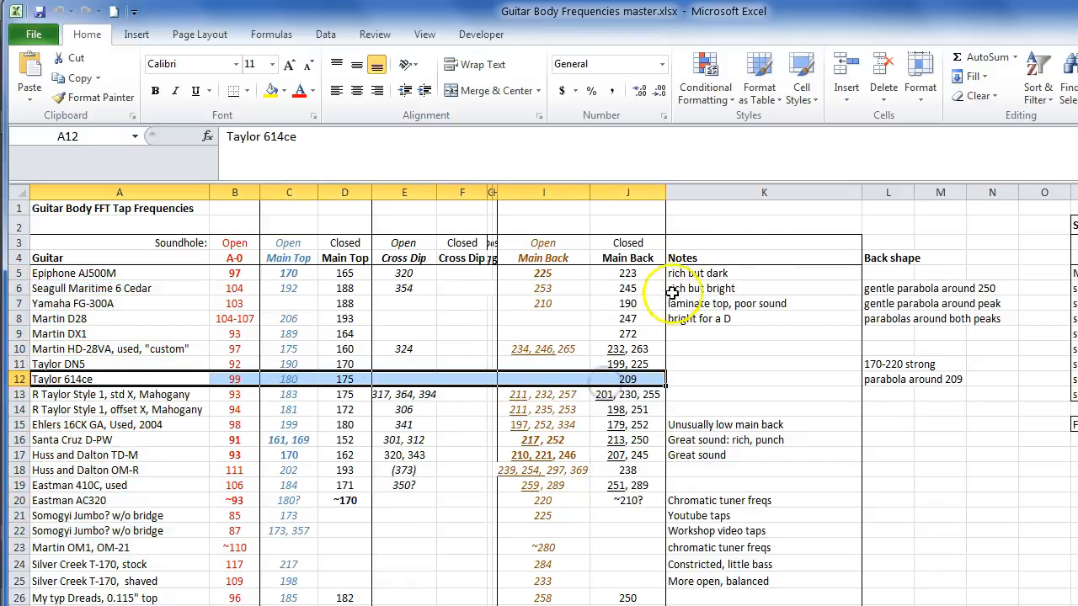
left_click(765, 192)
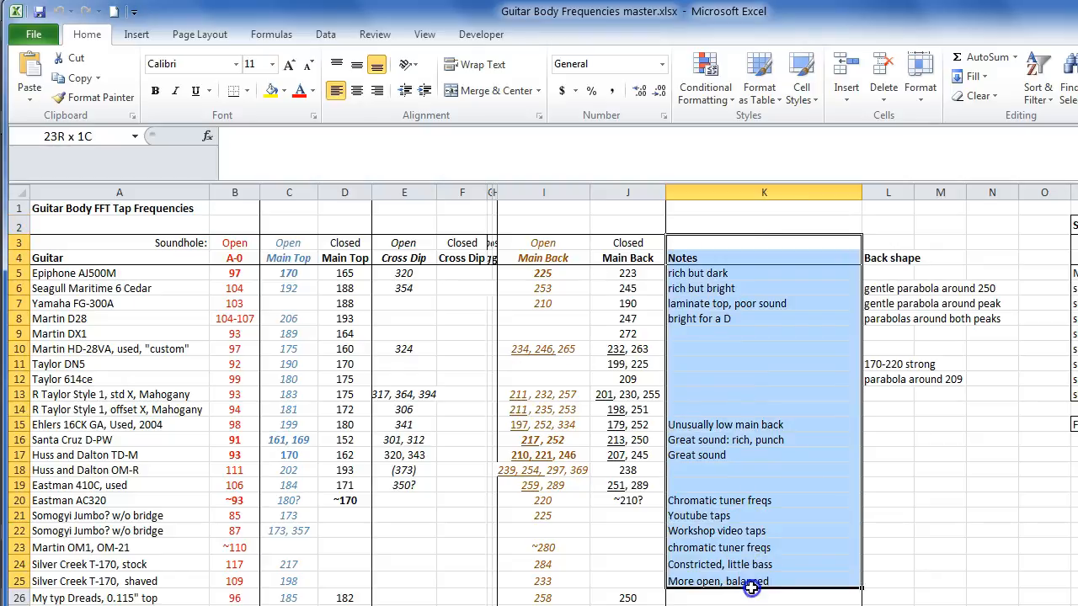
left_click(462, 208)
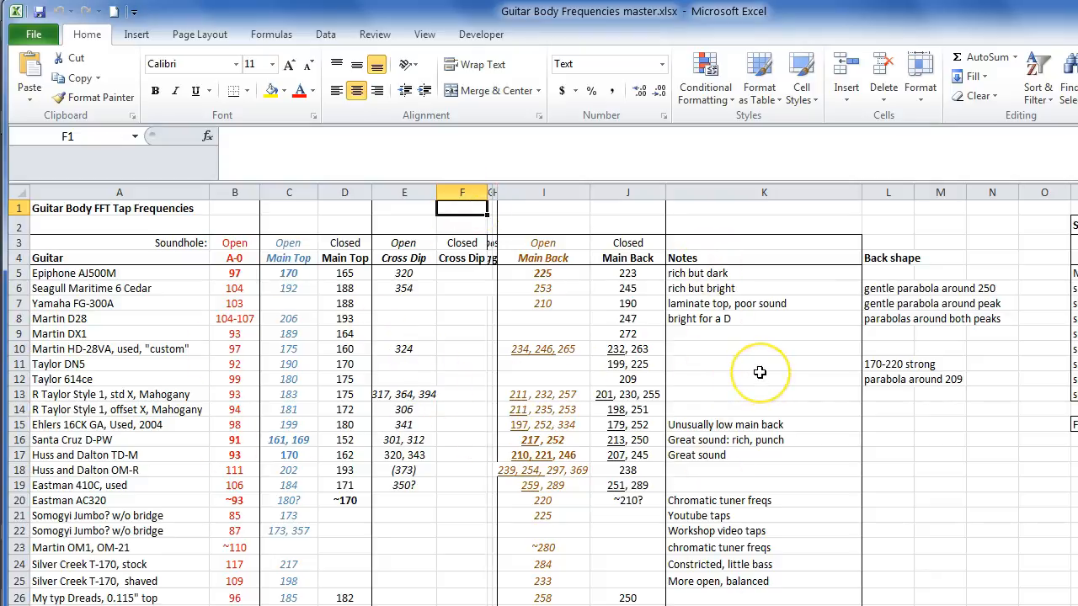
mouse_move(748, 444)
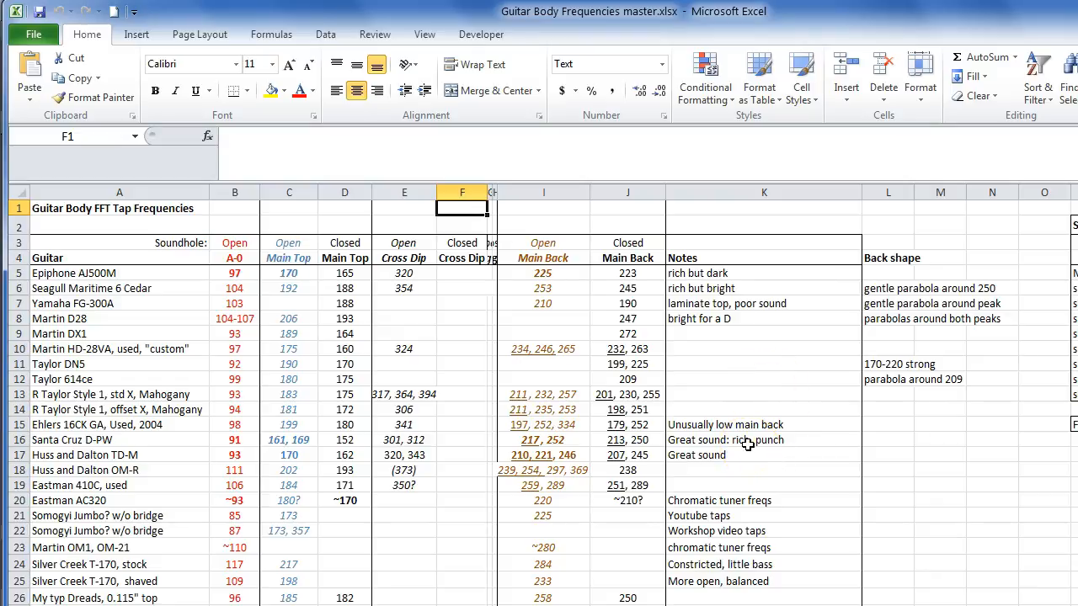
left_click(765, 440)
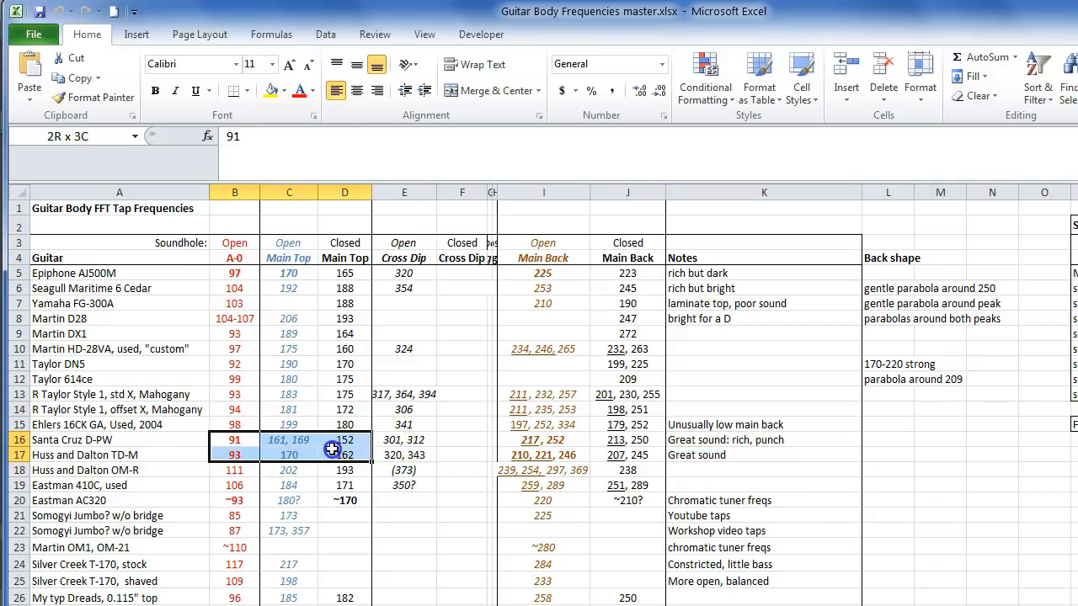
left_click_drag(333, 448, 555, 448)
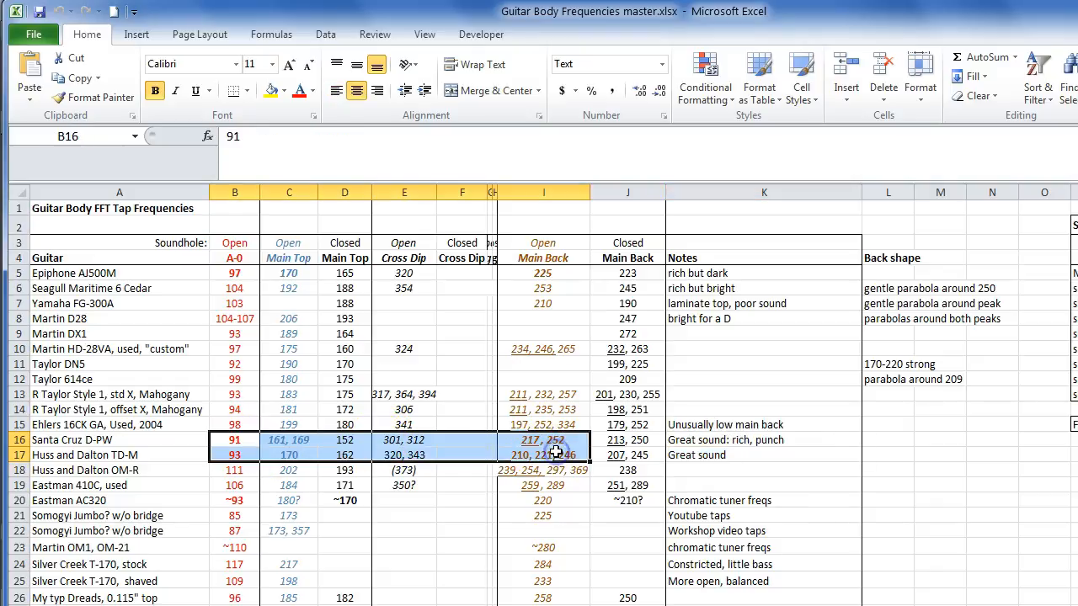
left_click(404, 548)
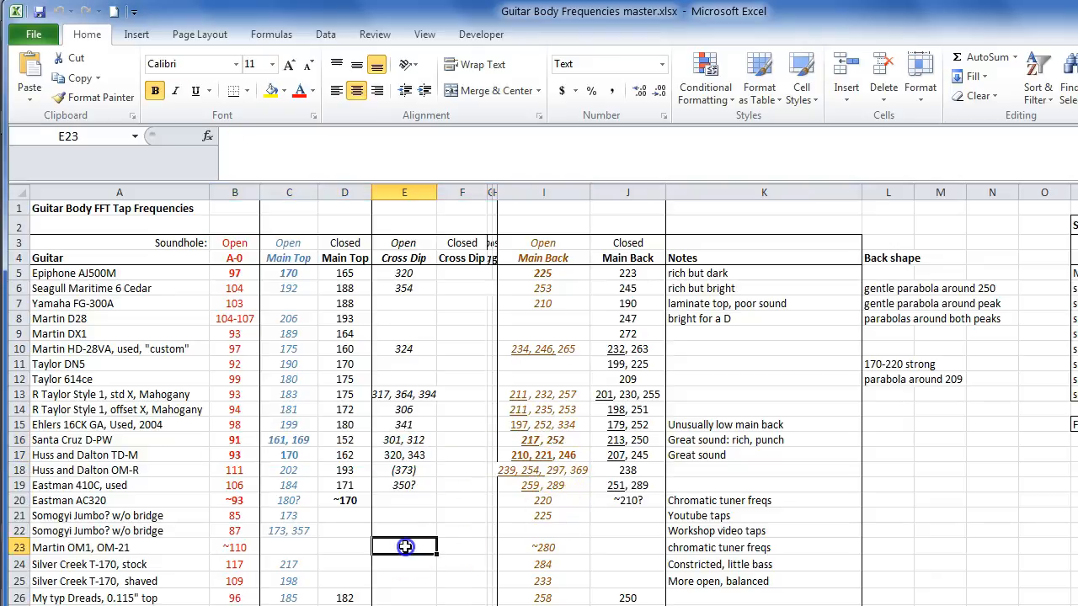
left_click(175, 91)
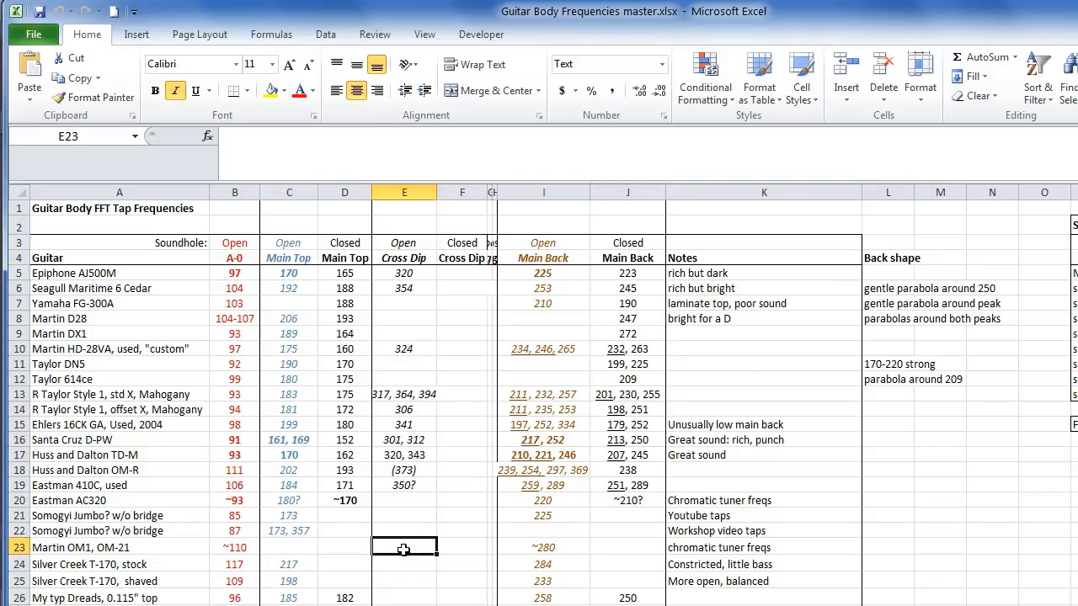
mouse_move(394, 536)
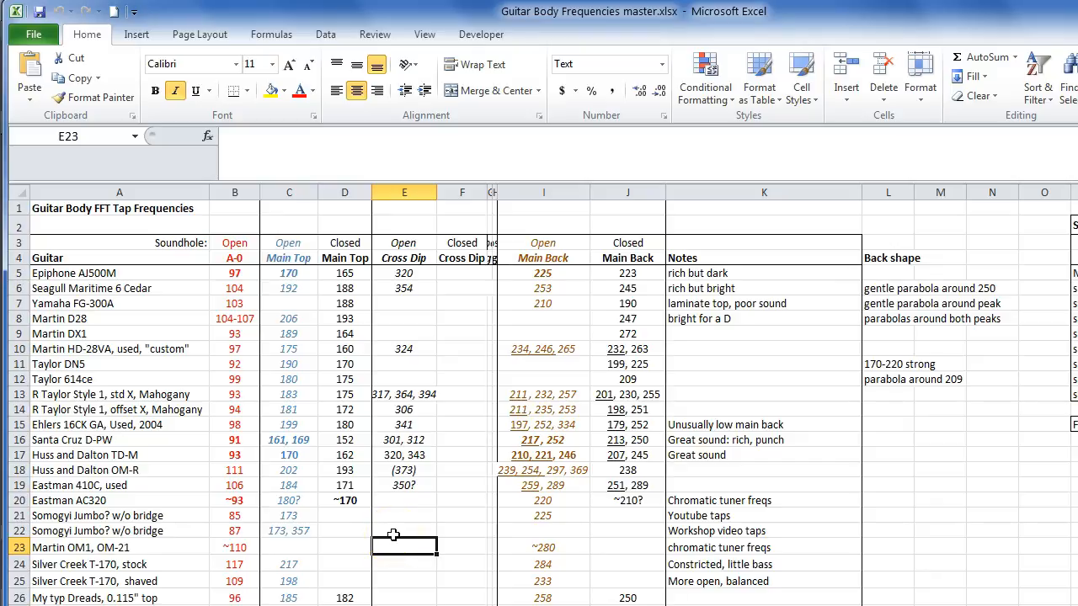
scroll("down", 3)
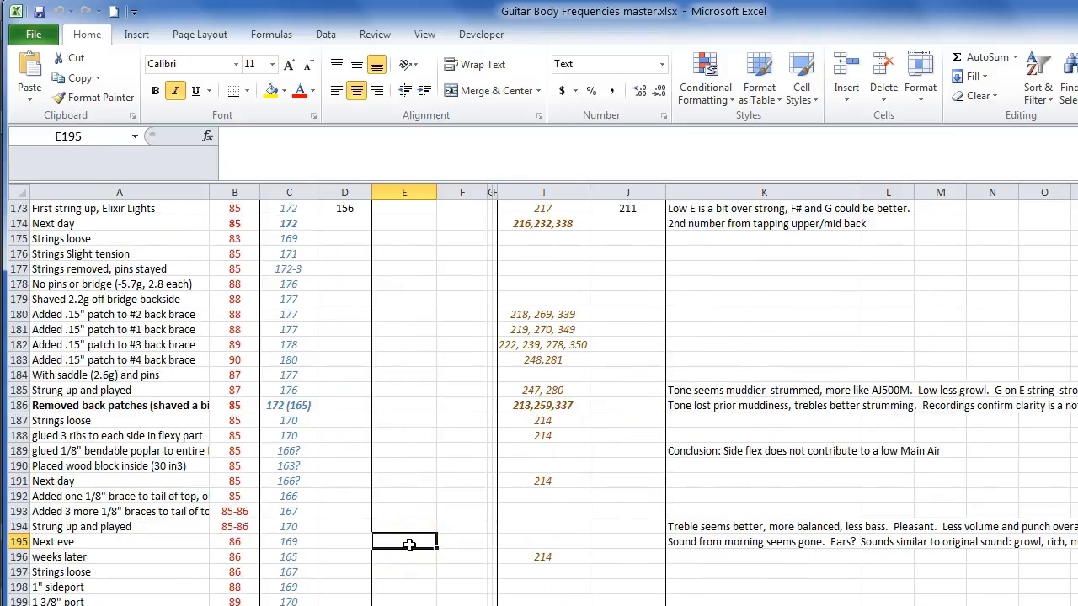
scroll("down", 3)
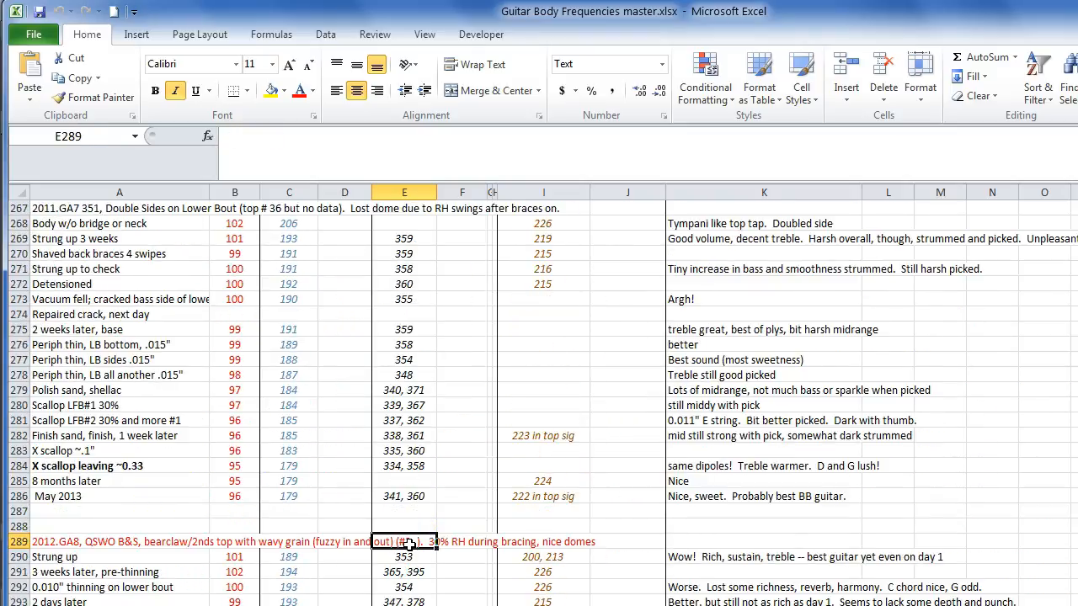
scroll("down", 3)
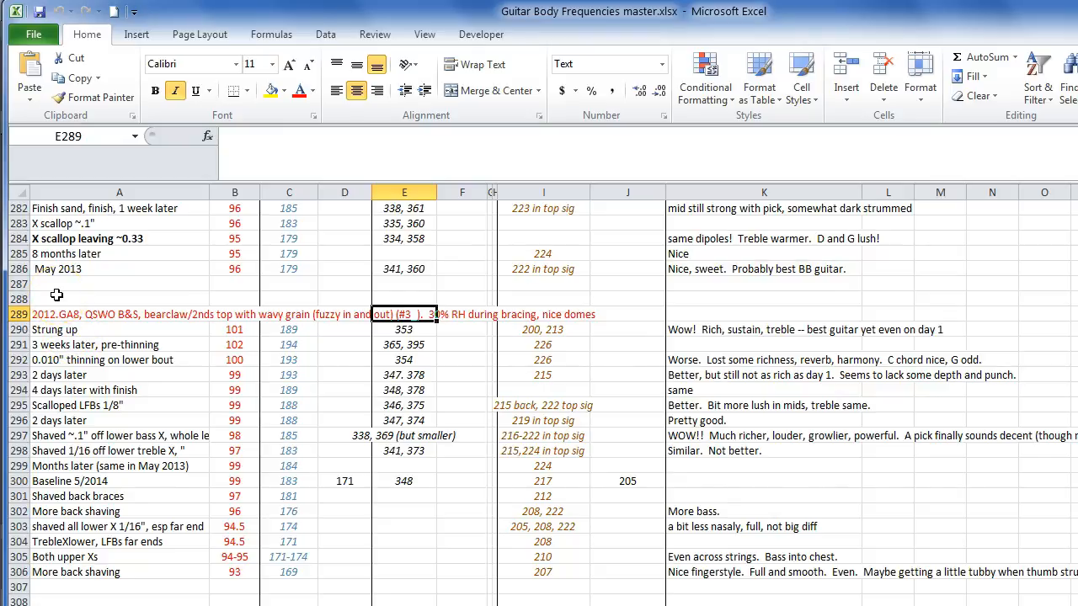
left_click(54, 328)
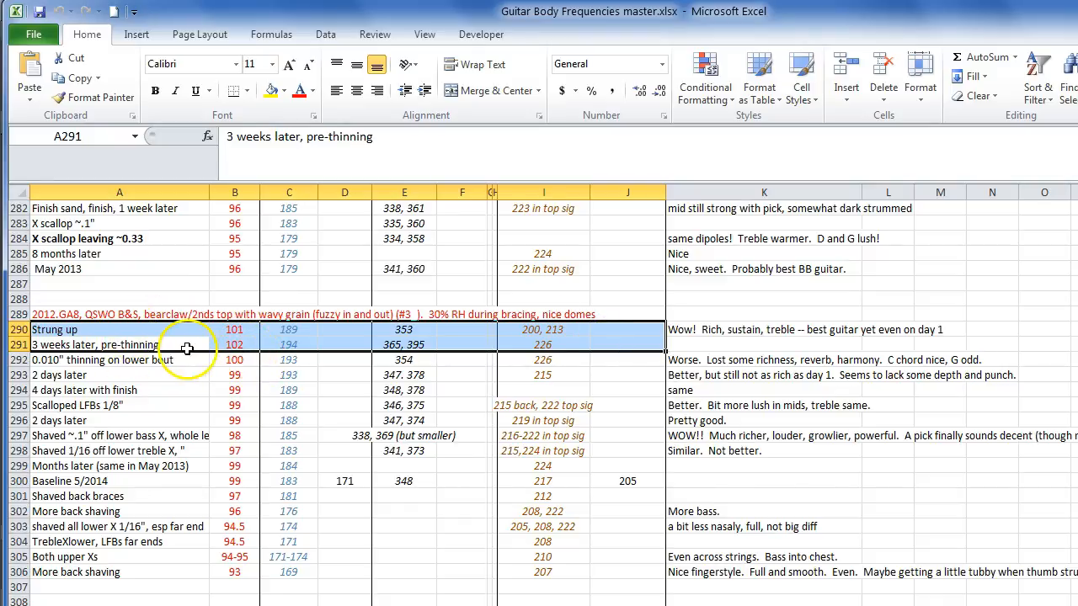
left_click(119, 361)
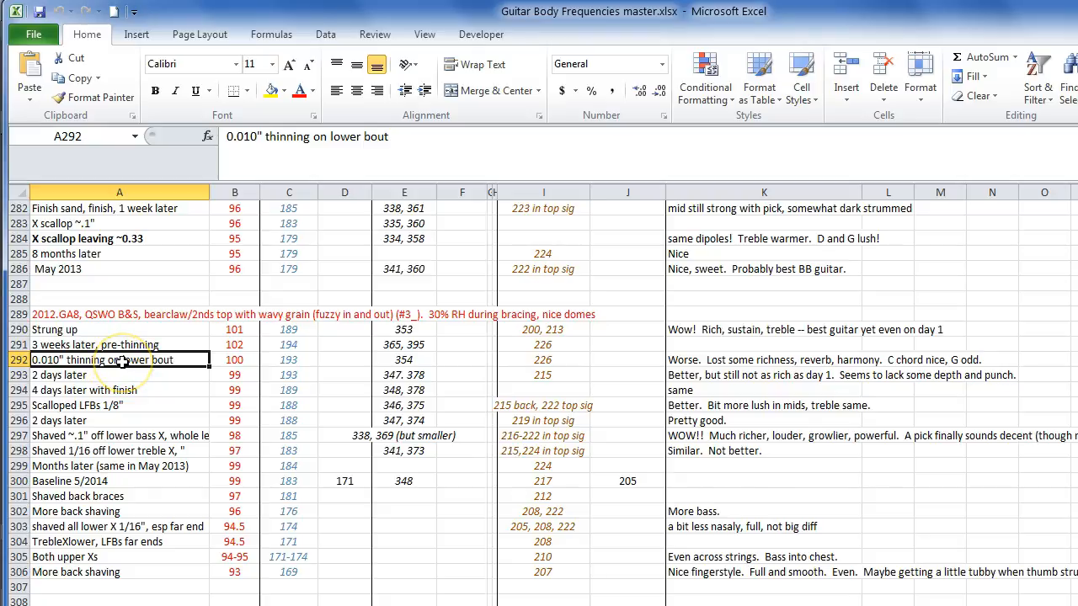
left_click(764, 360)
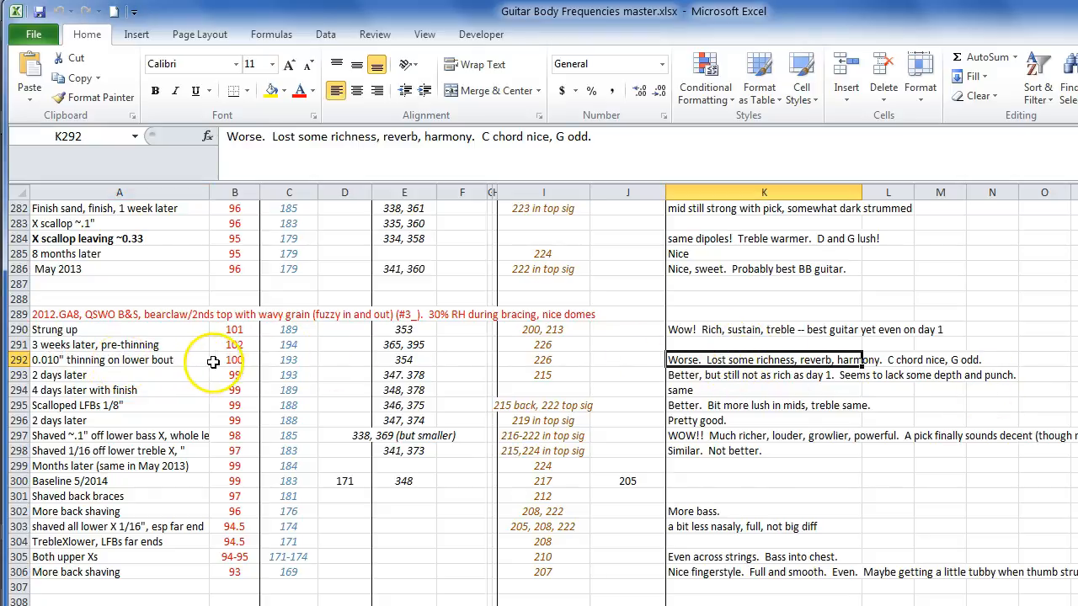
left_click_drag(234, 360, 542, 360)
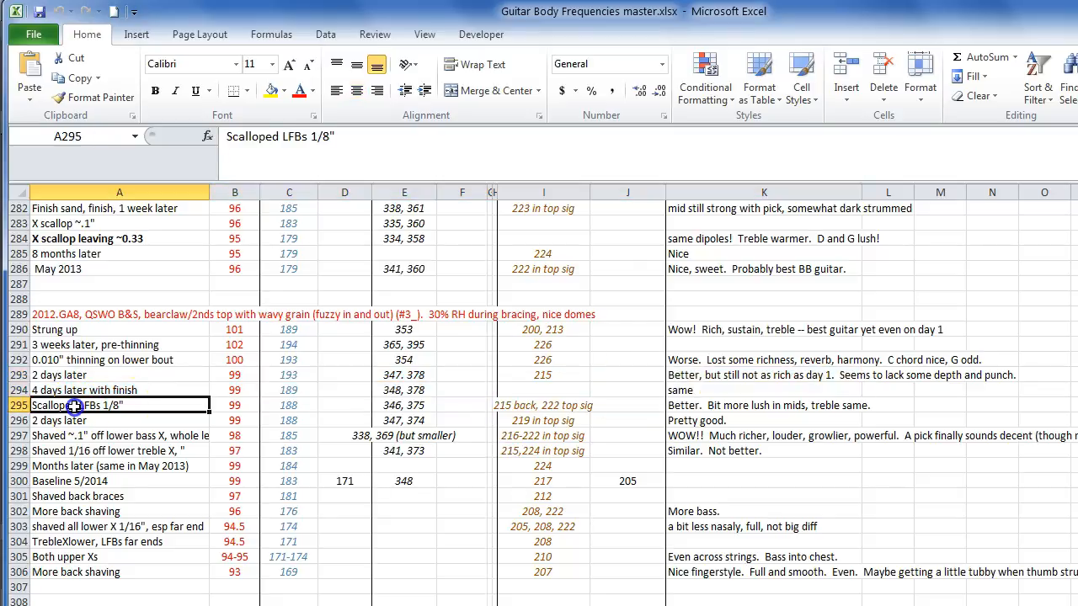
left_click(764, 405)
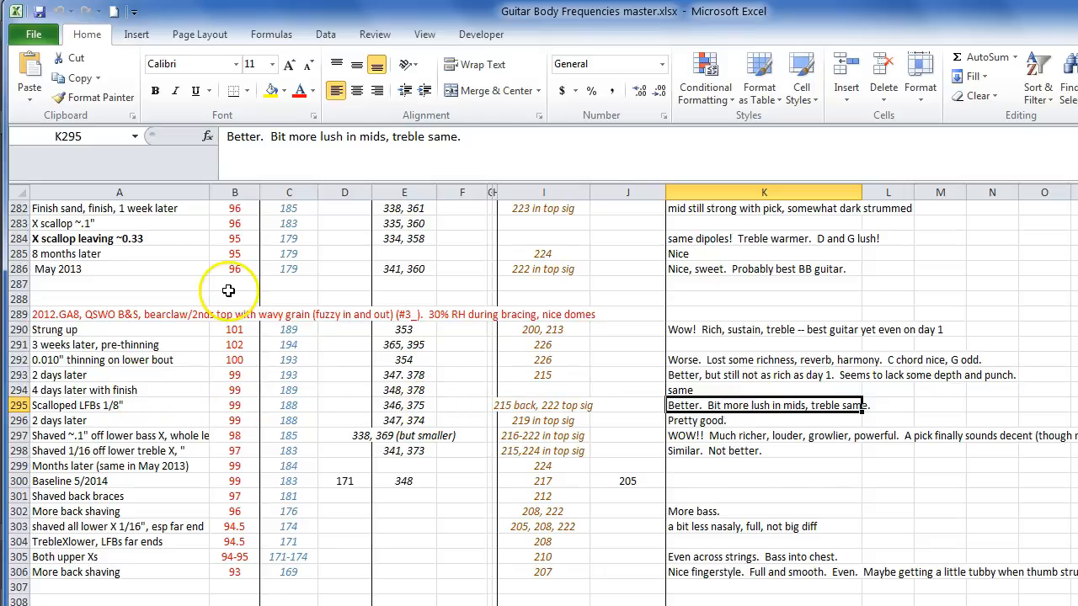
mouse_move(288, 370)
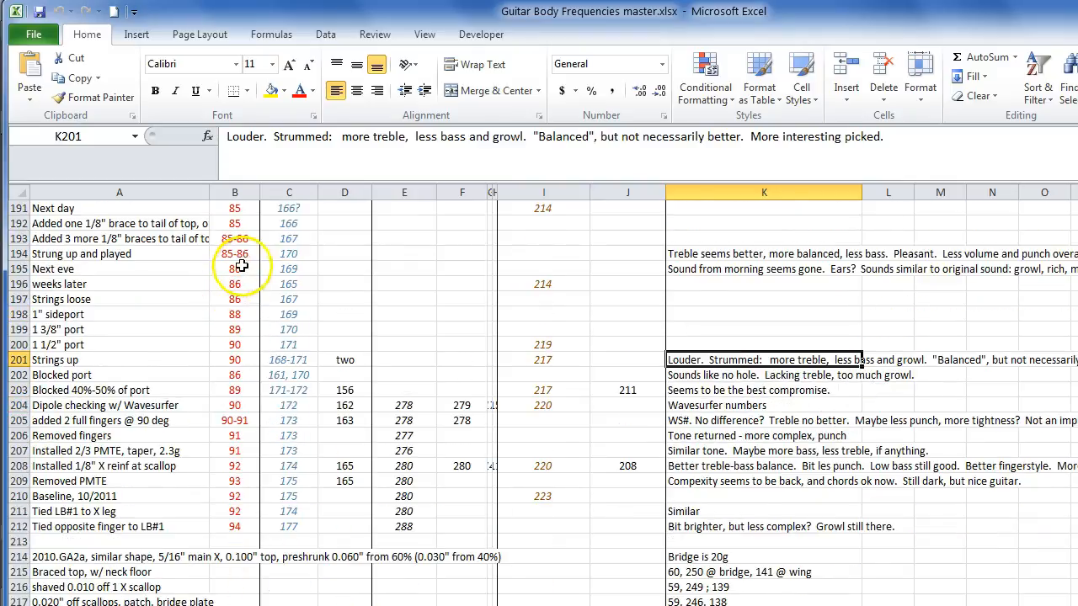
left_click(235, 269)
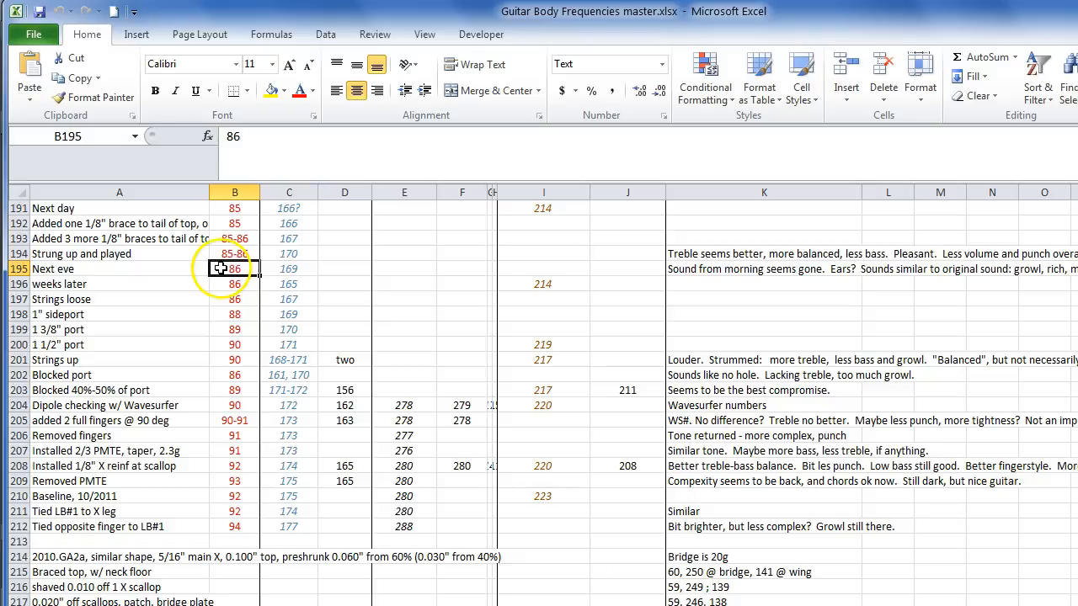
scroll("down", 3)
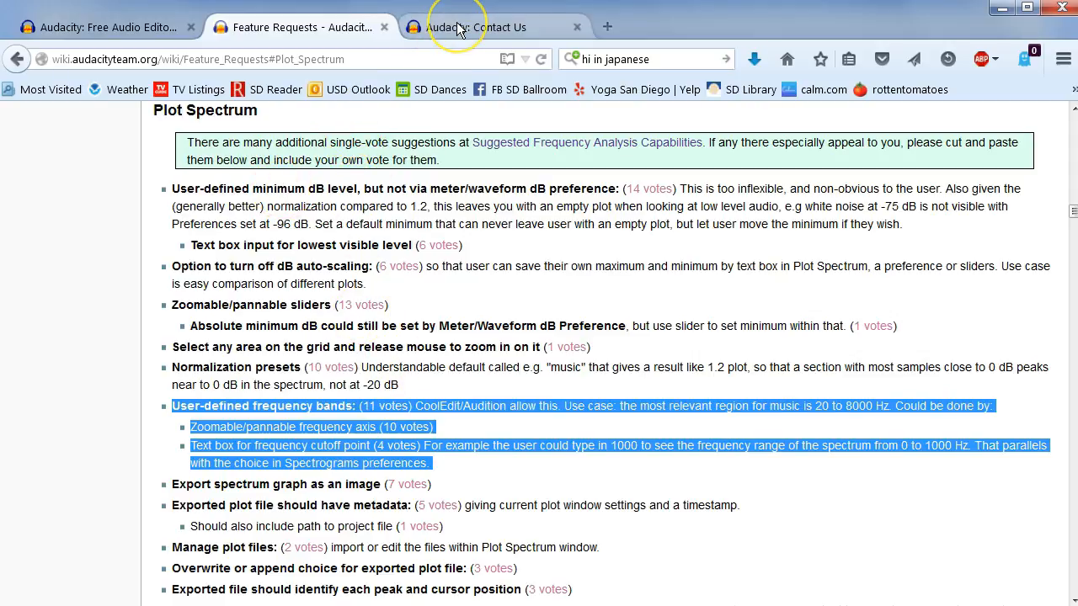
mouse_move(458, 27)
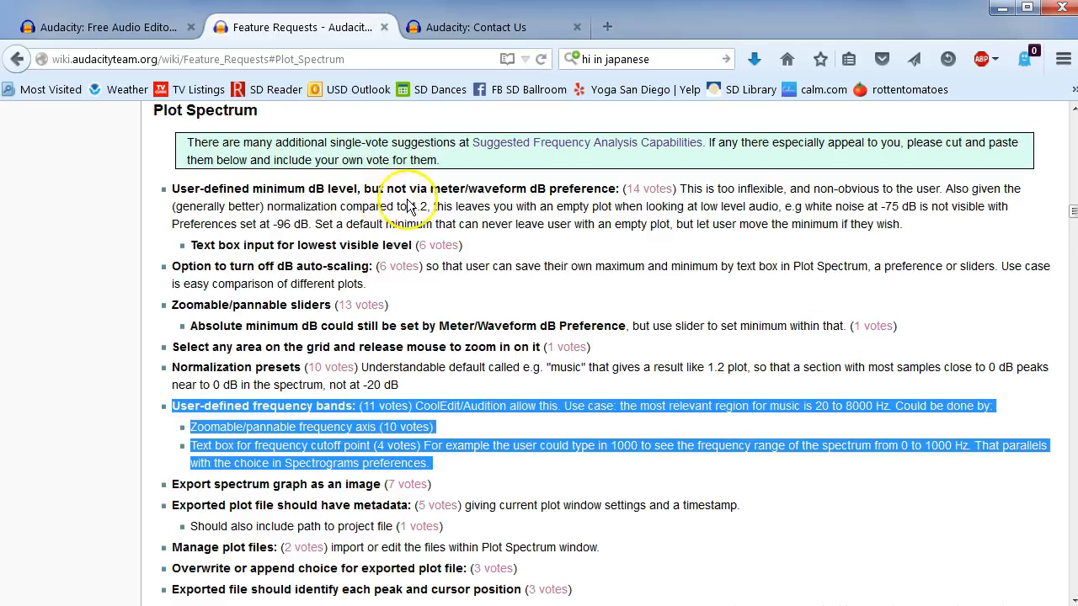
mouse_move(491, 27)
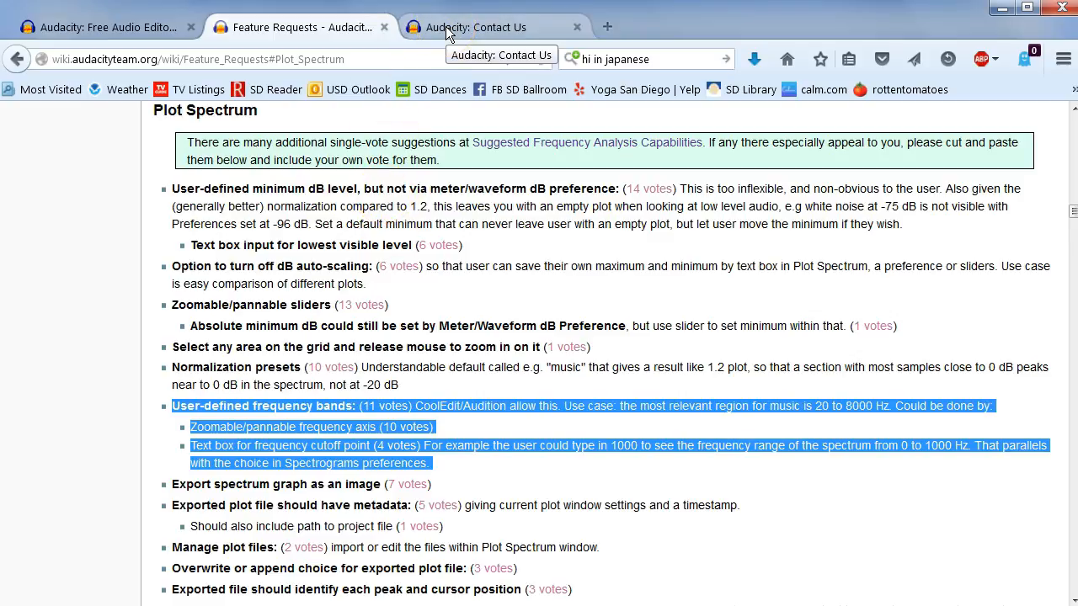
left_click(472, 27)
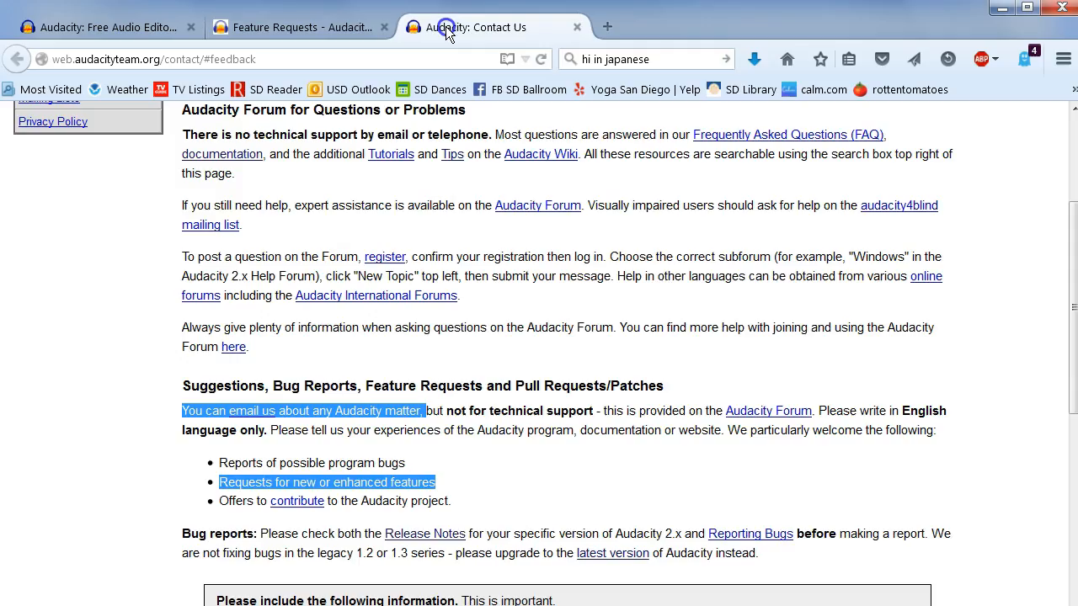
mouse_move(256, 262)
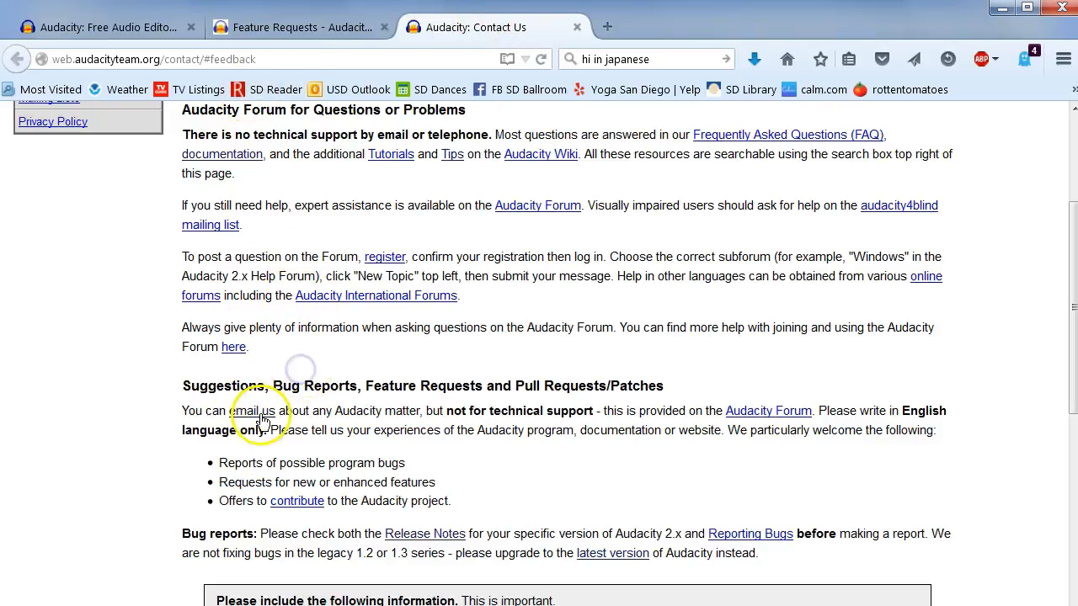
left_click(300, 27)
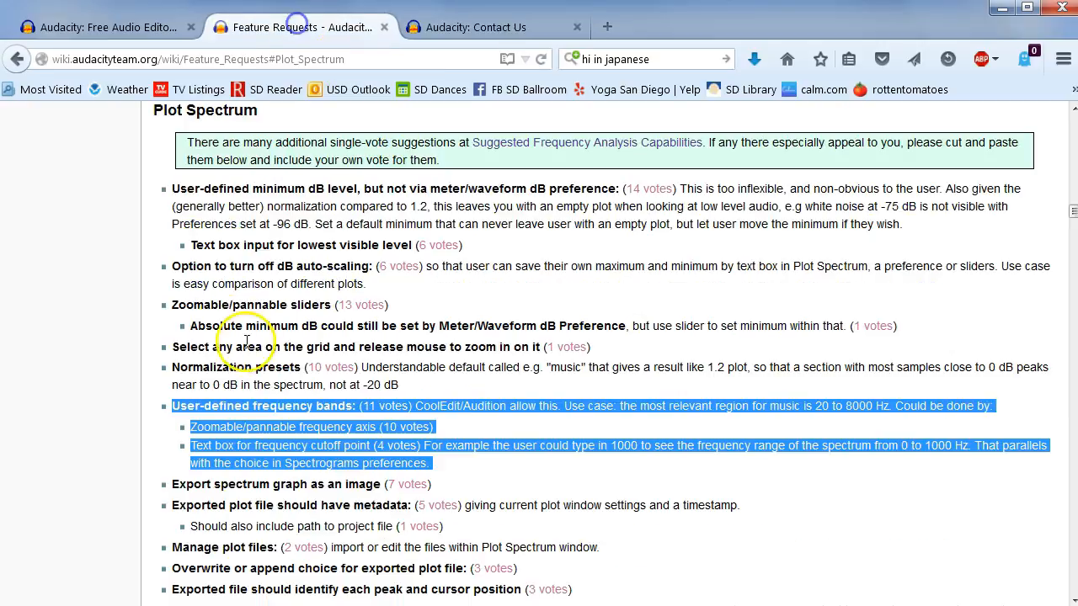